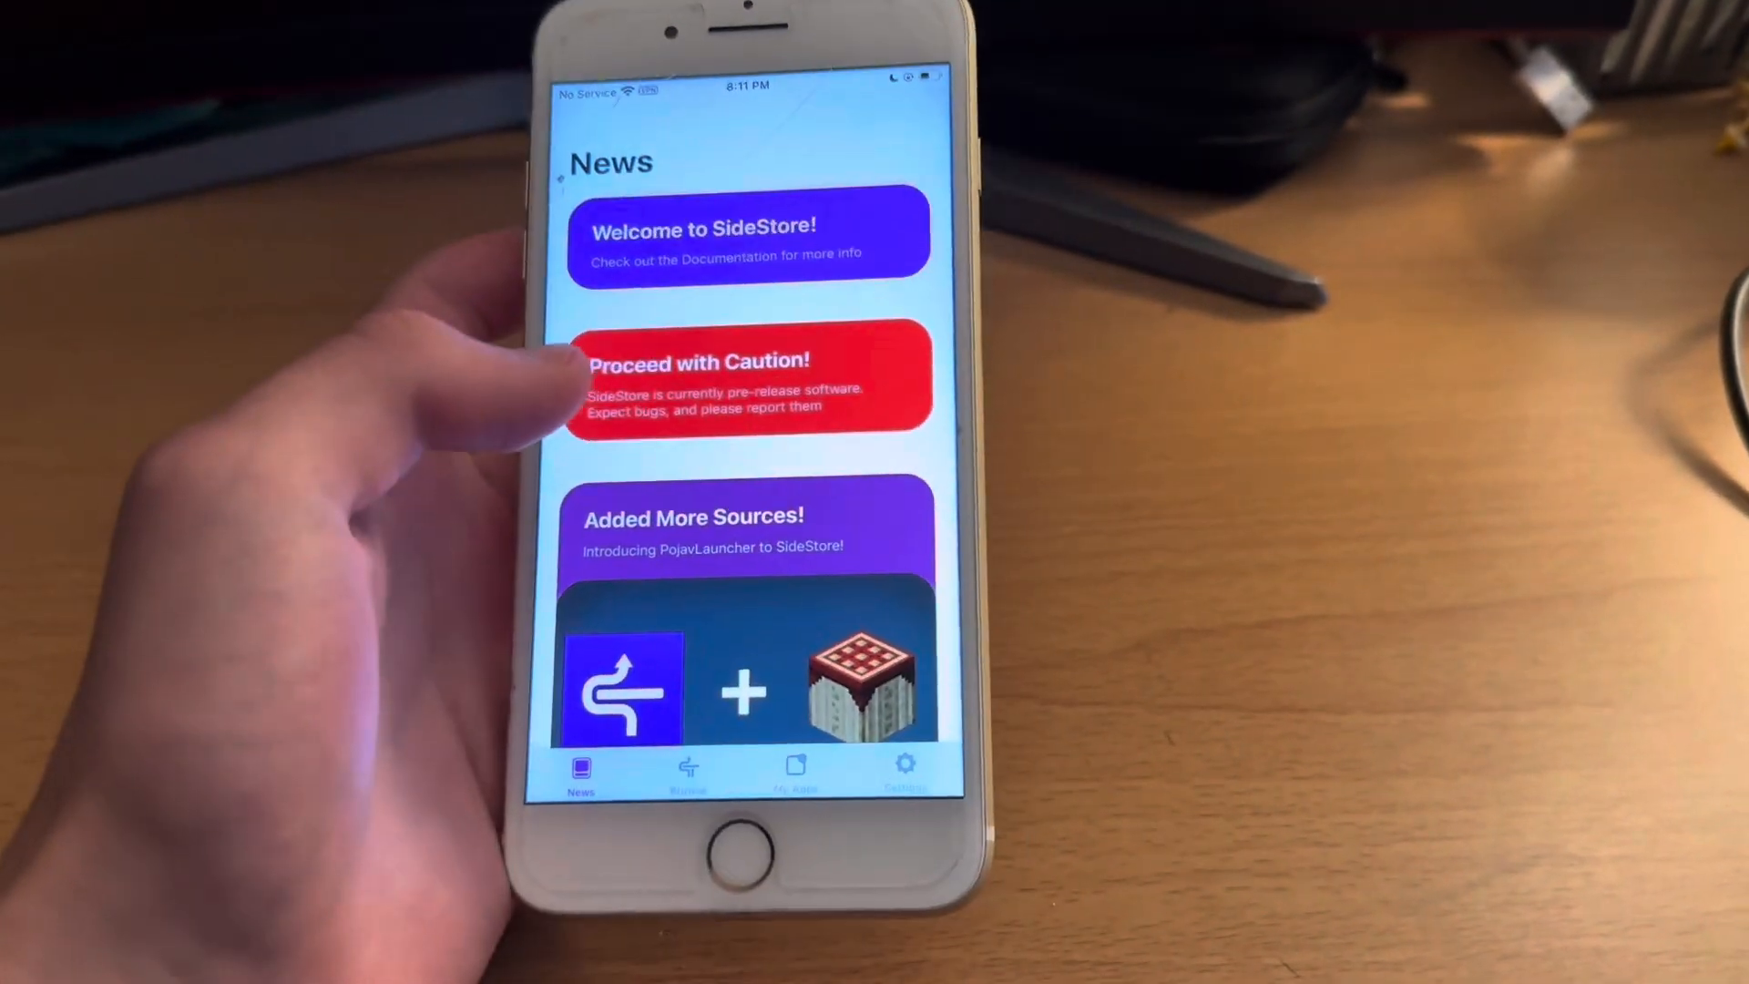
- View step 1 of the SideStore get-started guide listing the AltServer downloads
click(685, 767)
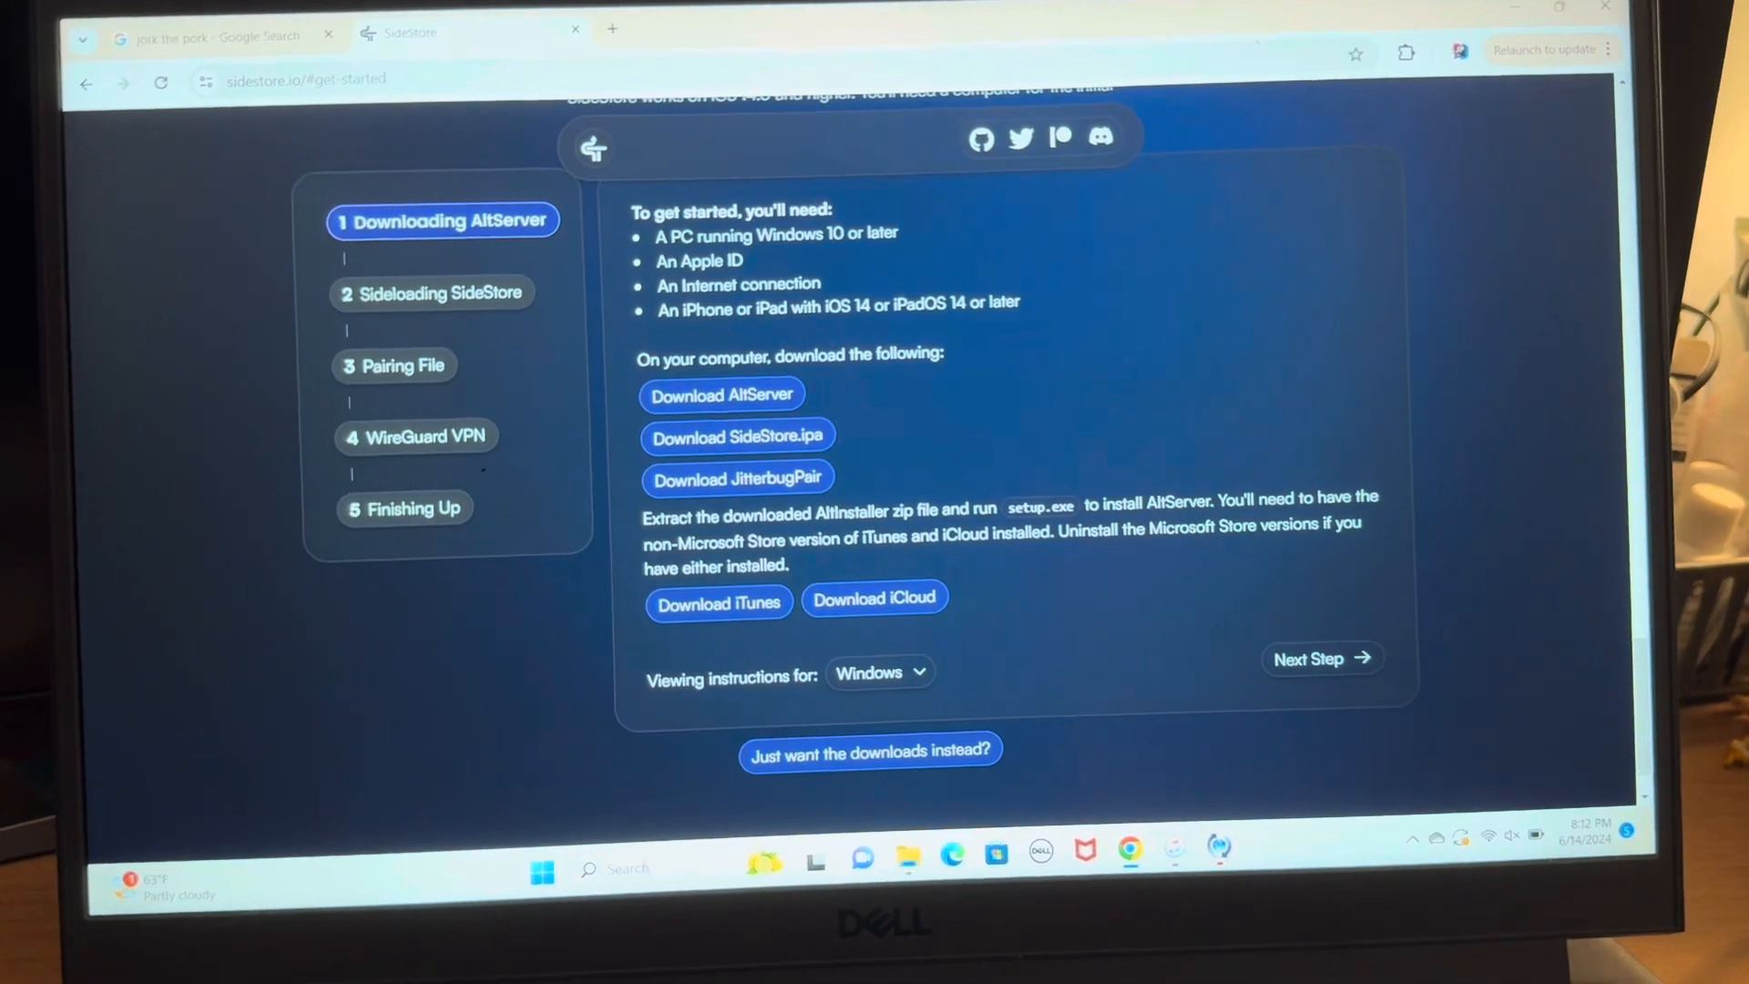
- Check the iTunes listing in Microsoft Store showing Get, then close the Store window
click(717, 603)
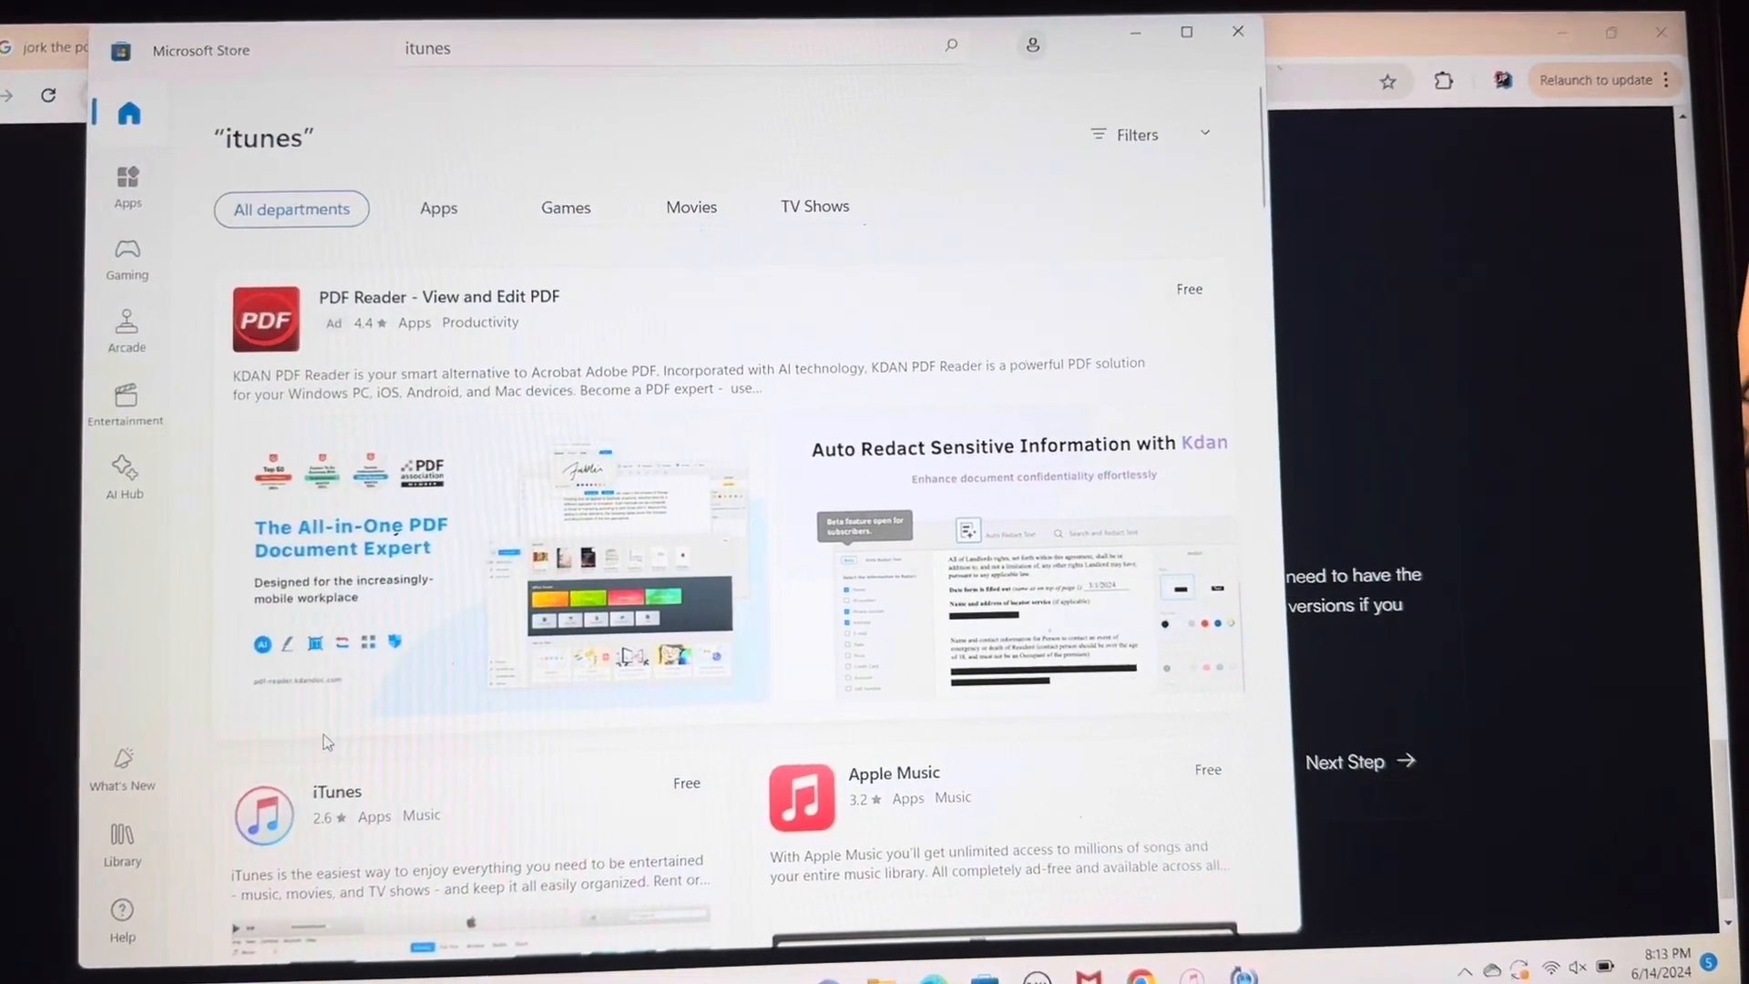
scroll(down, 3)
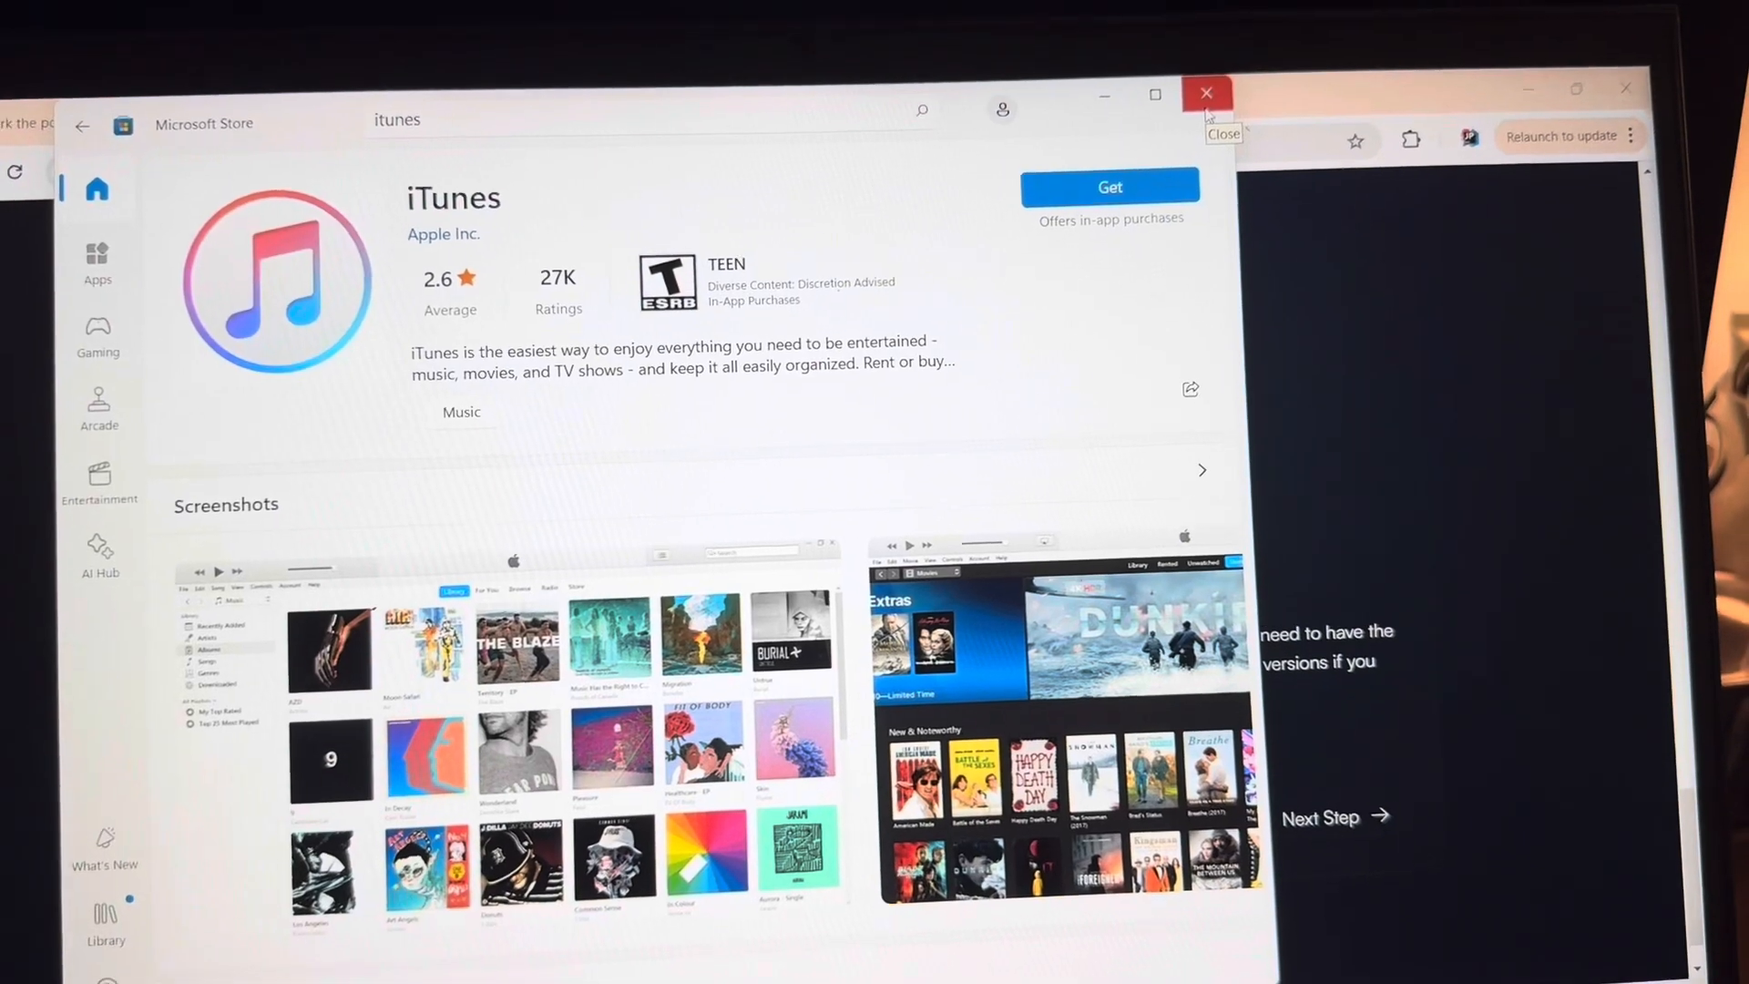
click(1204, 92)
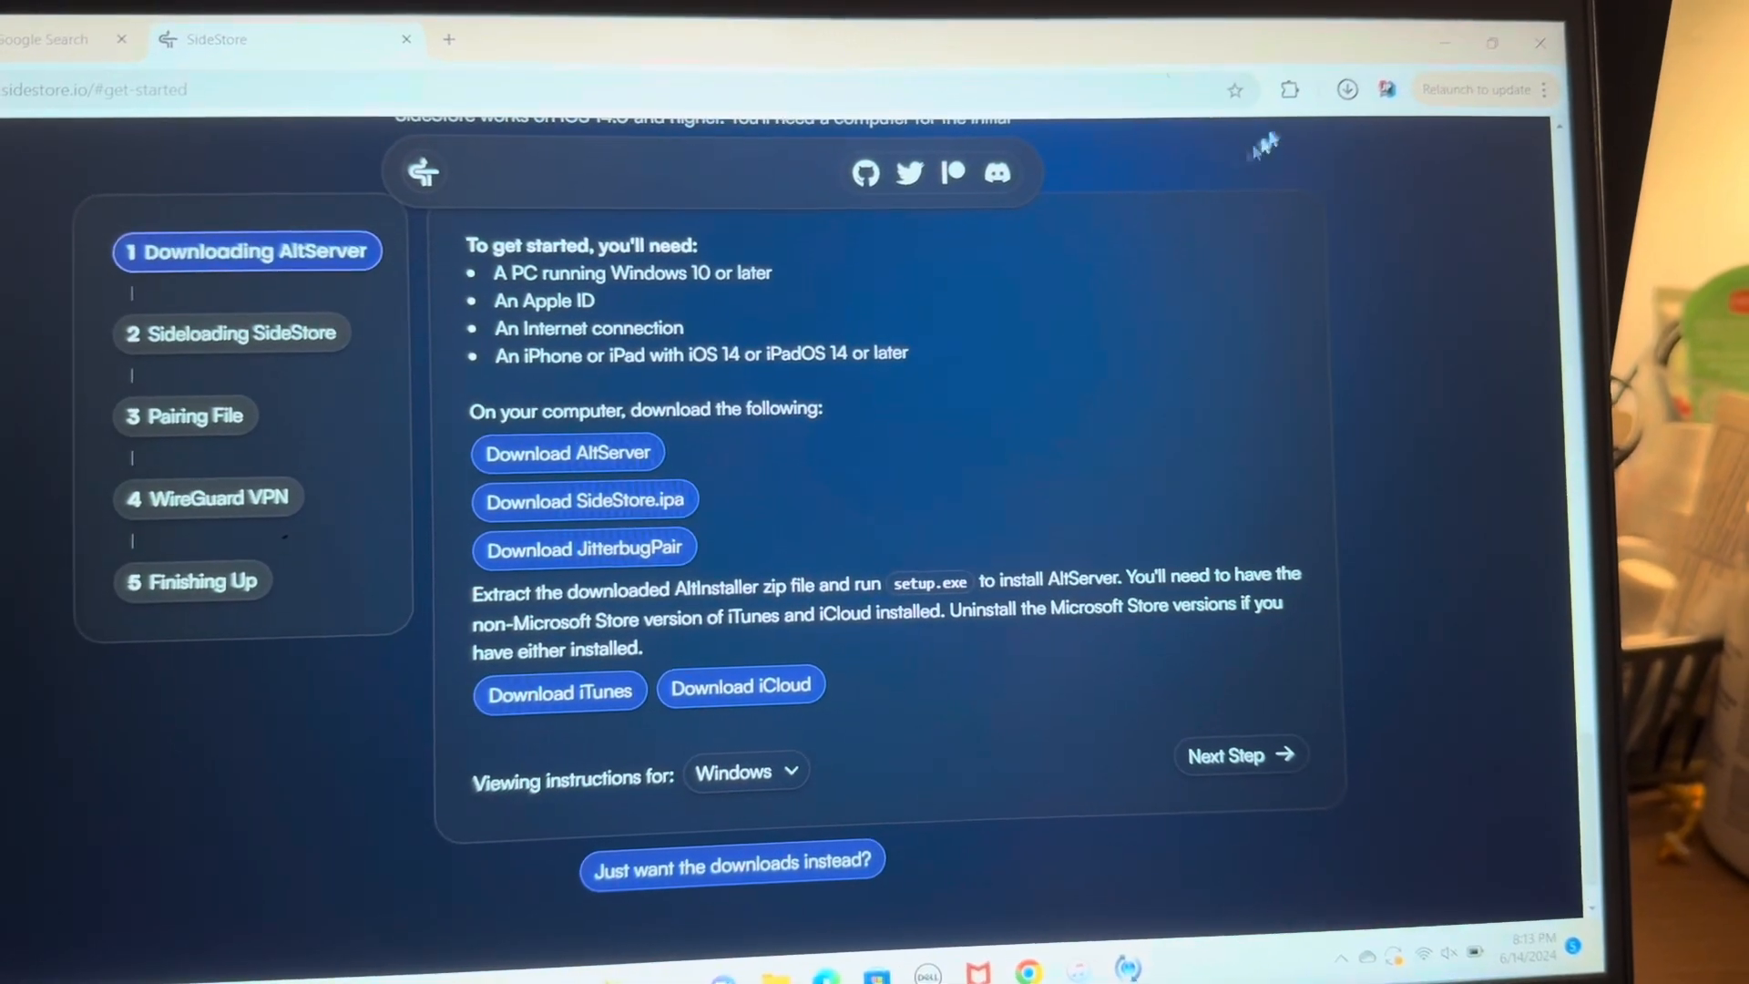
- Download and run the standalone iTunes installer, finishing past the Installer Interrupted dialog
click(1351, 82)
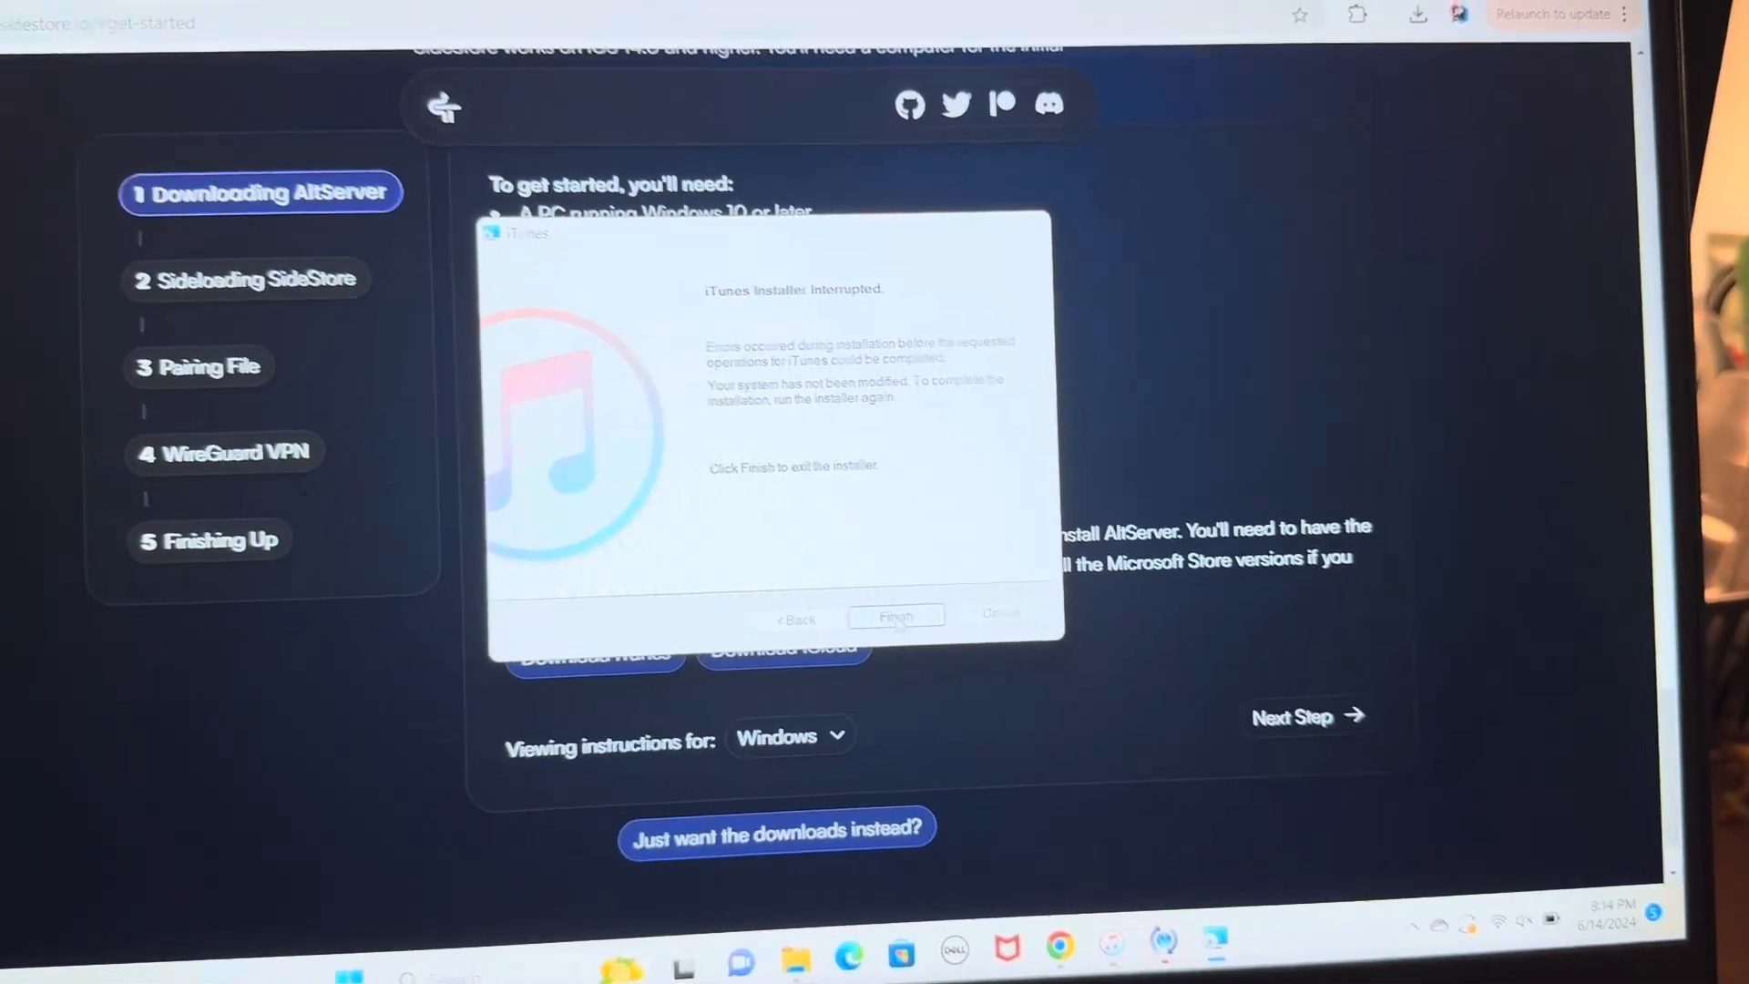
click(897, 614)
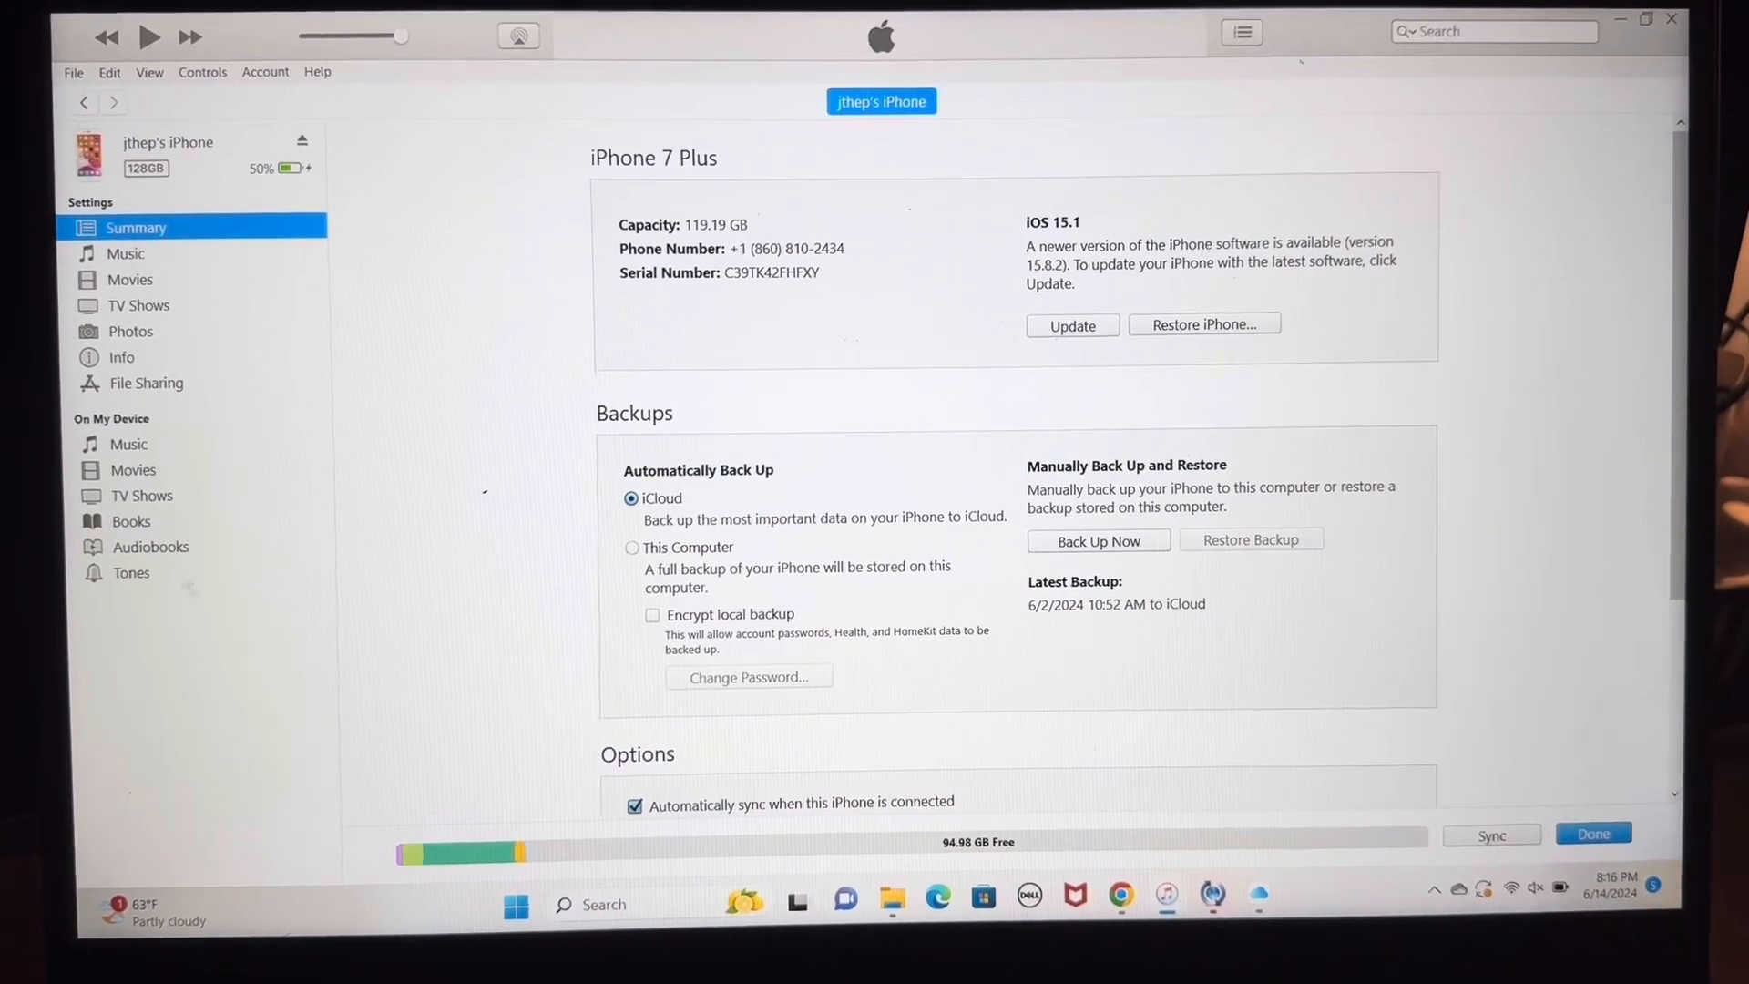
- Enable Sync with this iPhone over Wi-Fi under Options and apply with Done
scroll(down, 3)
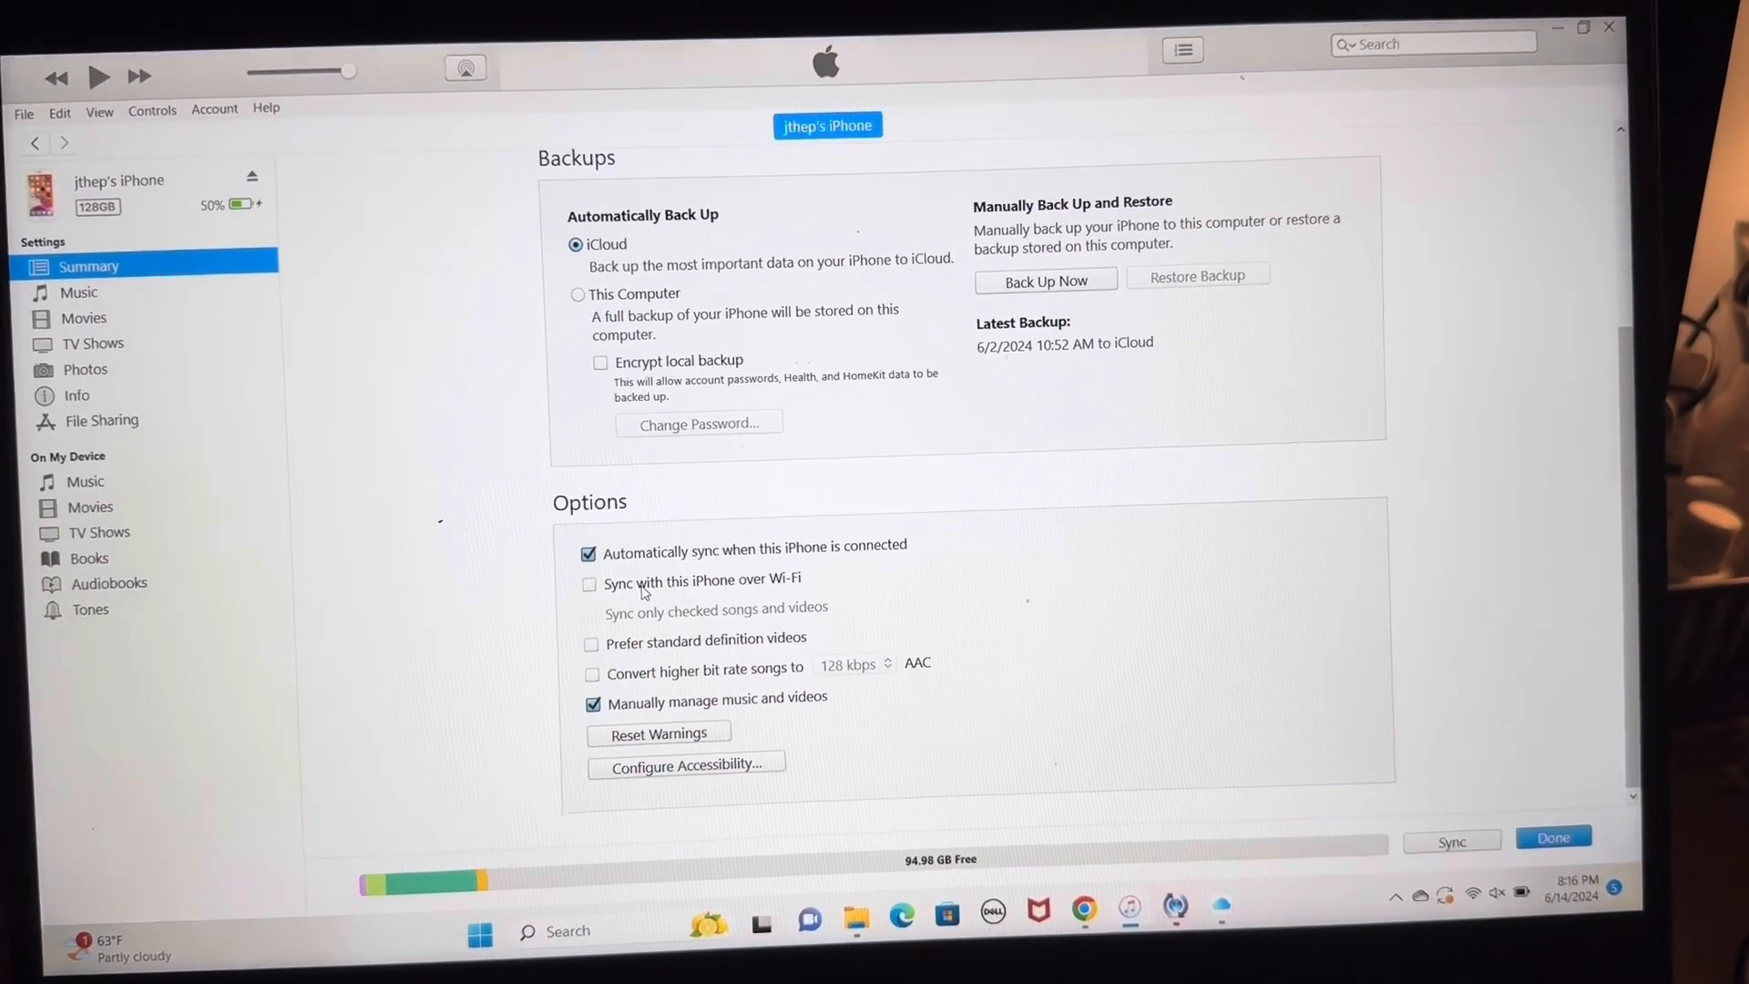
click(588, 583)
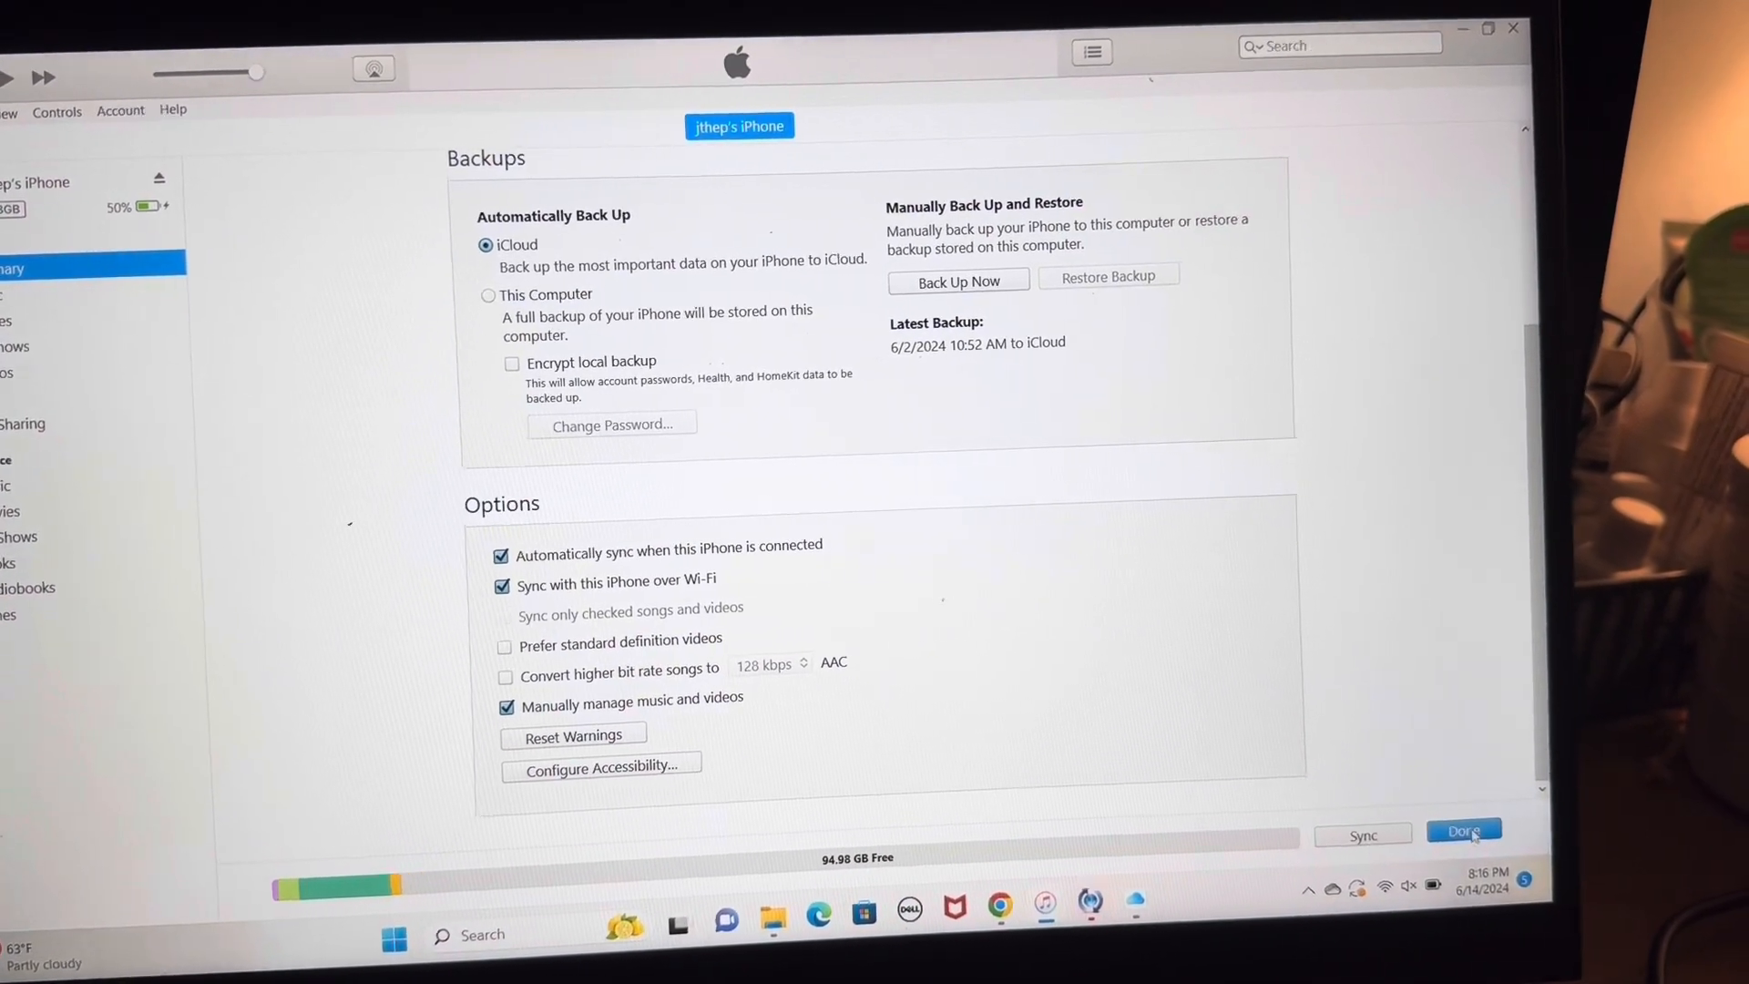
click(1463, 830)
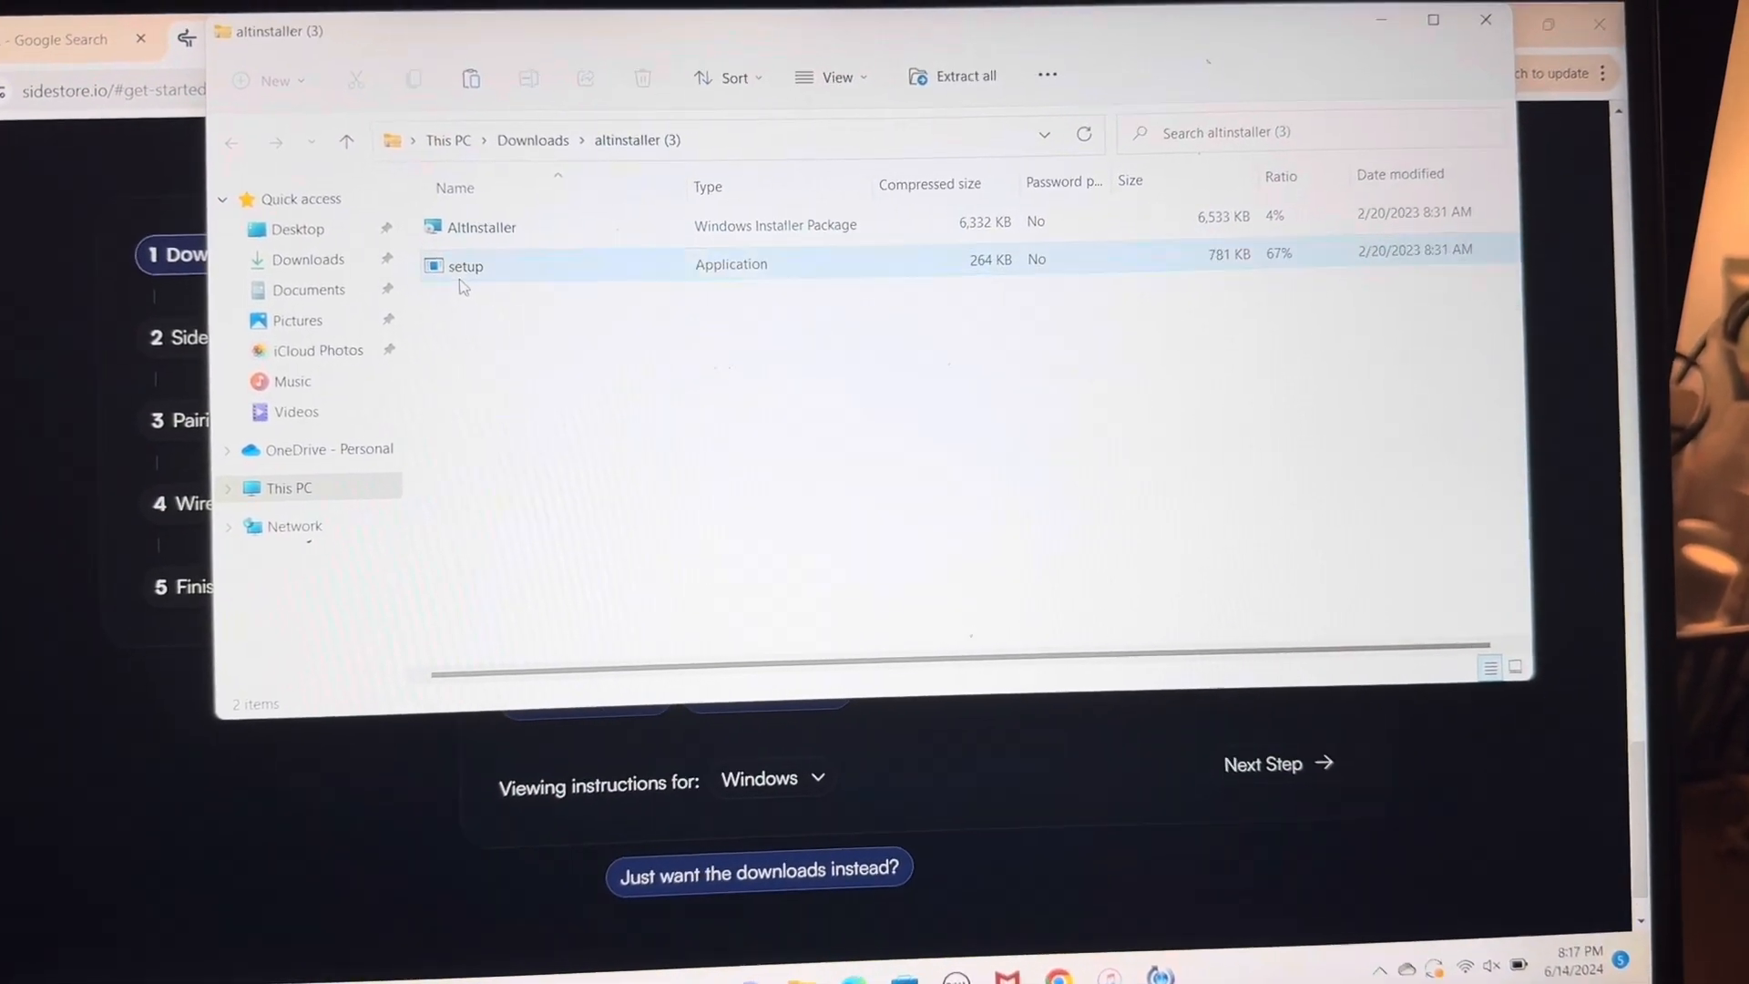
- Run setup from the altinstaller folder, choose Repair AltServer, and complete the installation
double_click(465, 266)
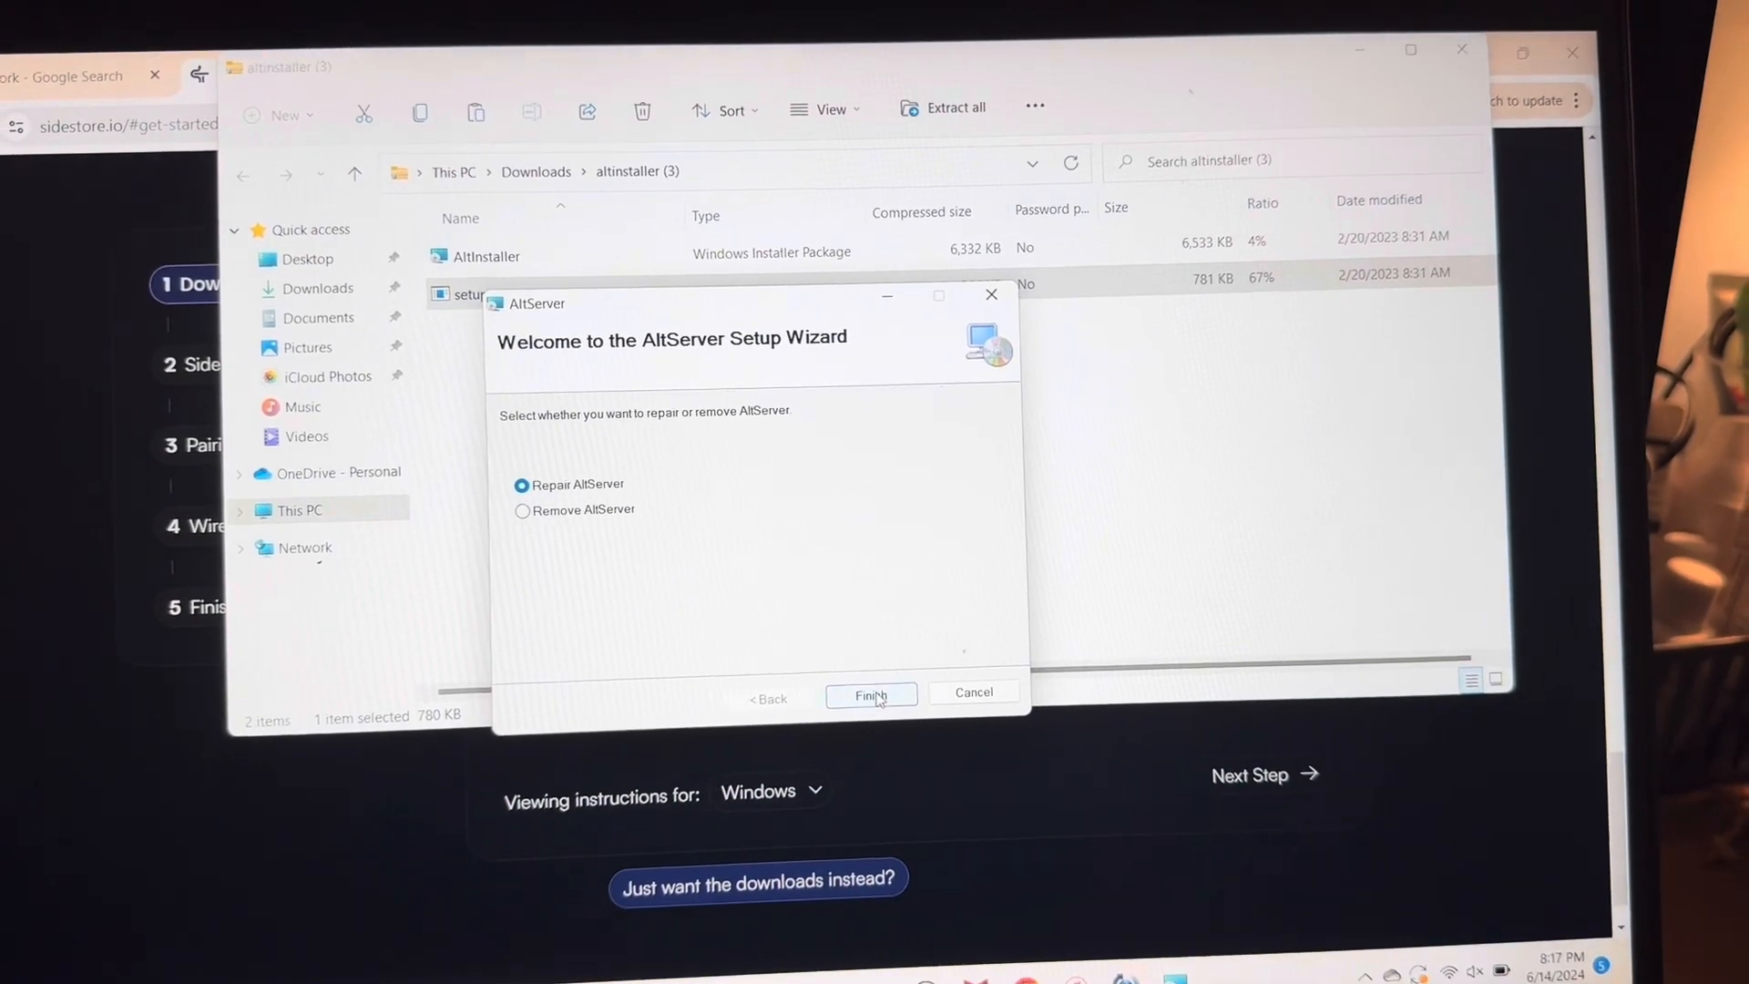
click(871, 692)
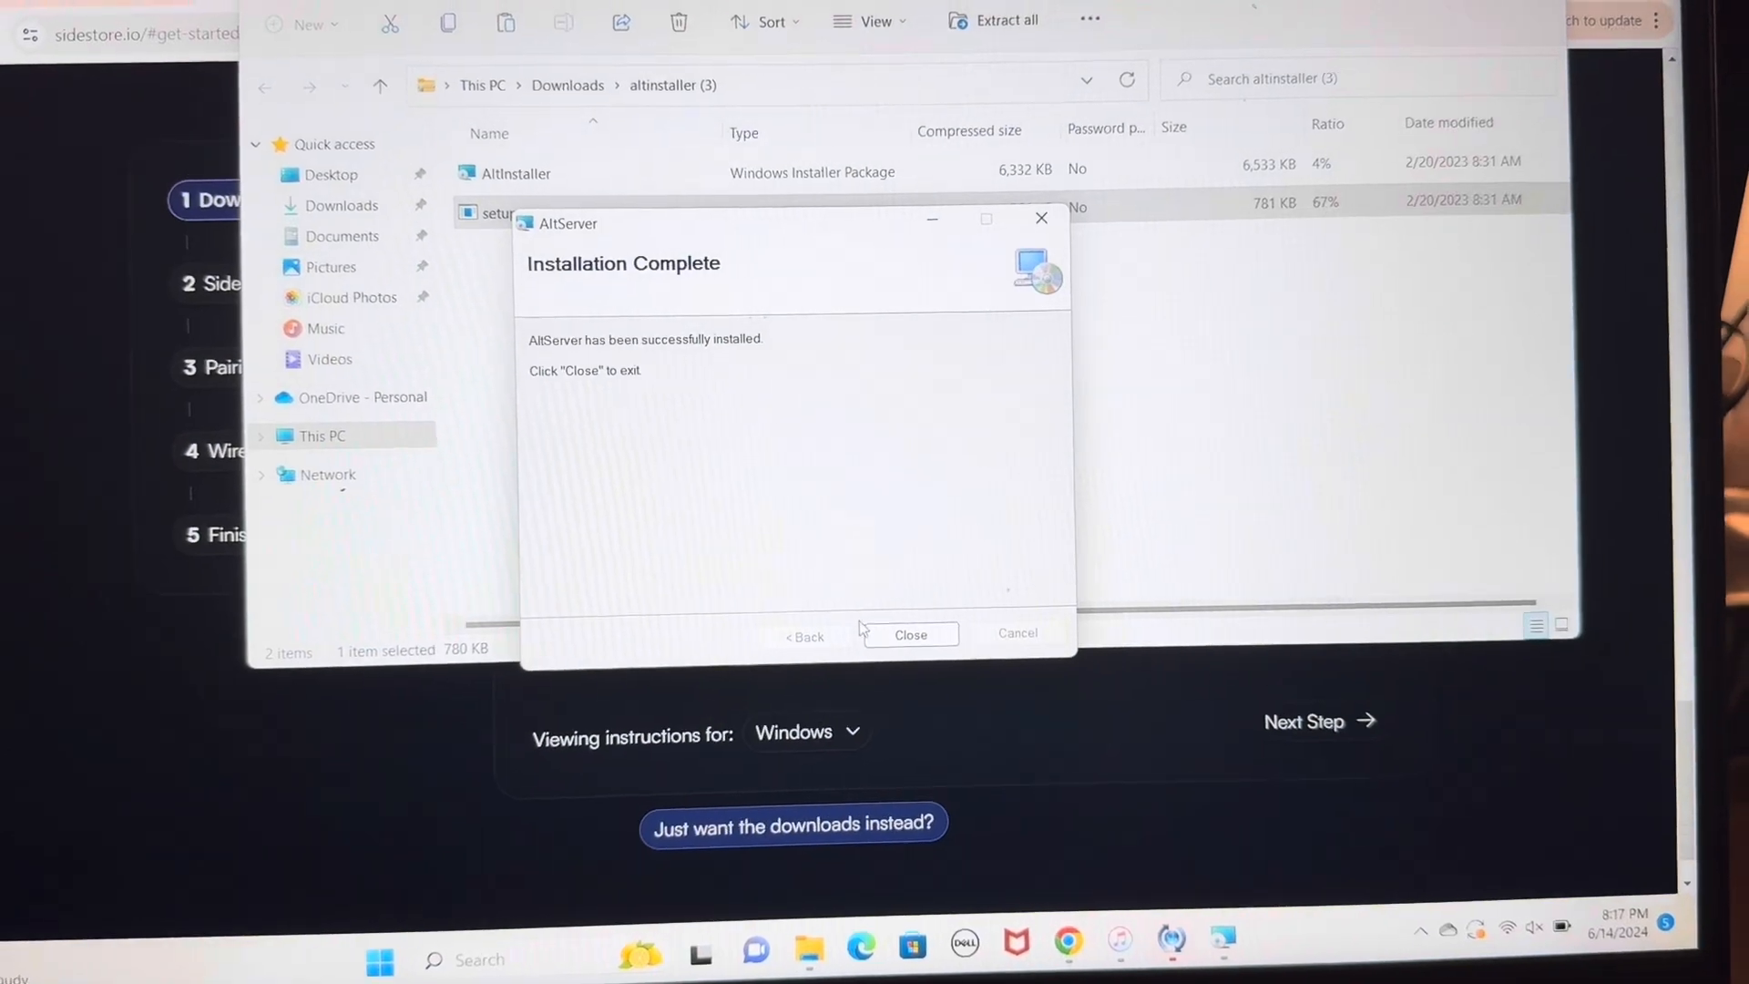
click(907, 633)
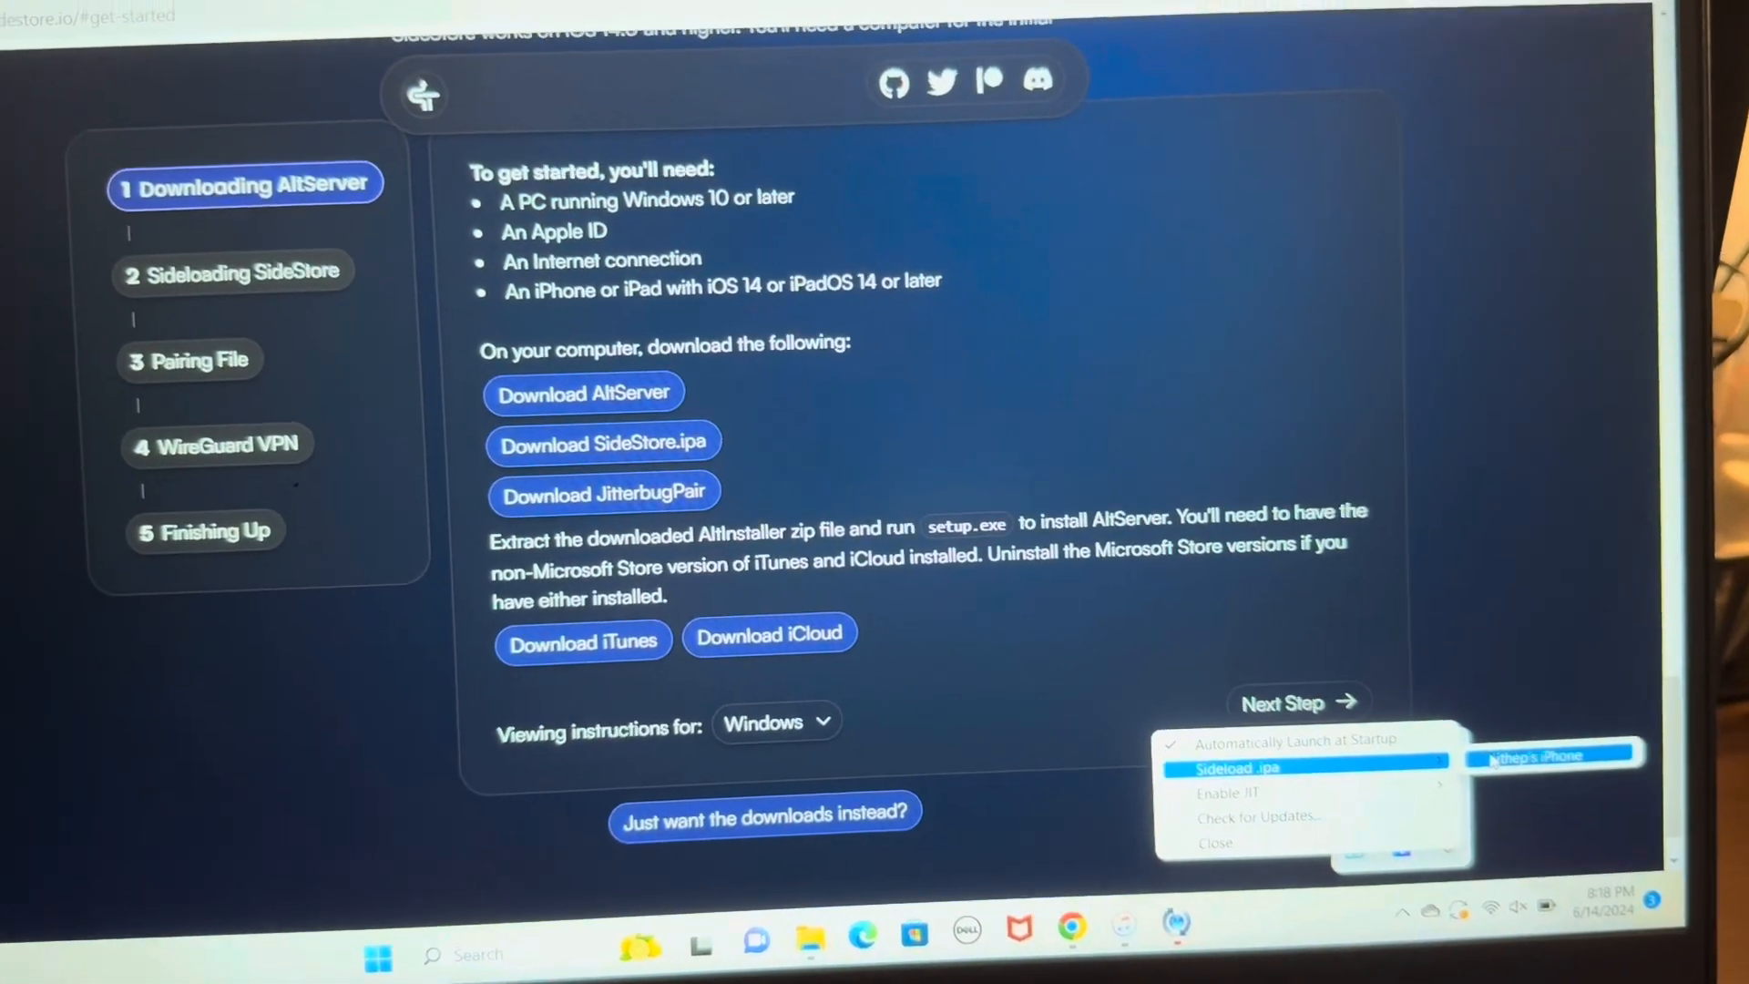
- Choose Sideload .ipa to the connected iPhone and accept the multiple-AltServers warning
click(1238, 767)
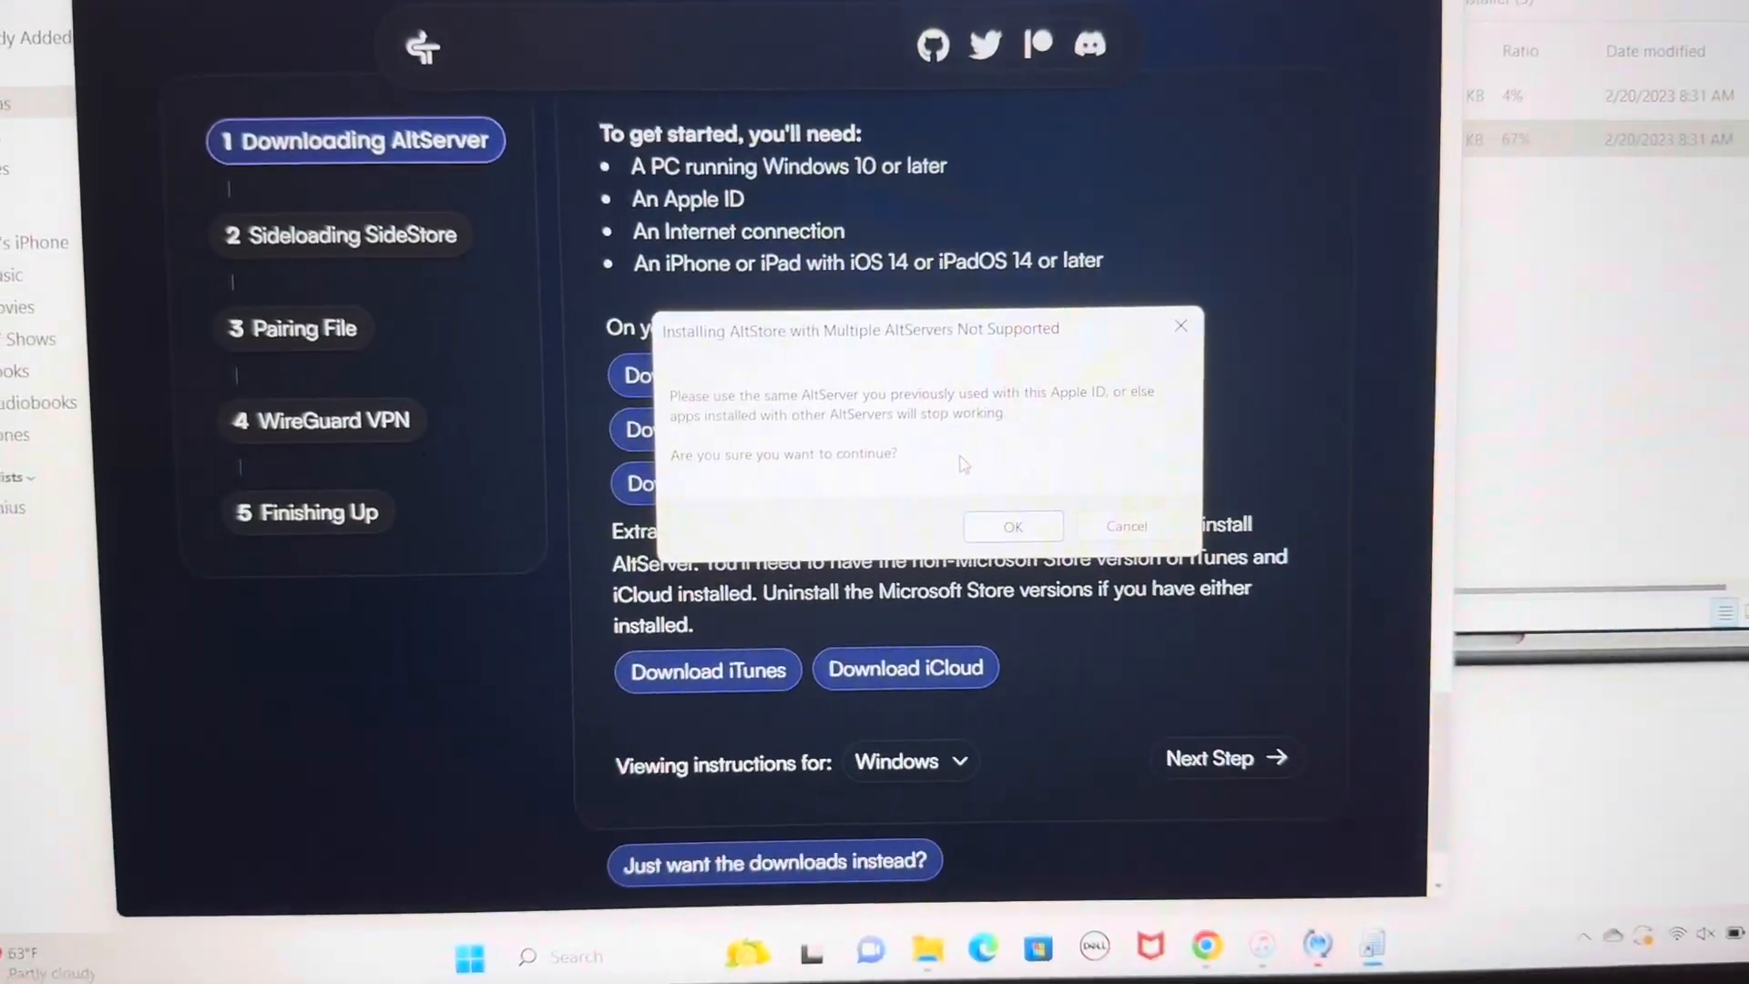
click(1011, 525)
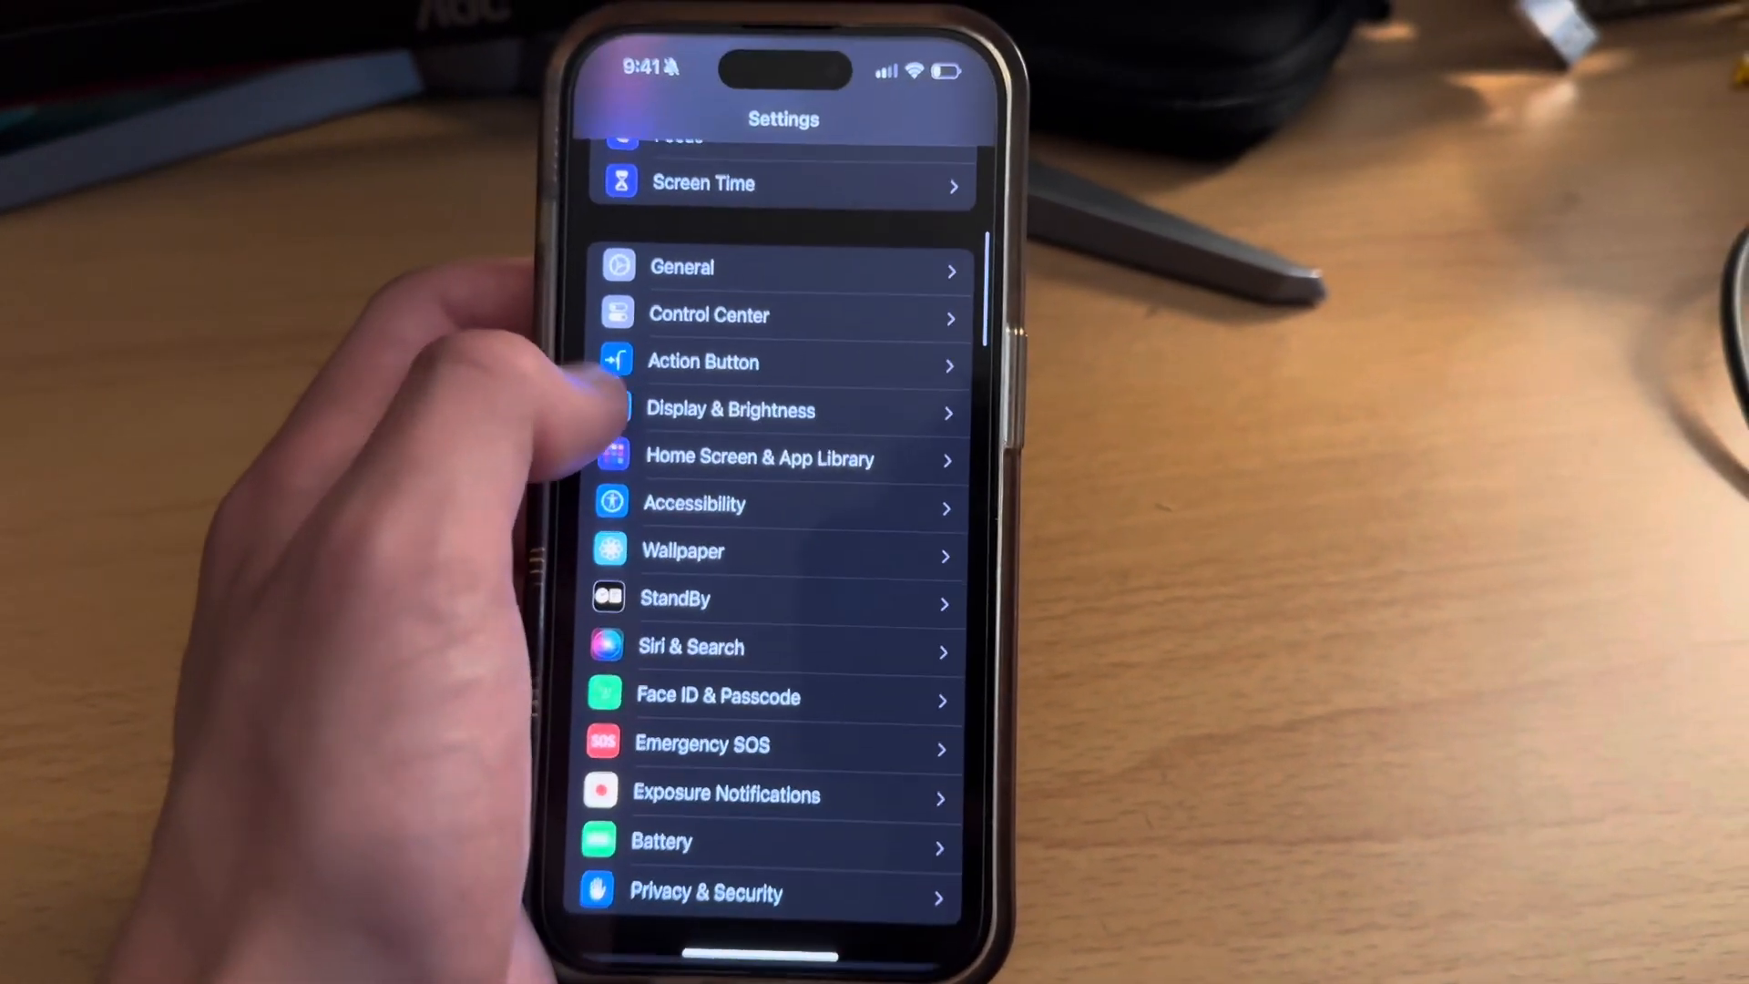
- Go to Privacy & Security and reach Developer Mode, which shows On
click(707, 893)
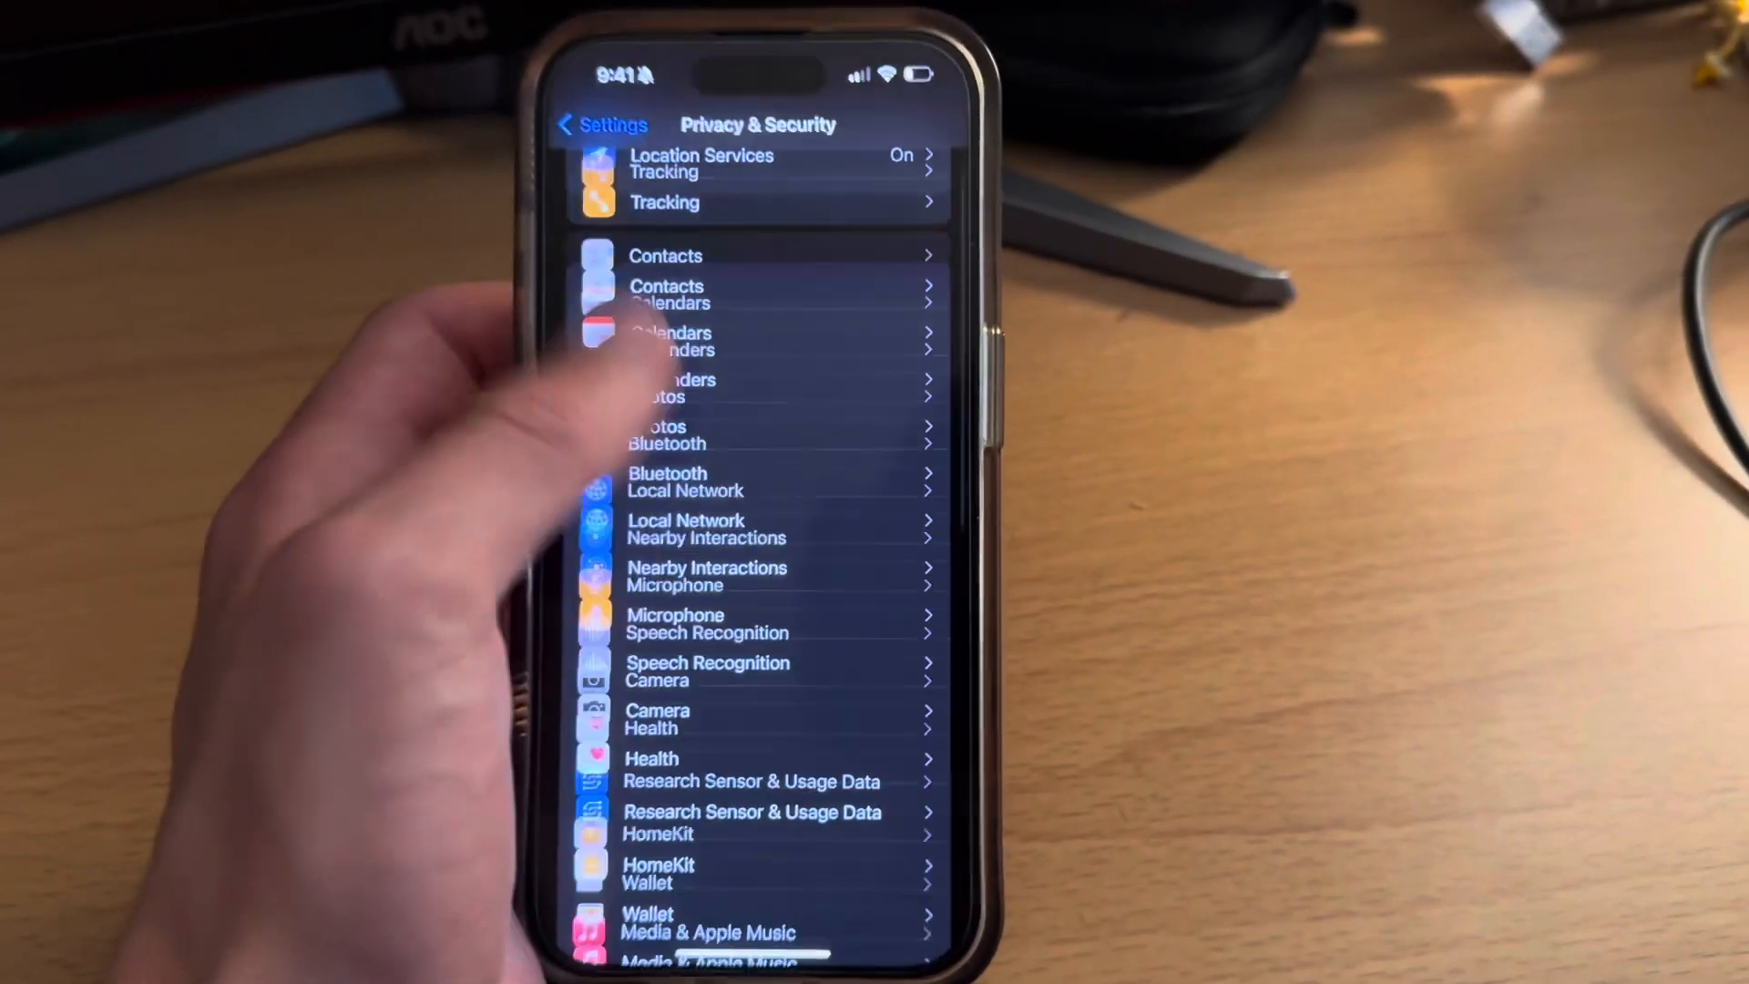
scroll(down, 3)
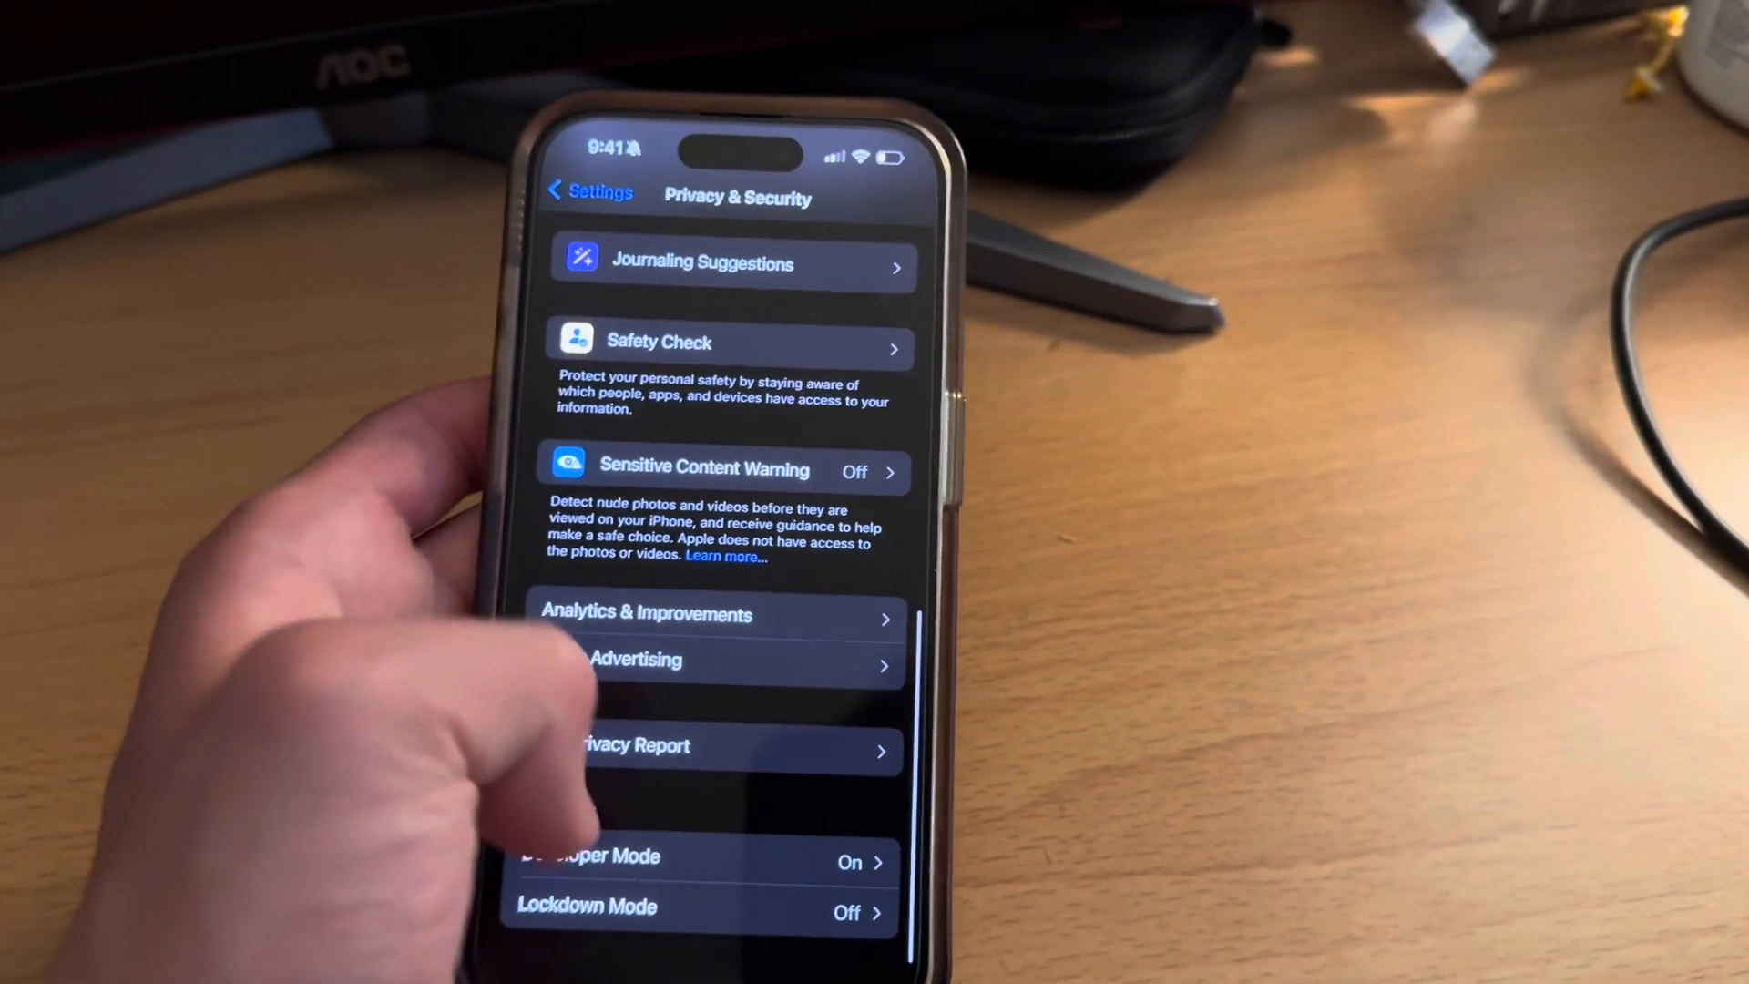
click(590, 858)
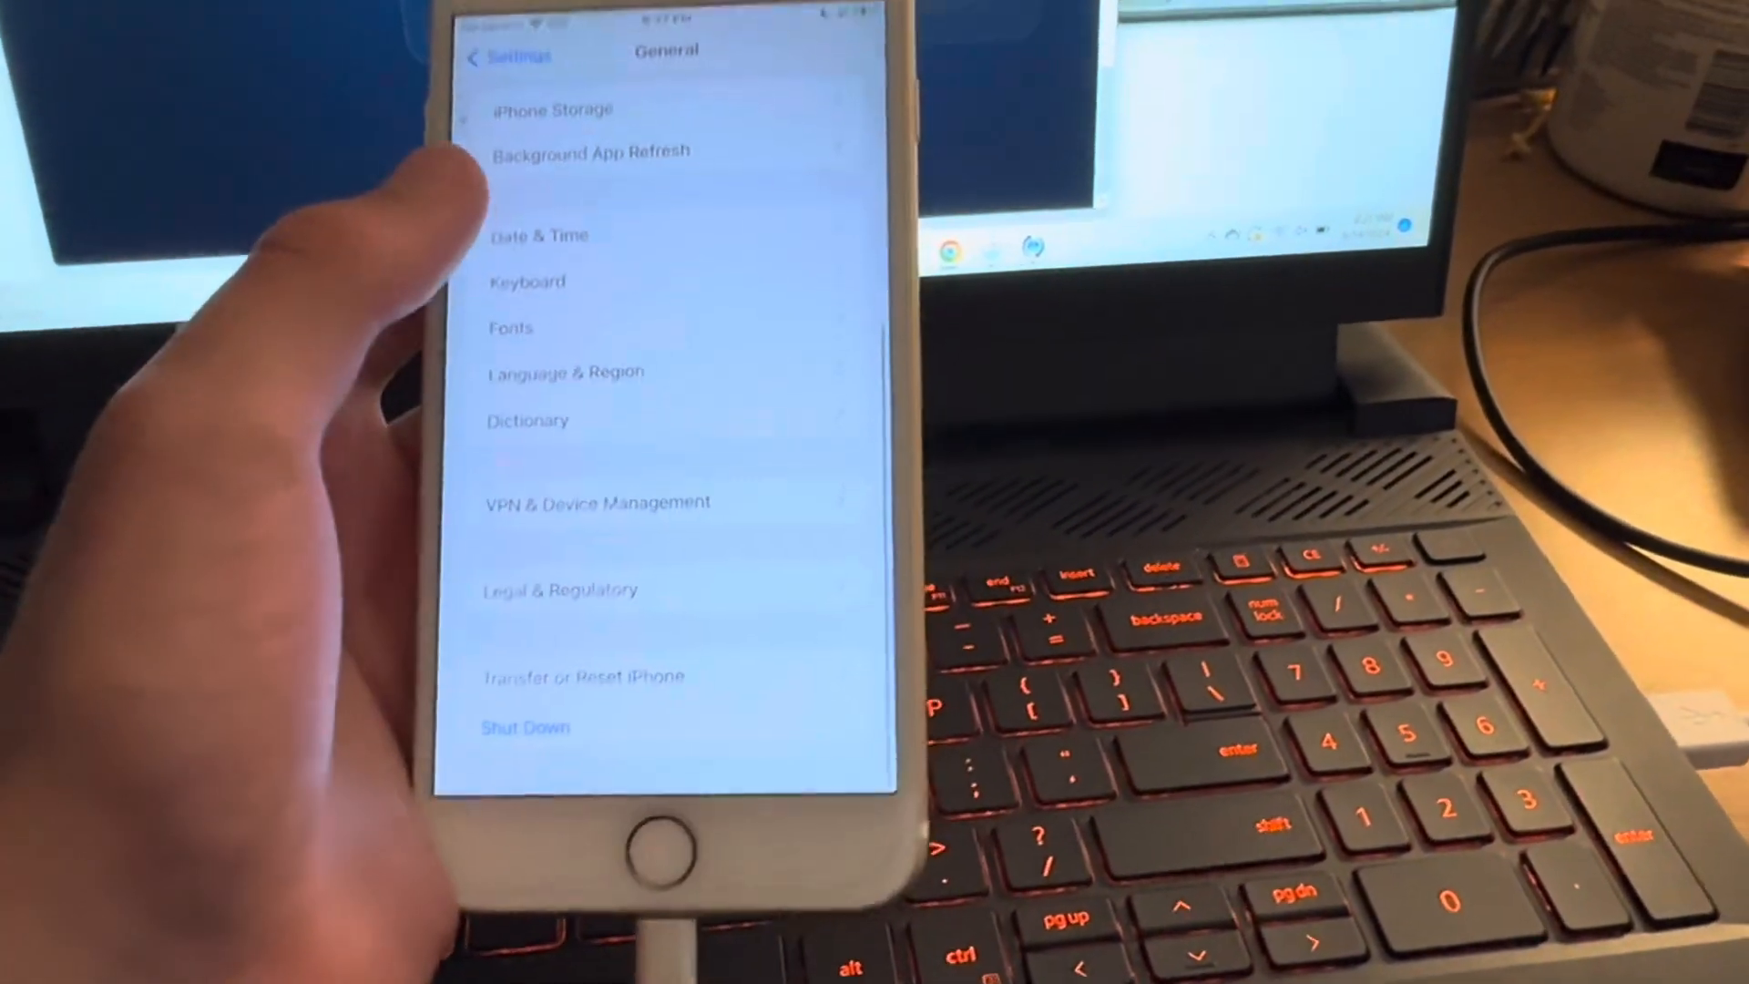
- Trust the developer app profile under VPN & Device Management and answer SideStore's notification prompt
click(593, 503)
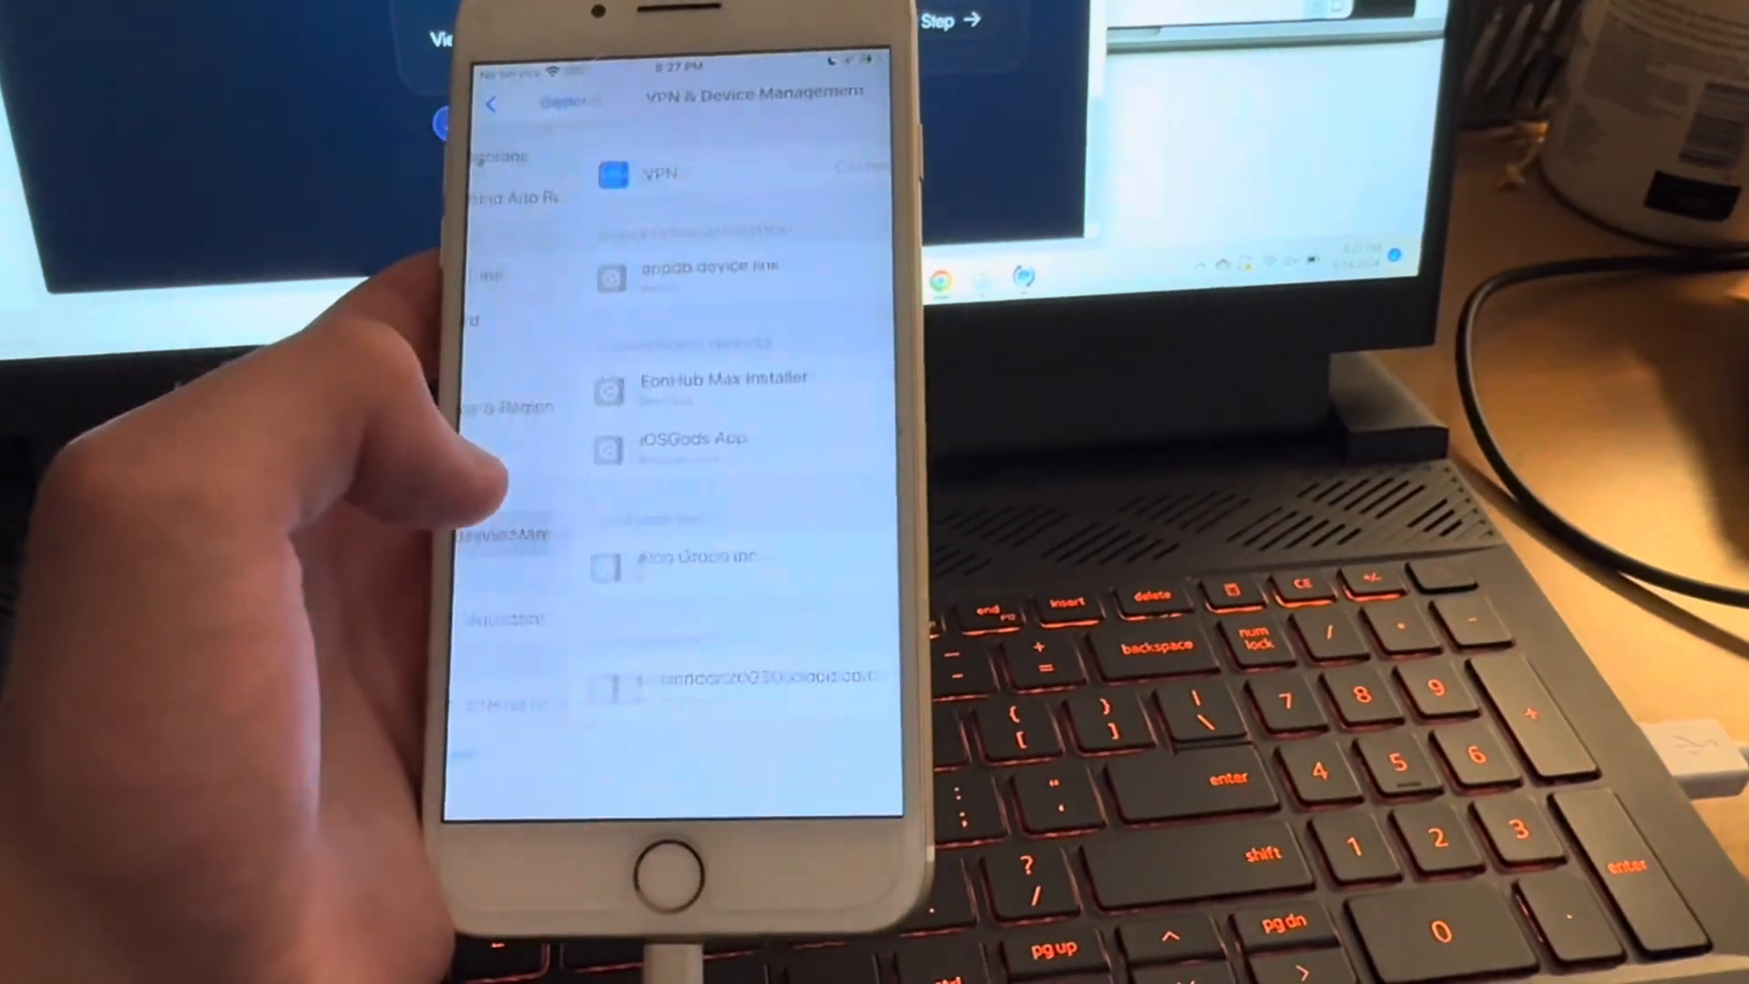
click(680, 246)
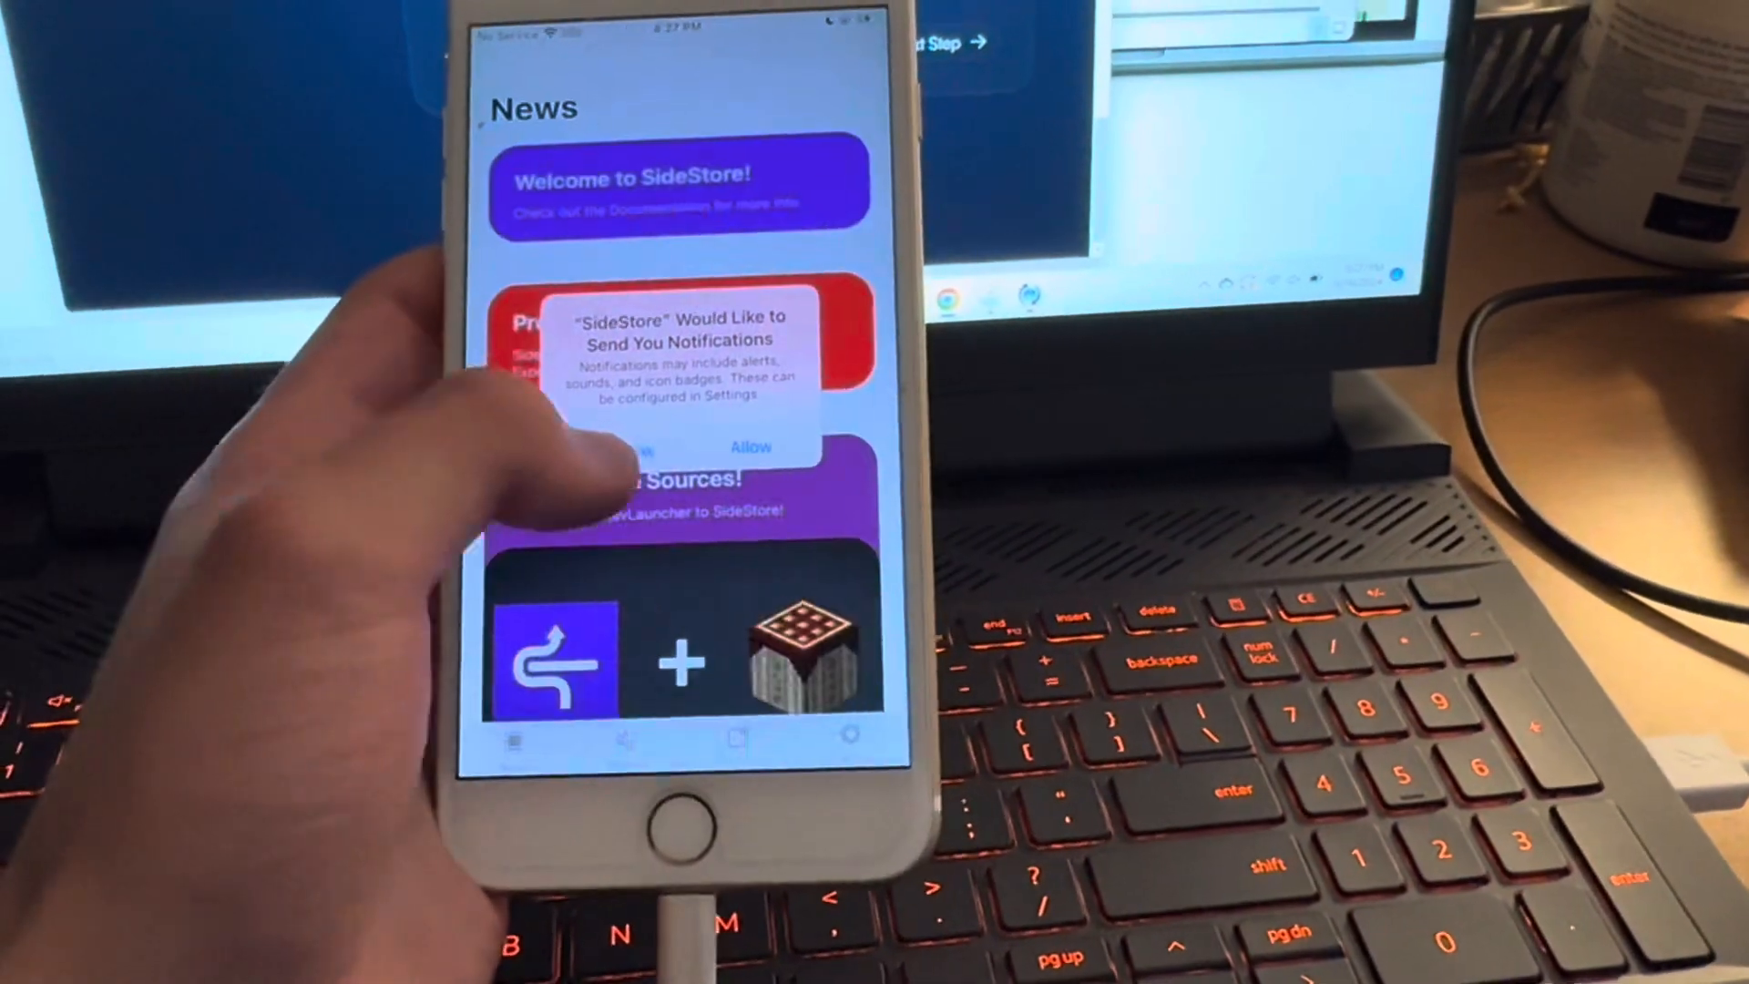
click(748, 446)
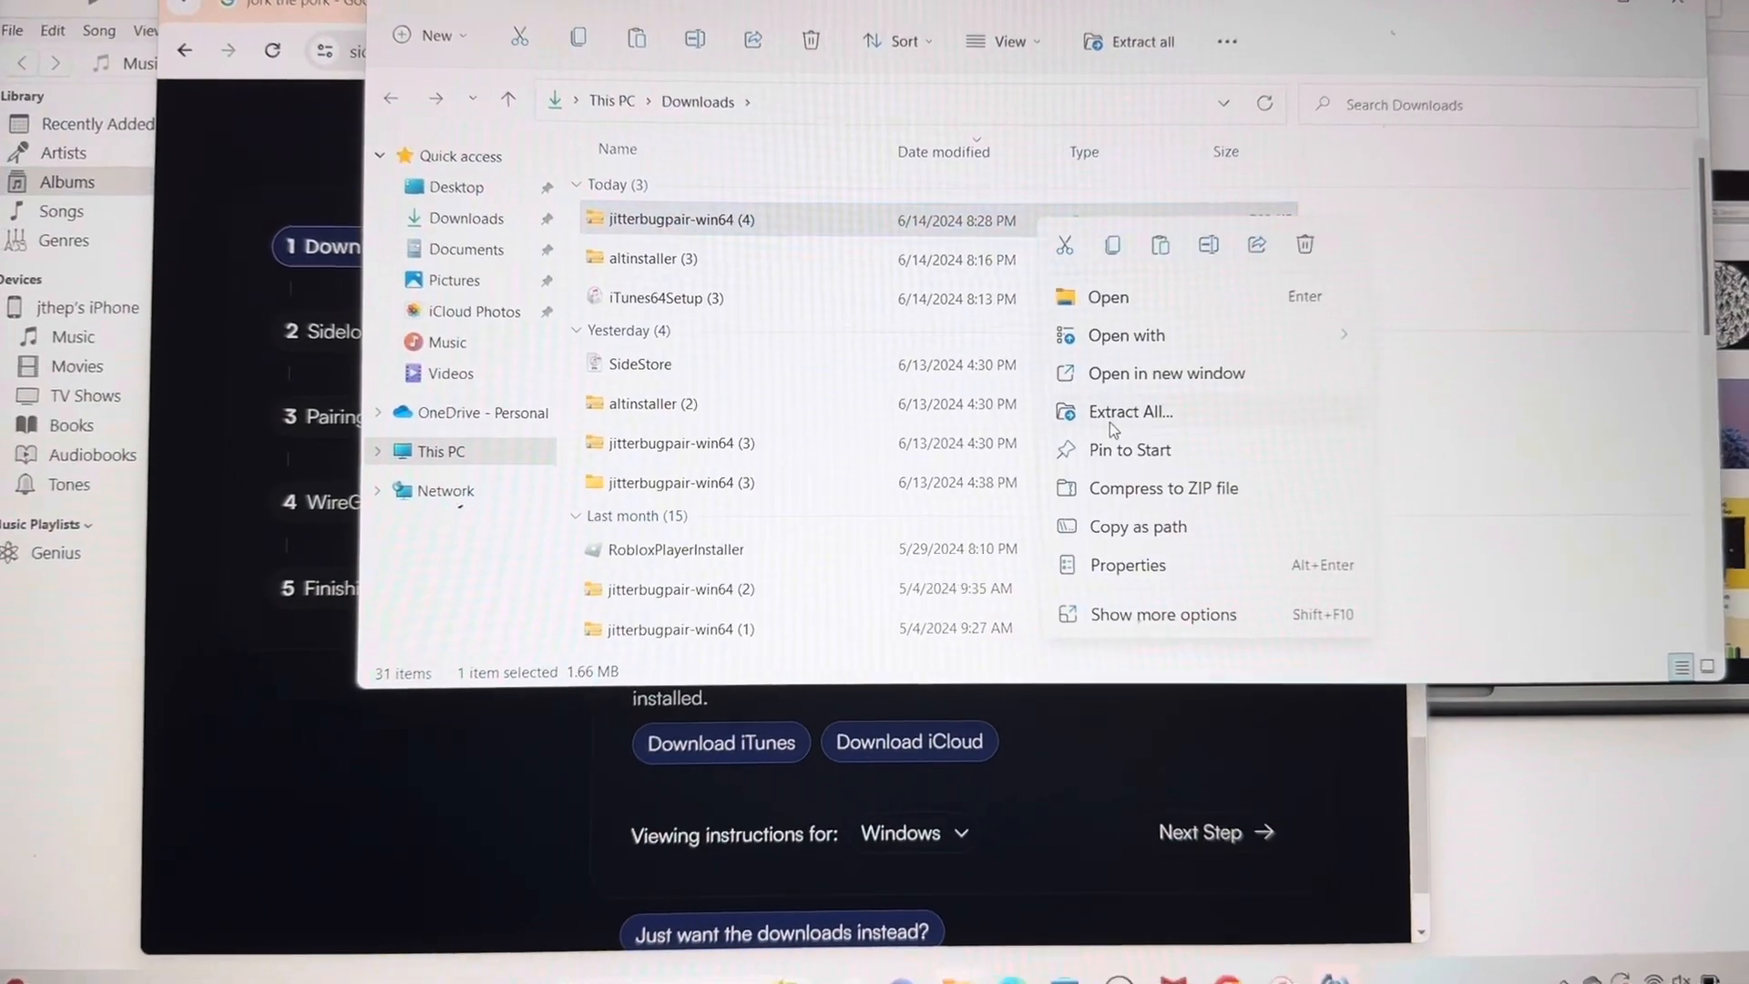
- Extract the jitterbugpair archive and run the tool past the SmartScreen warning to create the .mobiledevicepairing file
click(1130, 409)
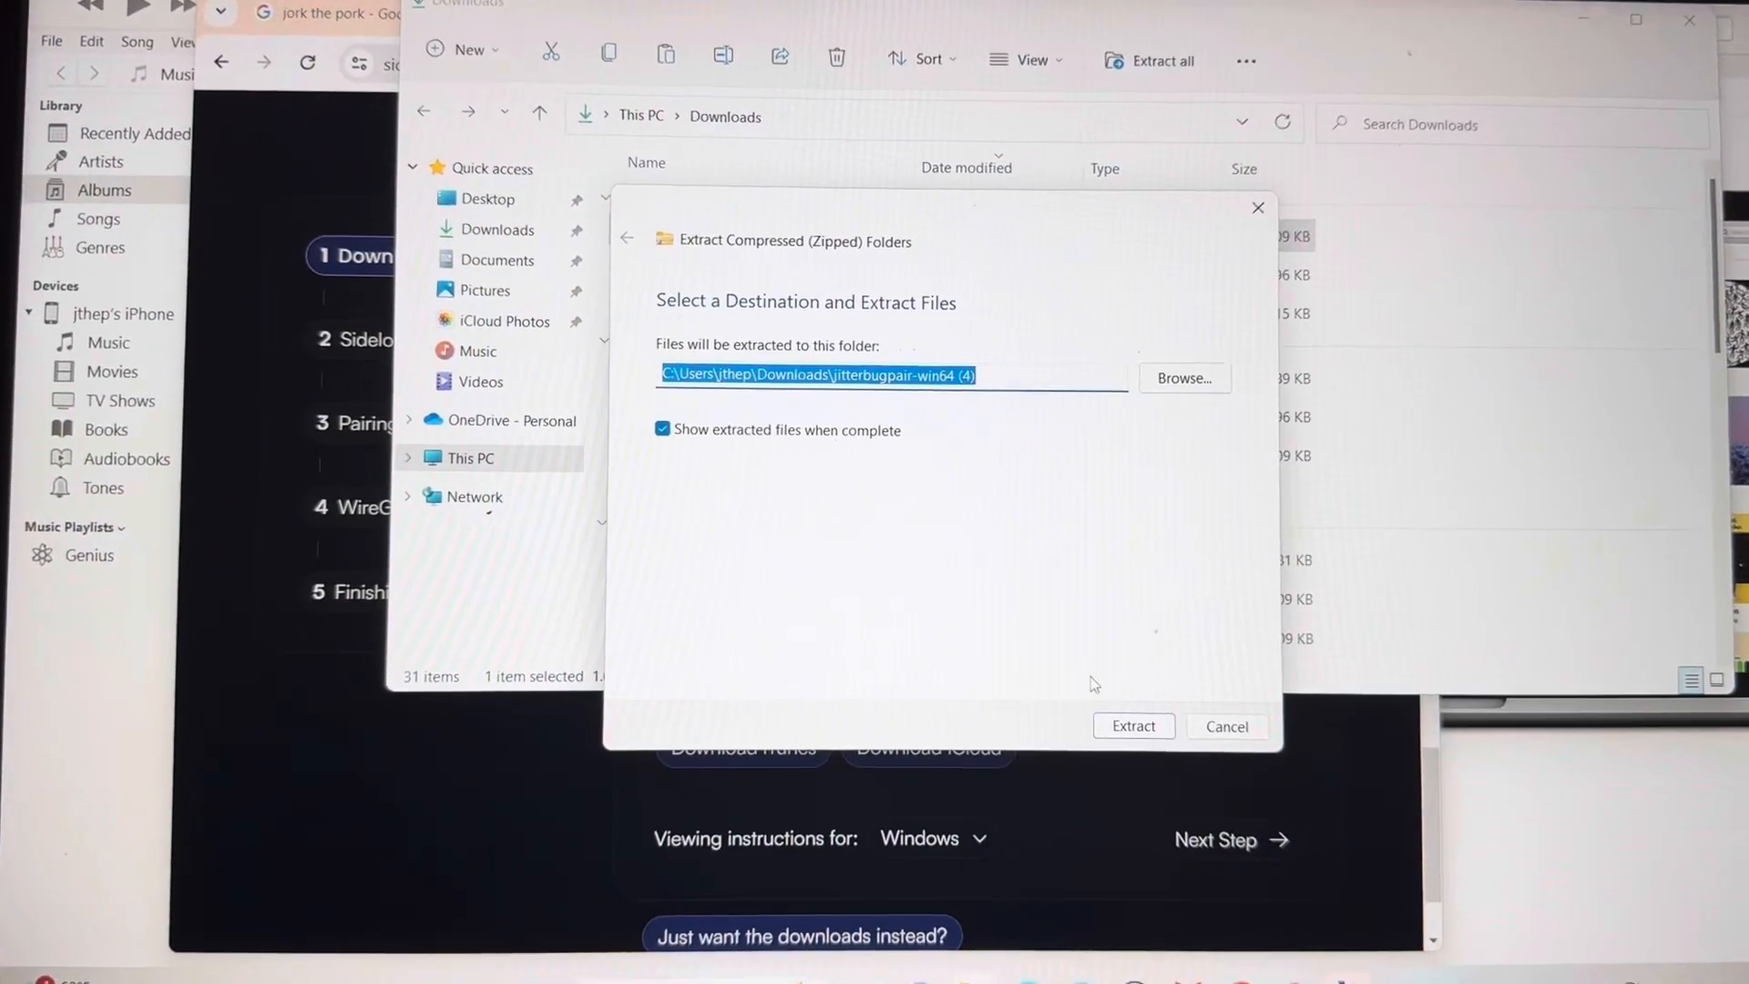
click(1131, 724)
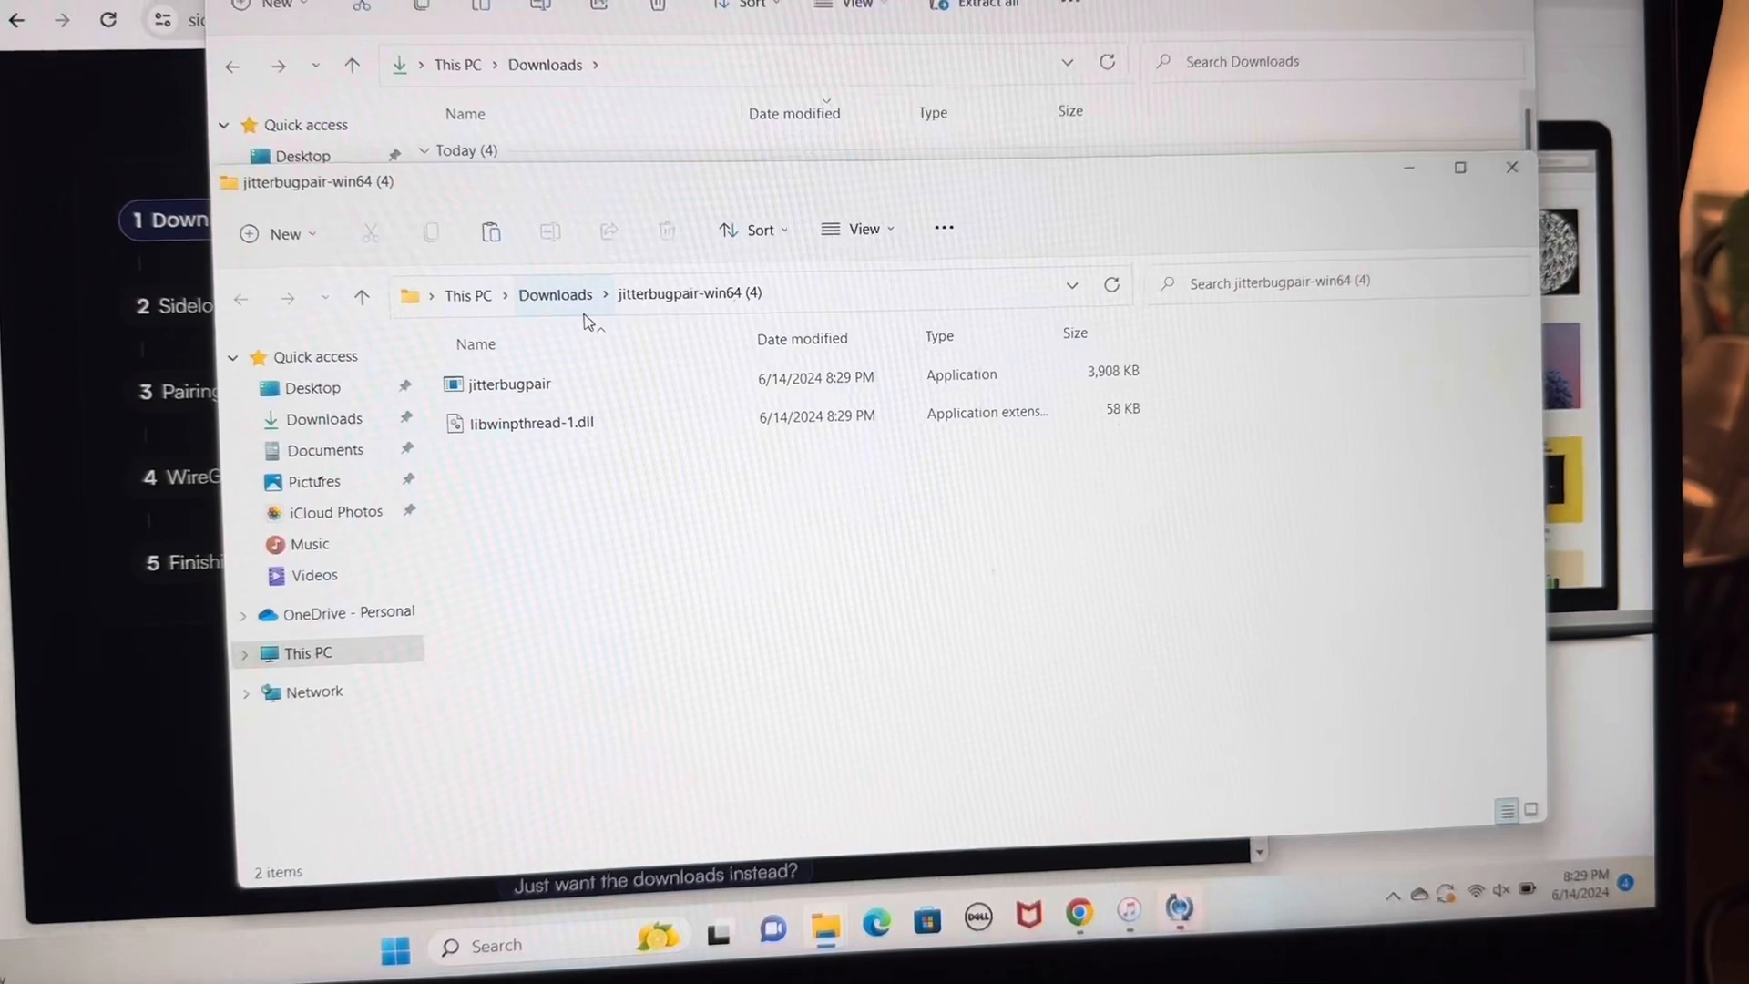
click(541, 385)
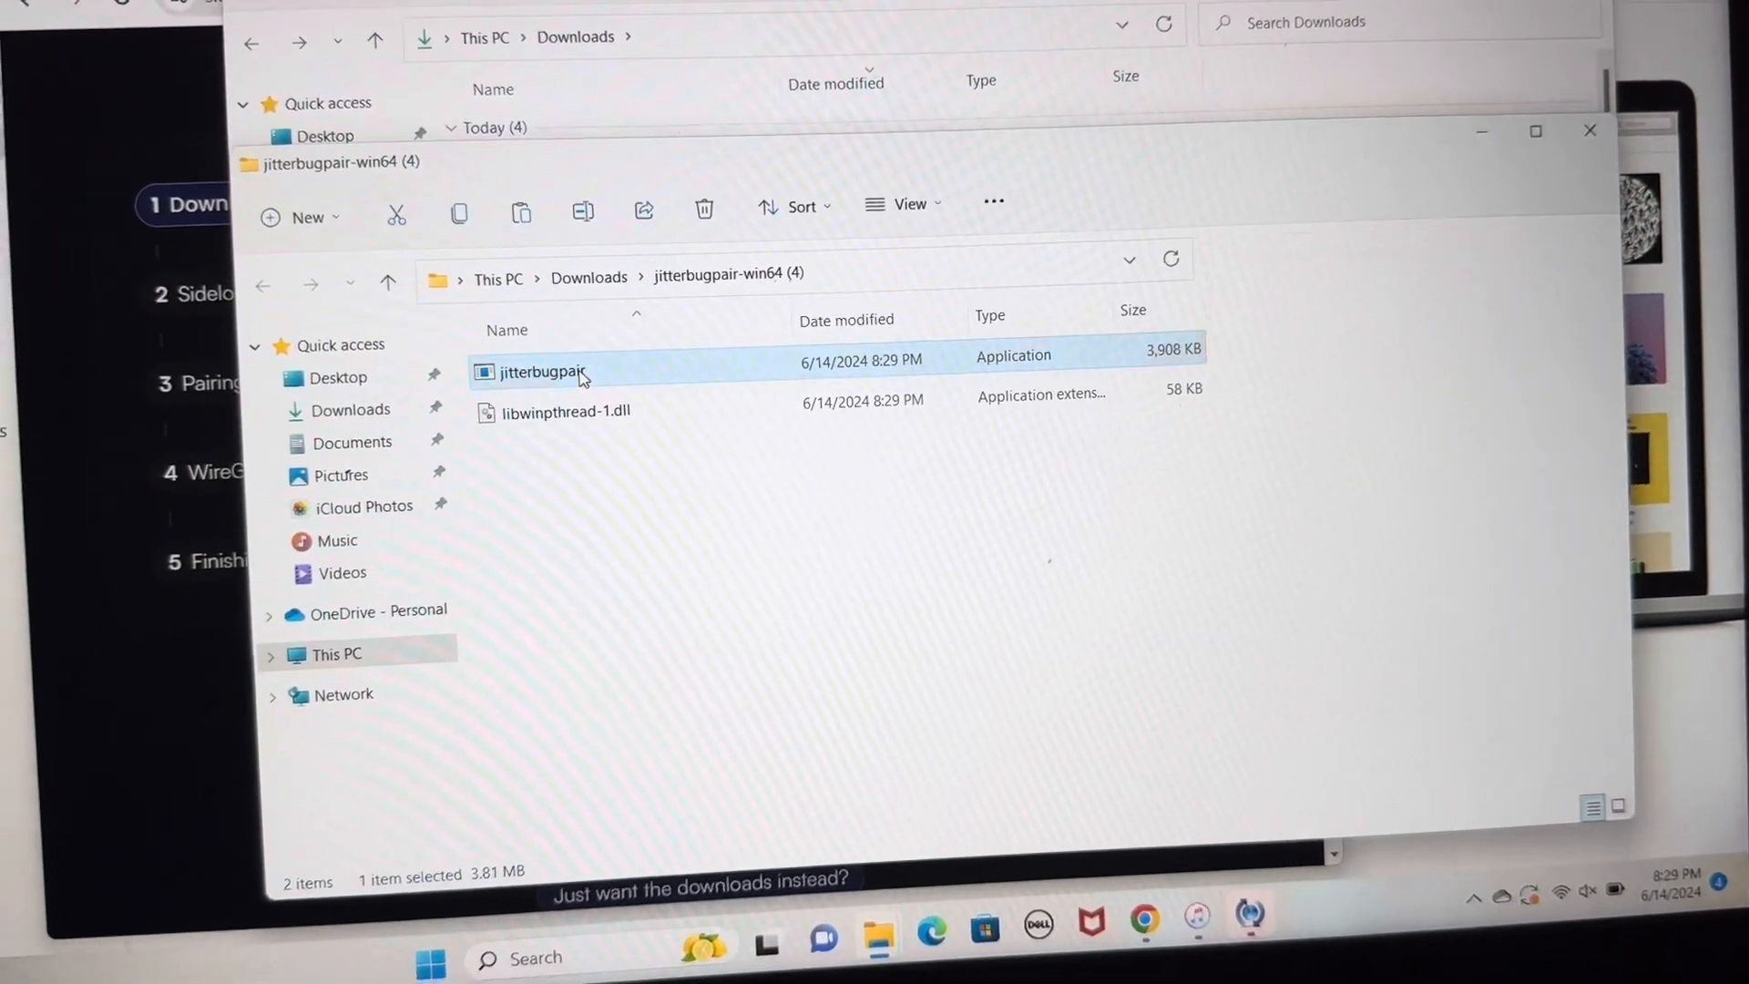
double_click(541, 371)
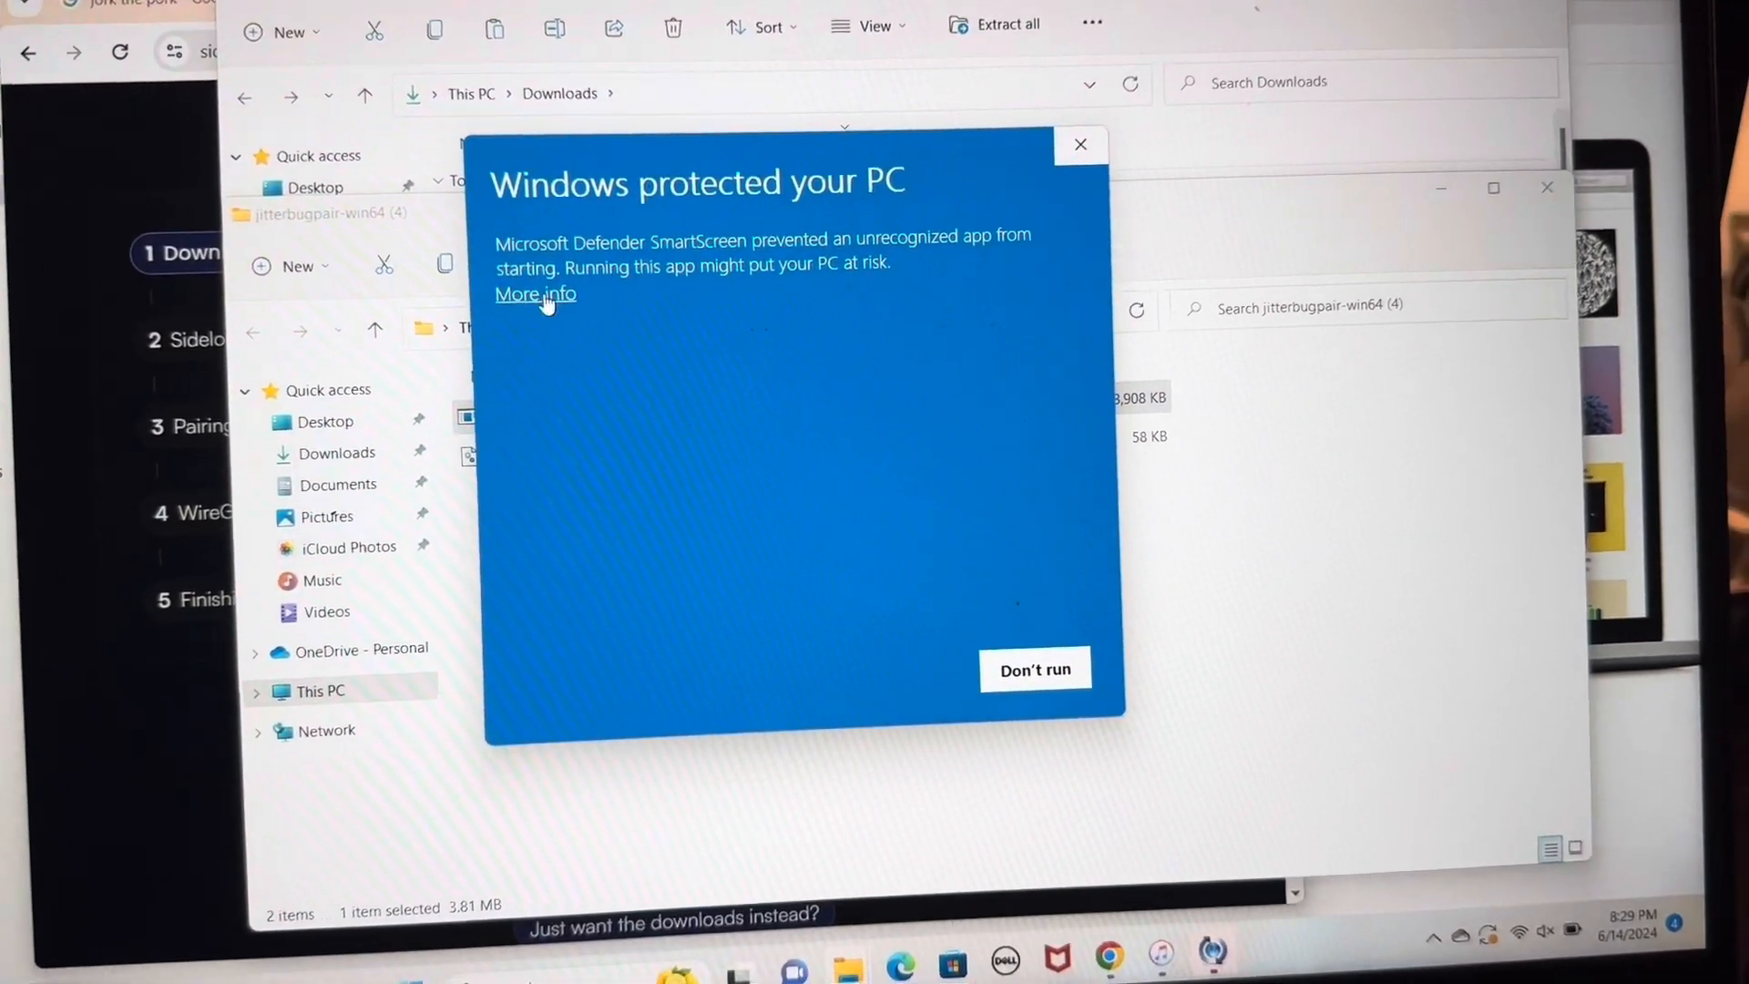
click(1079, 144)
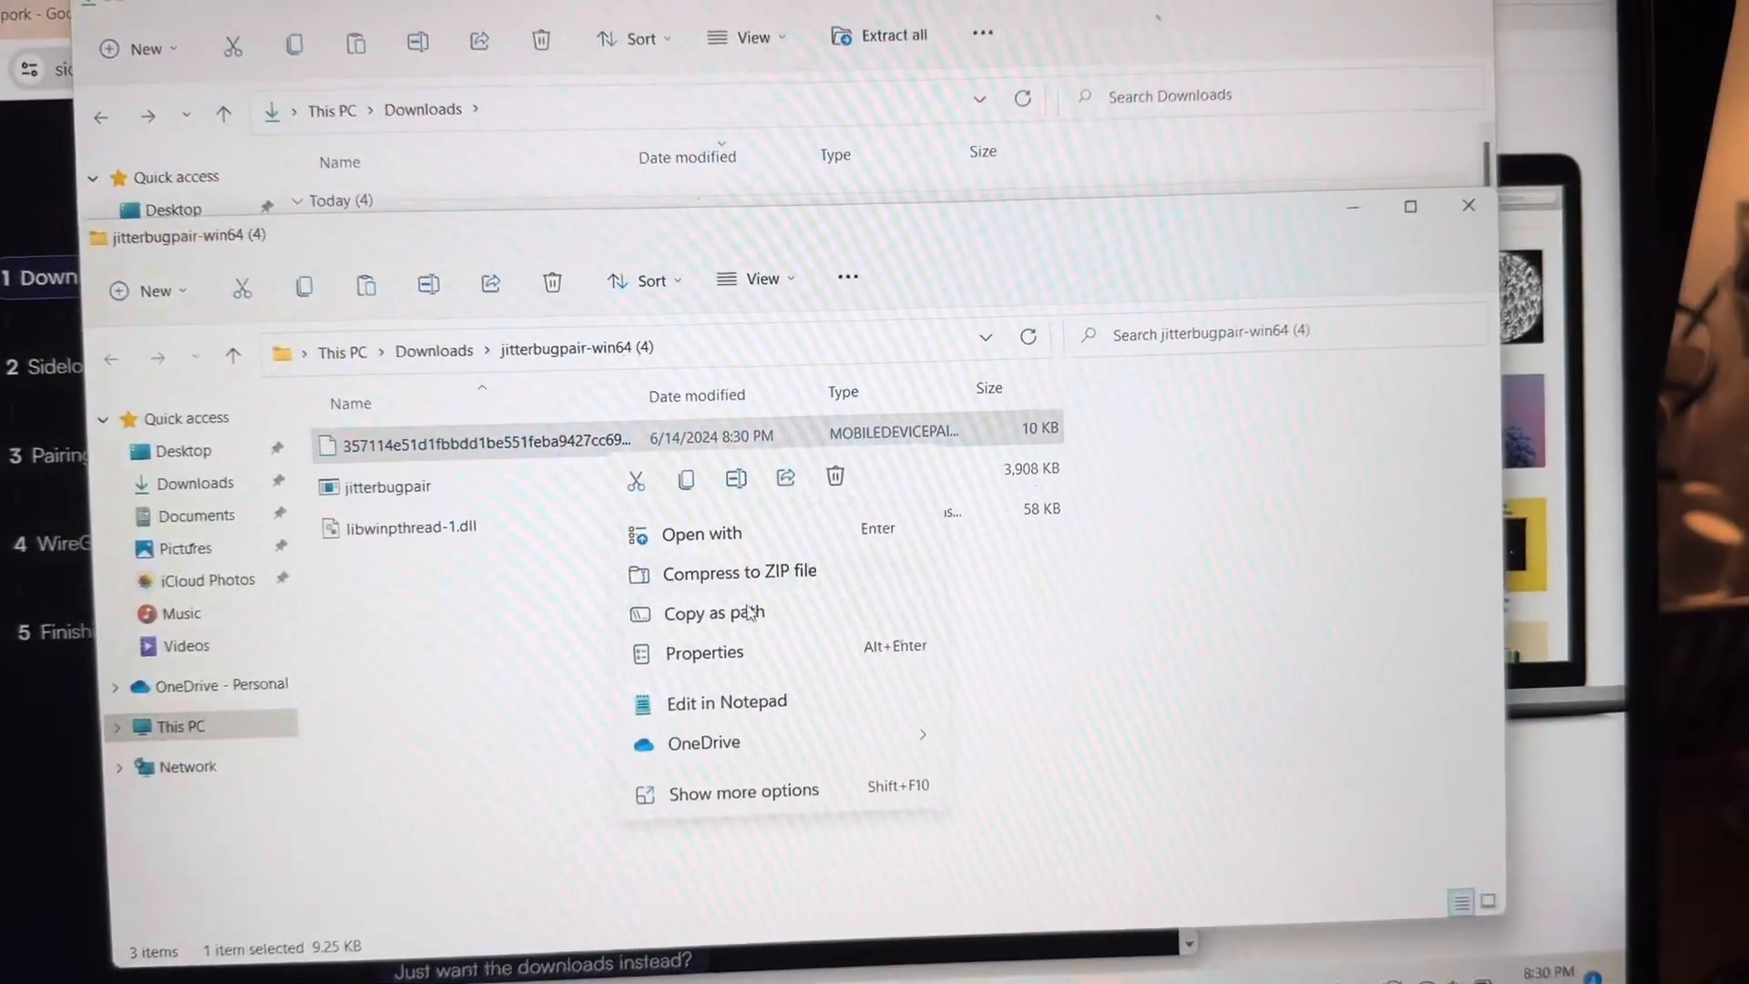
- Send an email to your own address with the pairing file attached
click(737, 570)
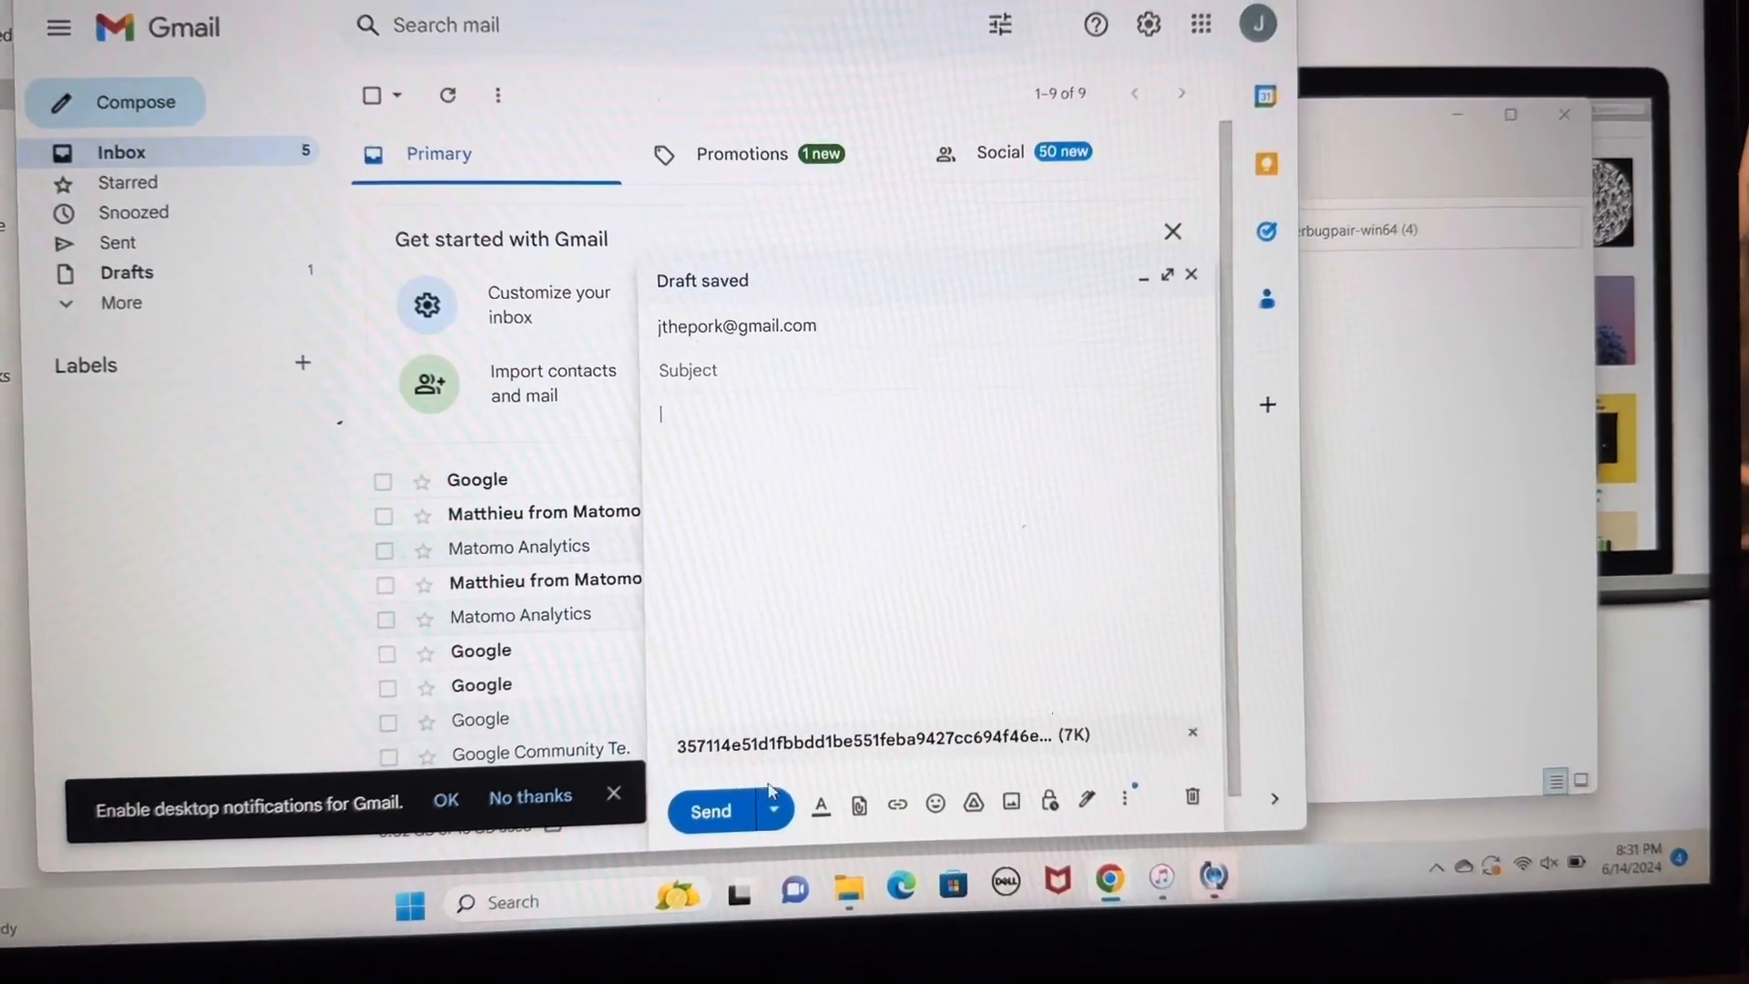
click(709, 811)
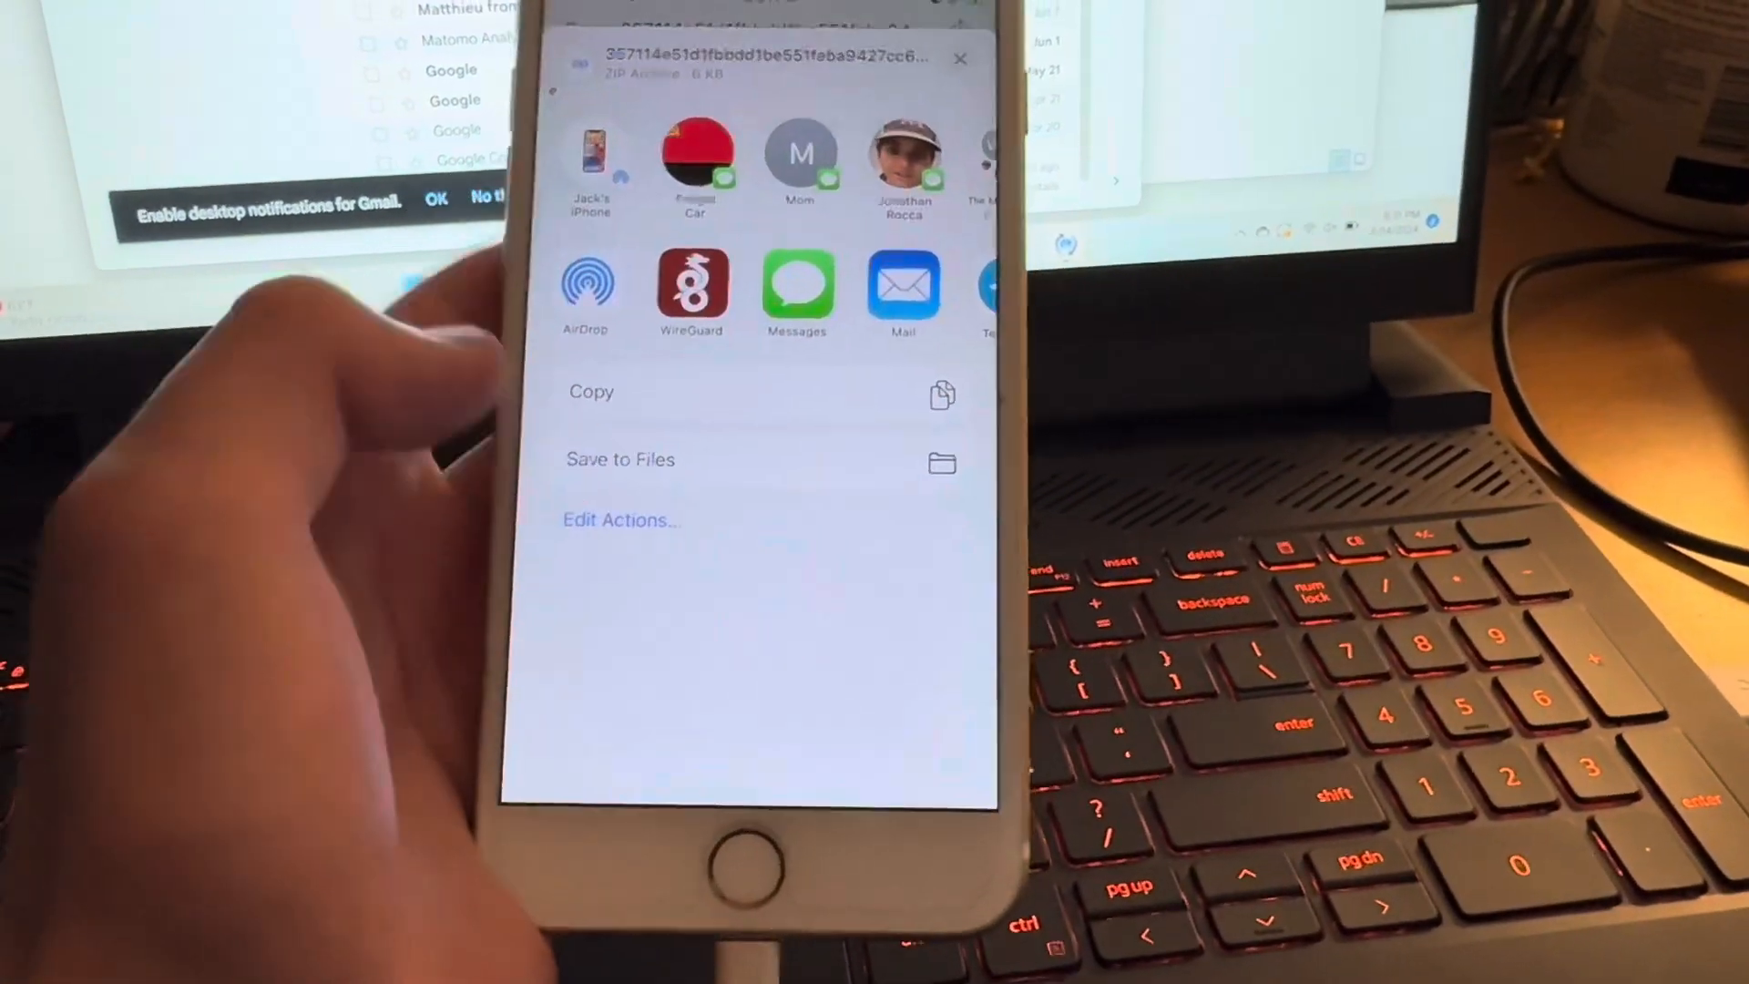
- Save the emailed pairing file under On My iPhone in a new folder named 'Side'
click(619, 459)
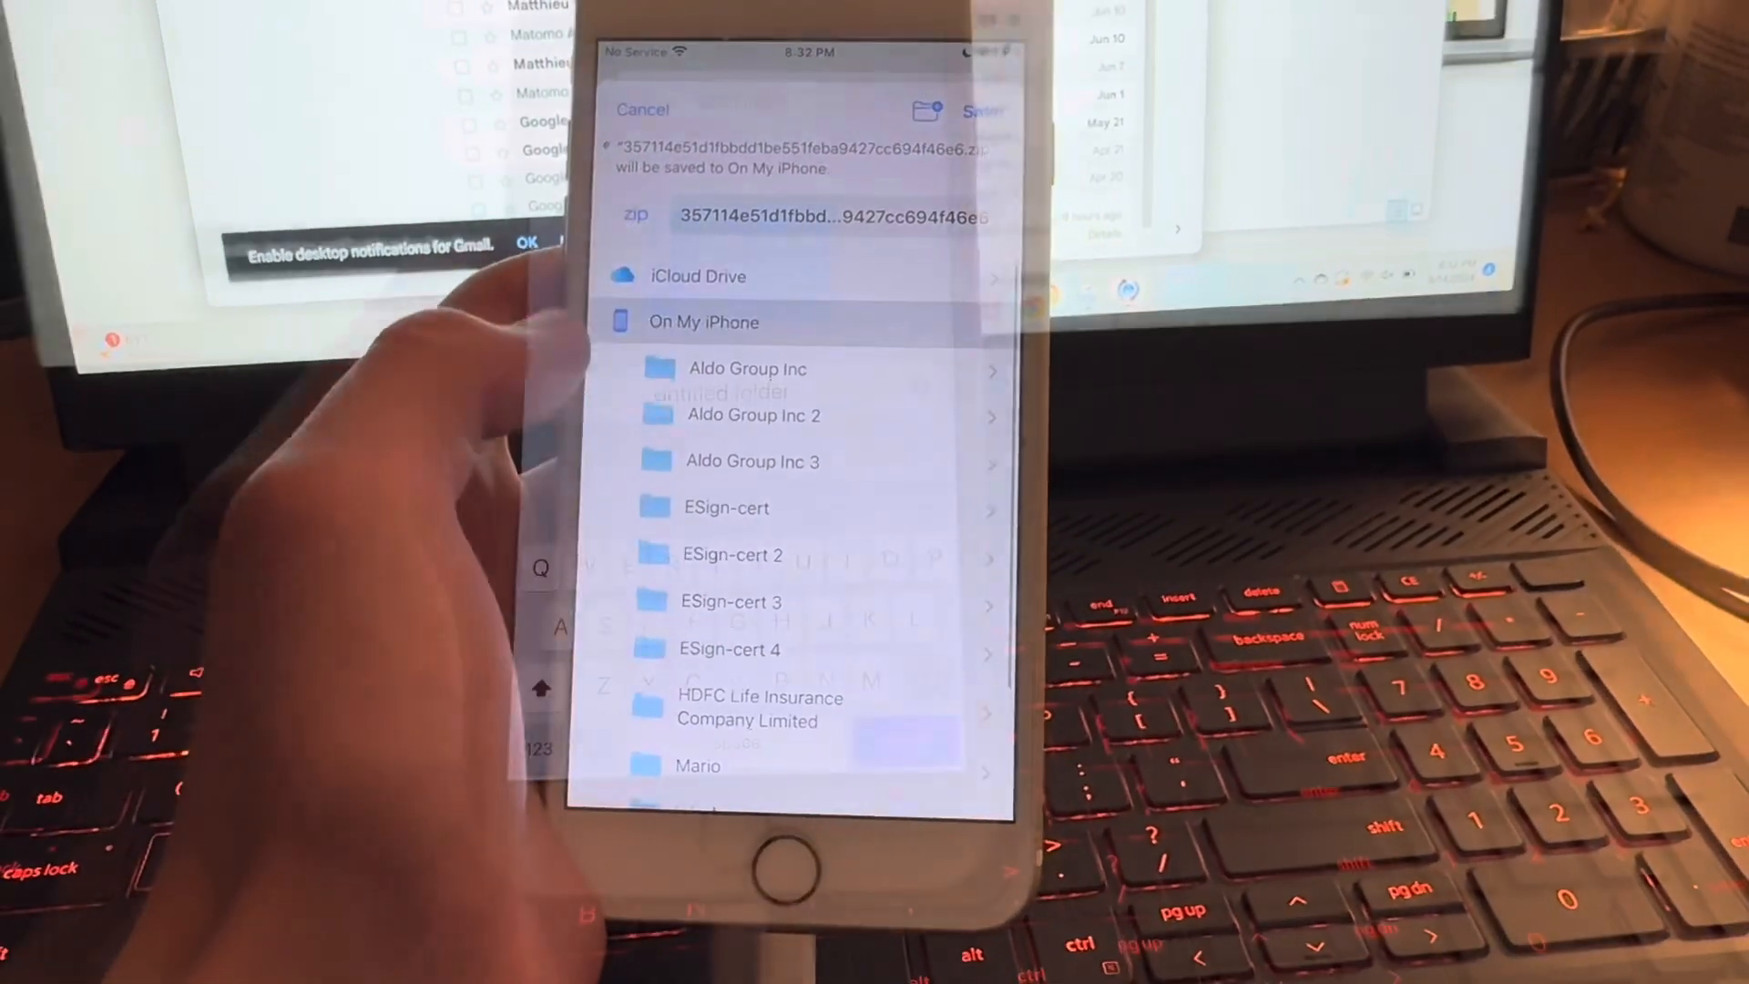
click(920, 109)
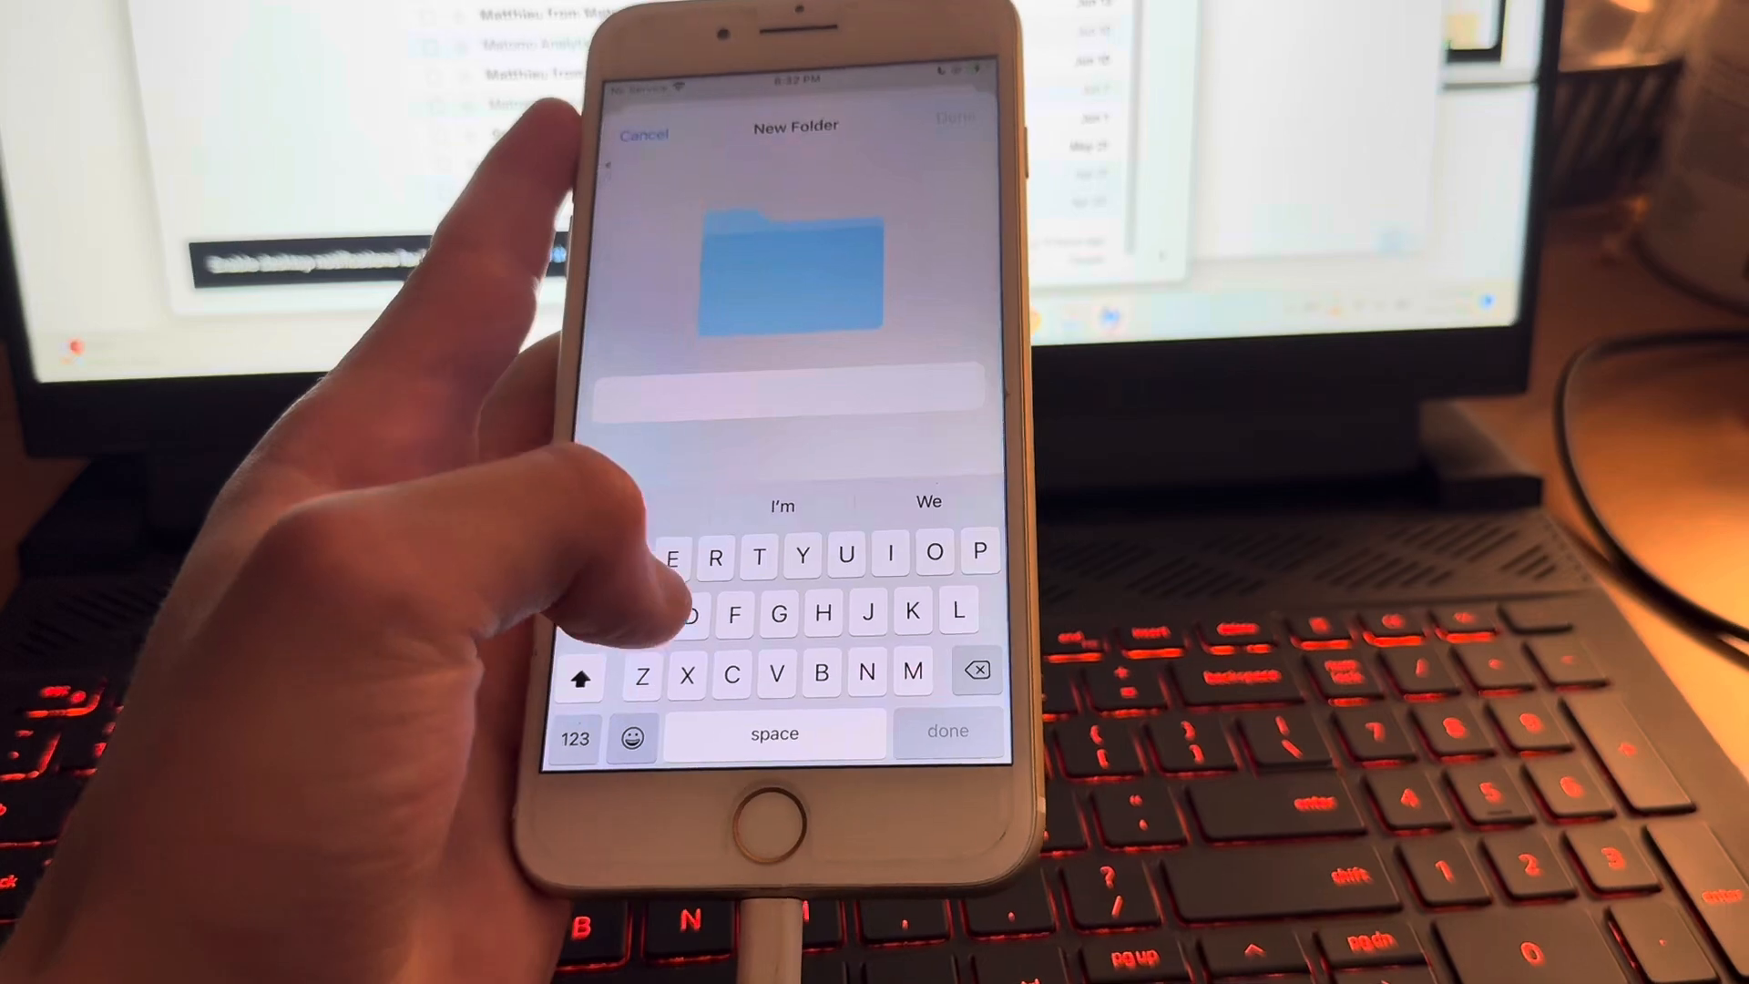
text(Side)
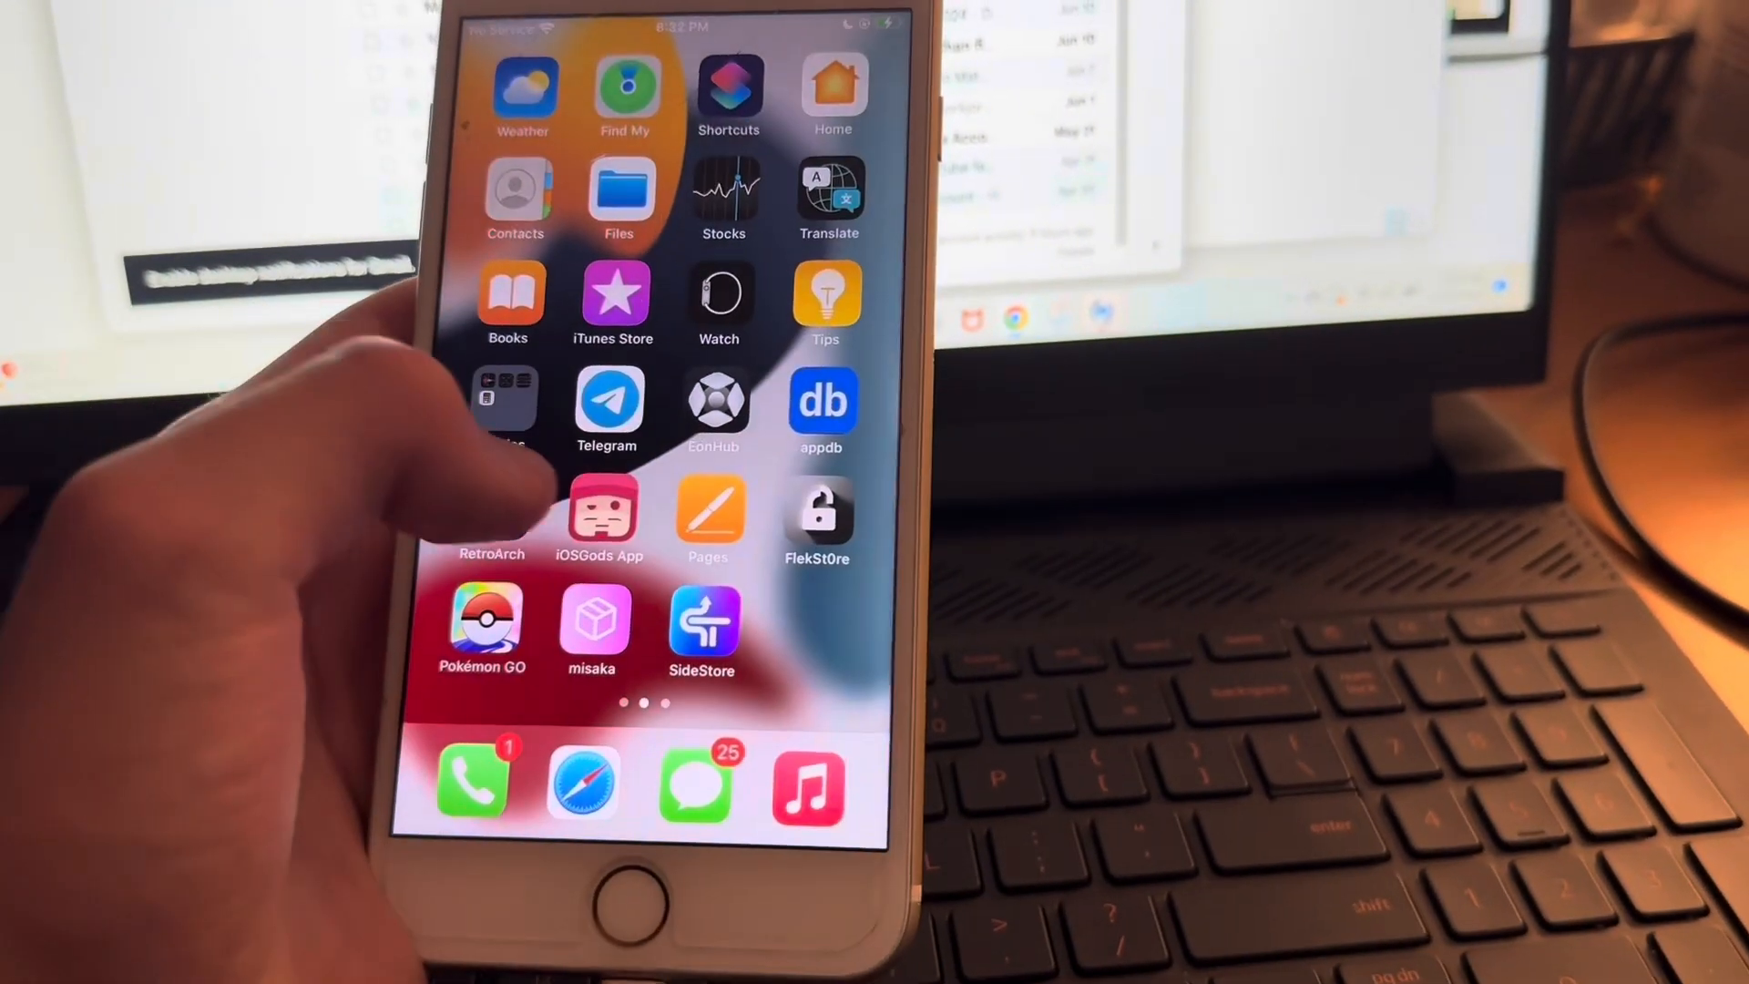
- Hand SideStore the pairing file from On My iPhone so it lands on its News page
click(703, 625)
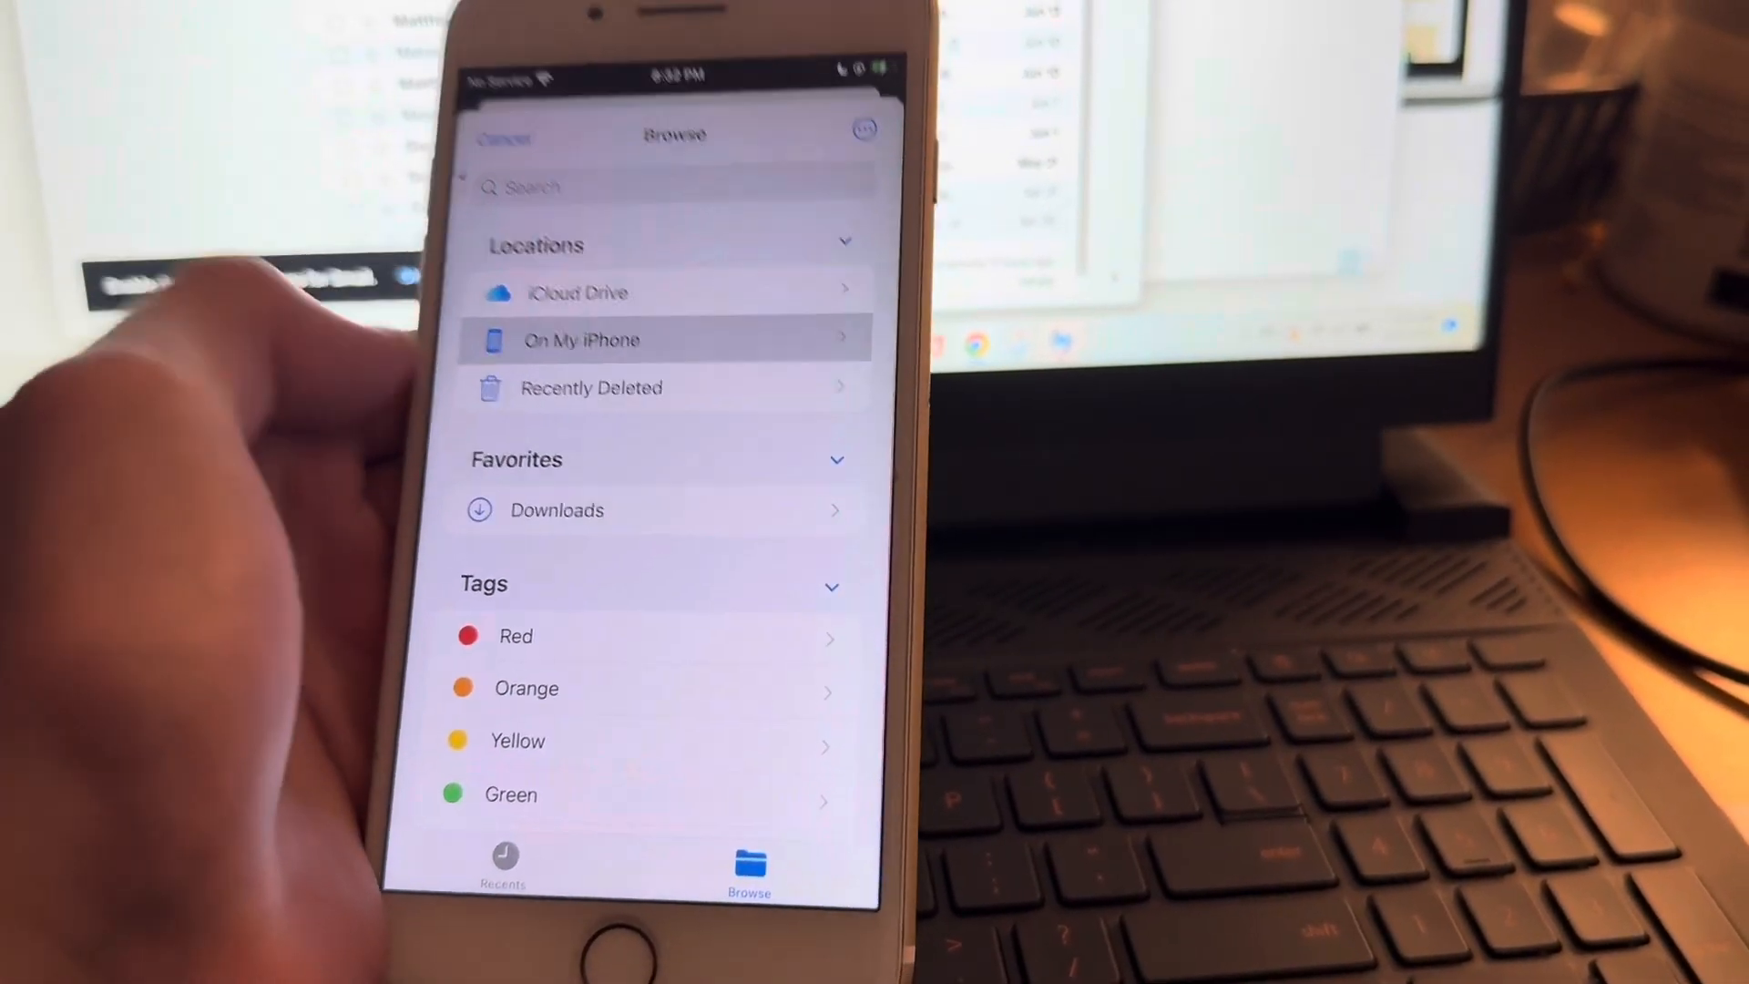
click(579, 341)
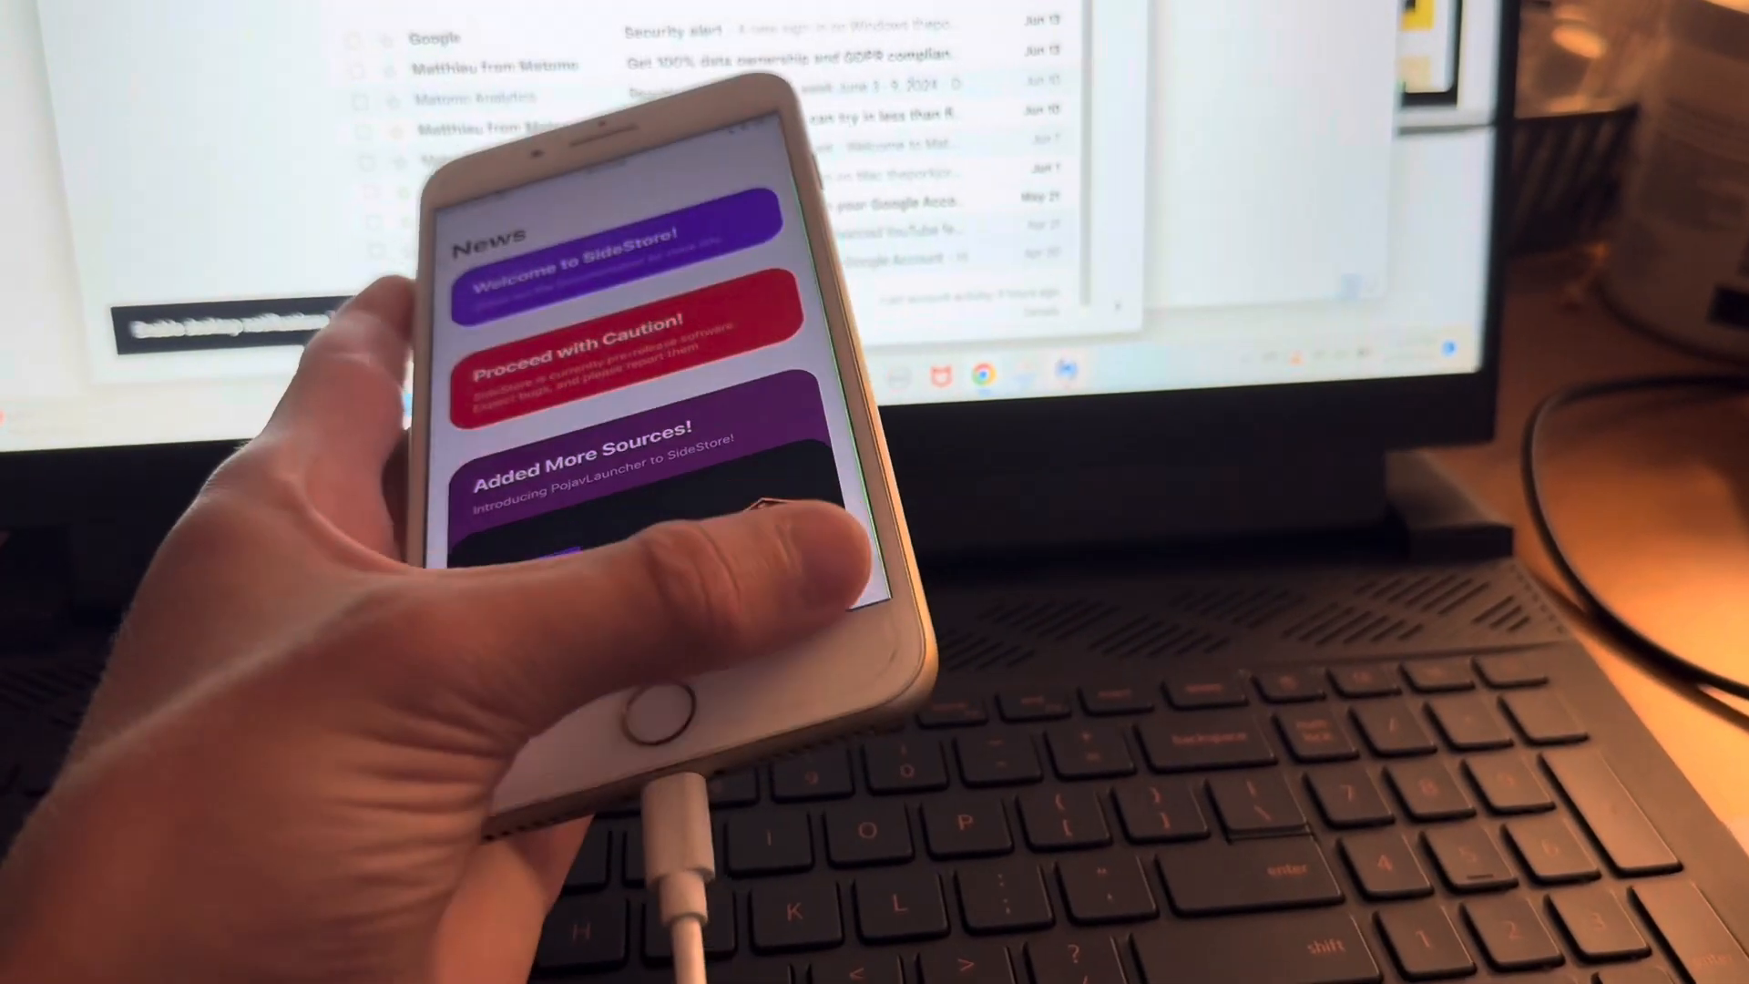
- Install WireGuard from the App Store and add SideStore's downloaded config so the VPN runs
click(808, 881)
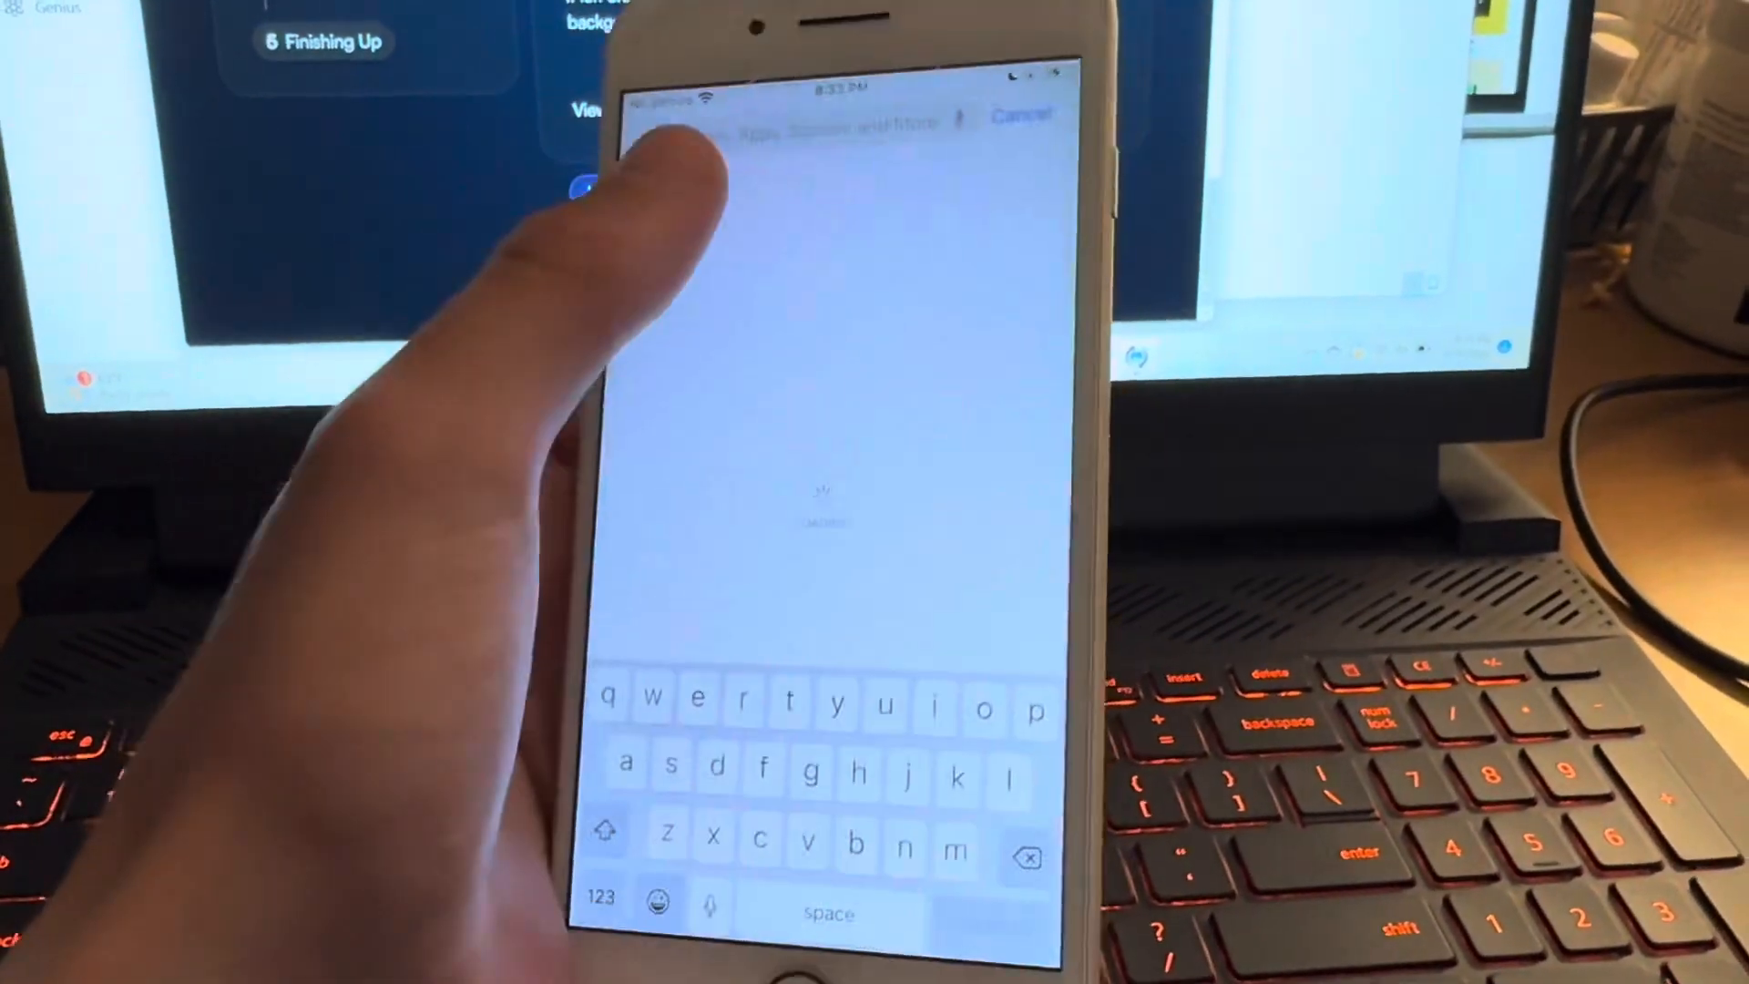
text(wi)
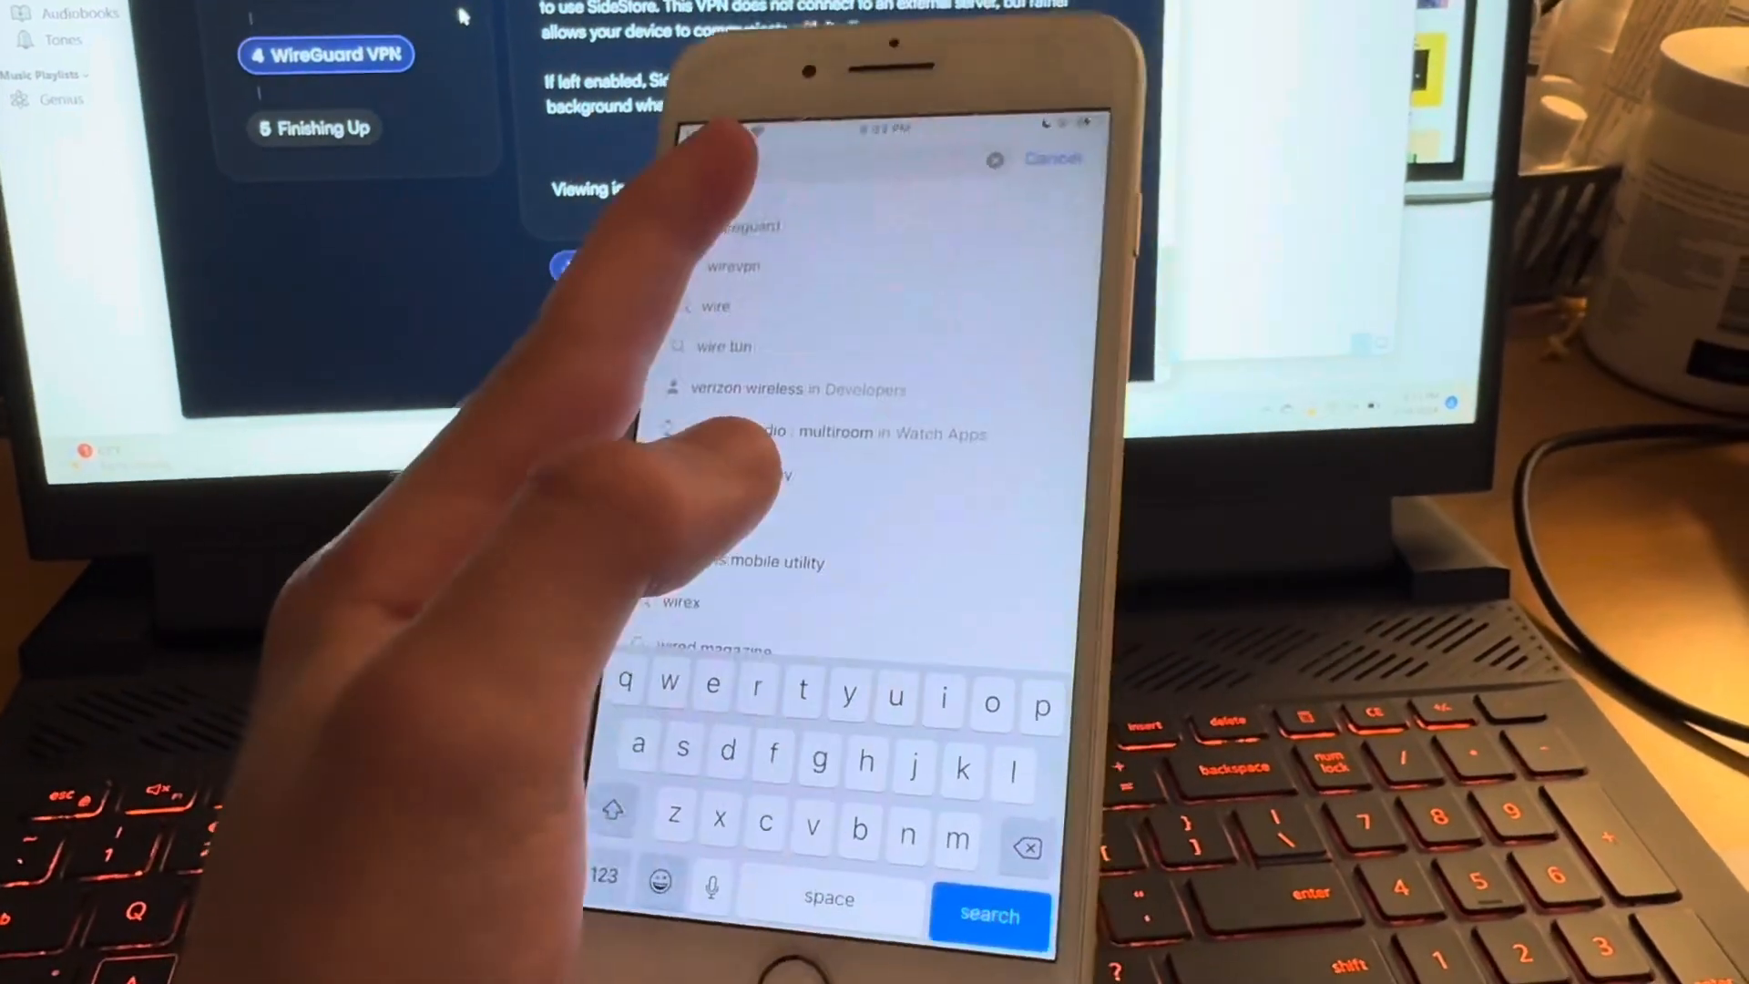
click(987, 914)
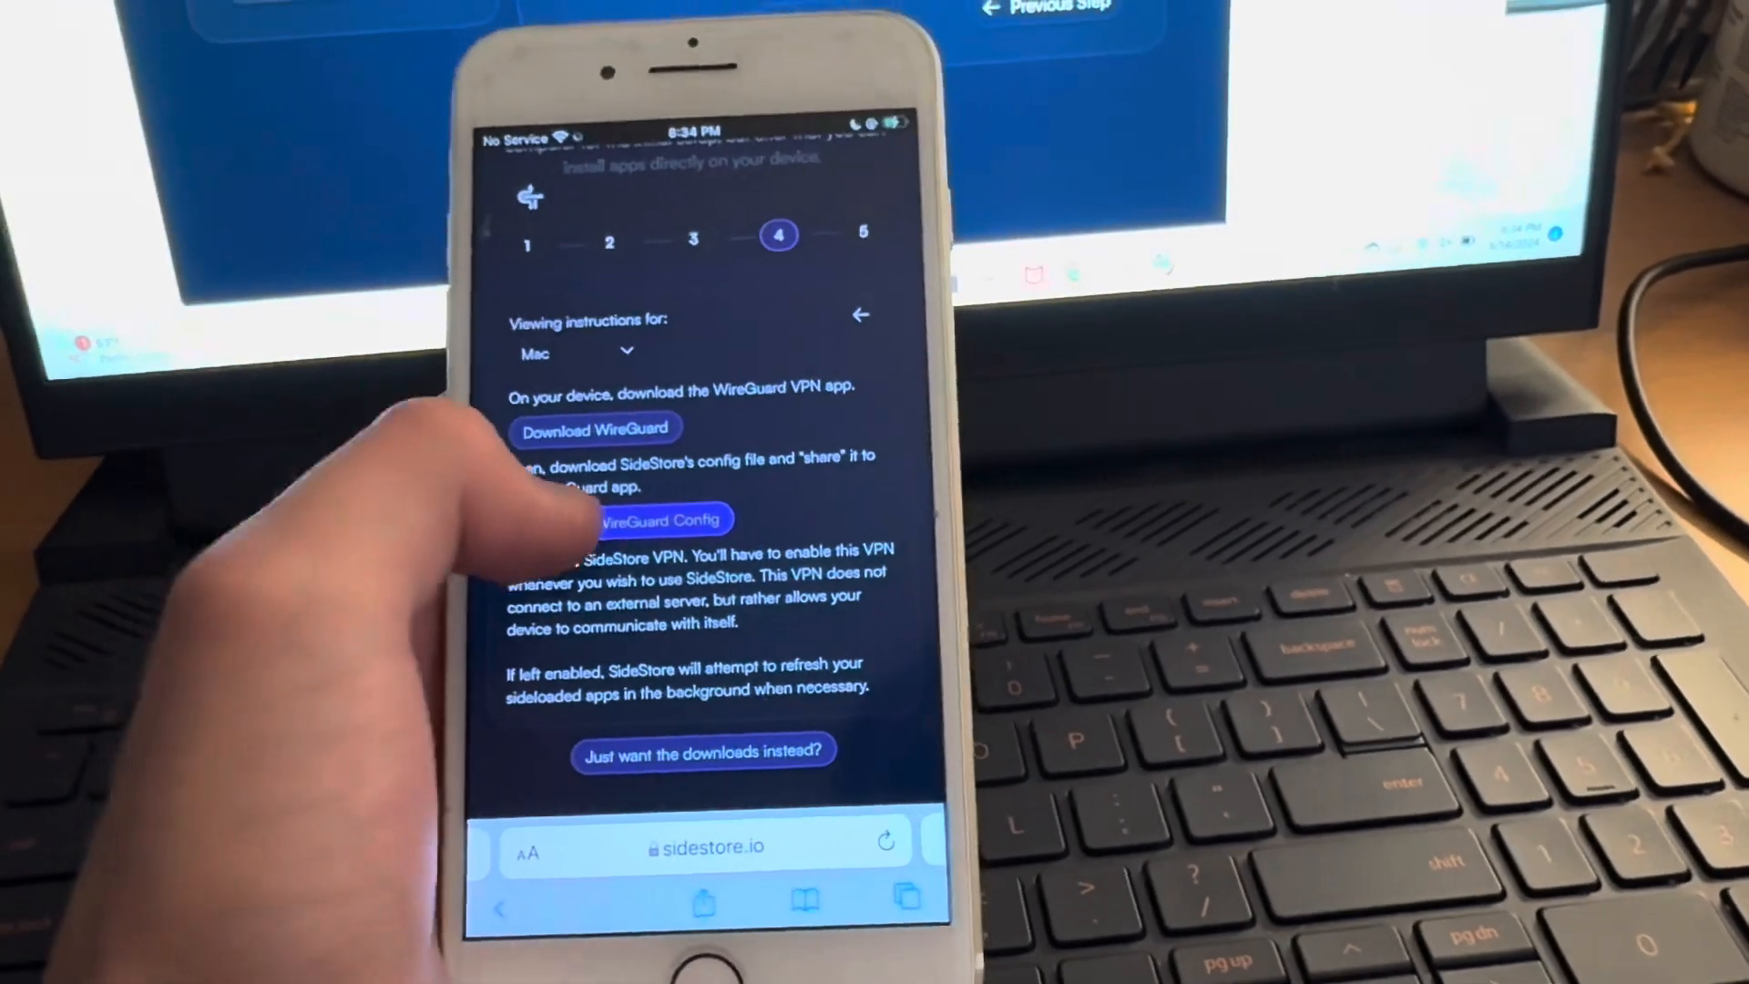
click(649, 519)
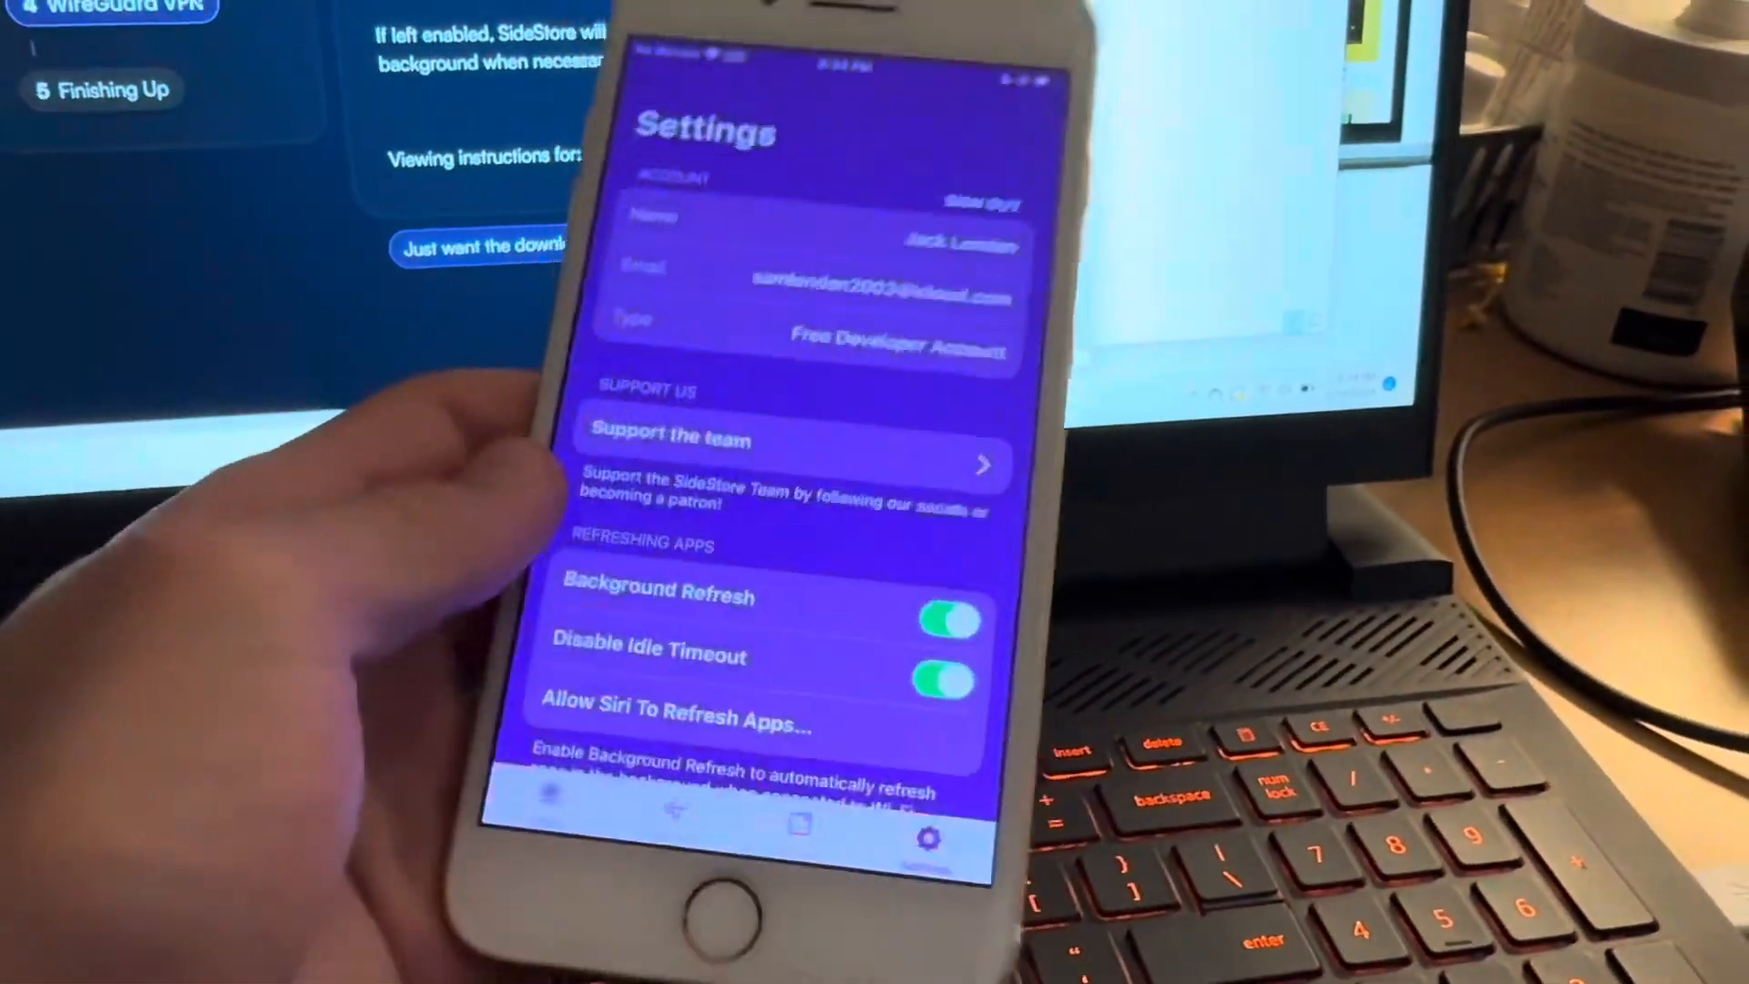
- Sideload the Snapchat IPA from On My iPhone, accepting the App Contains Extensions prompt
click(789, 814)
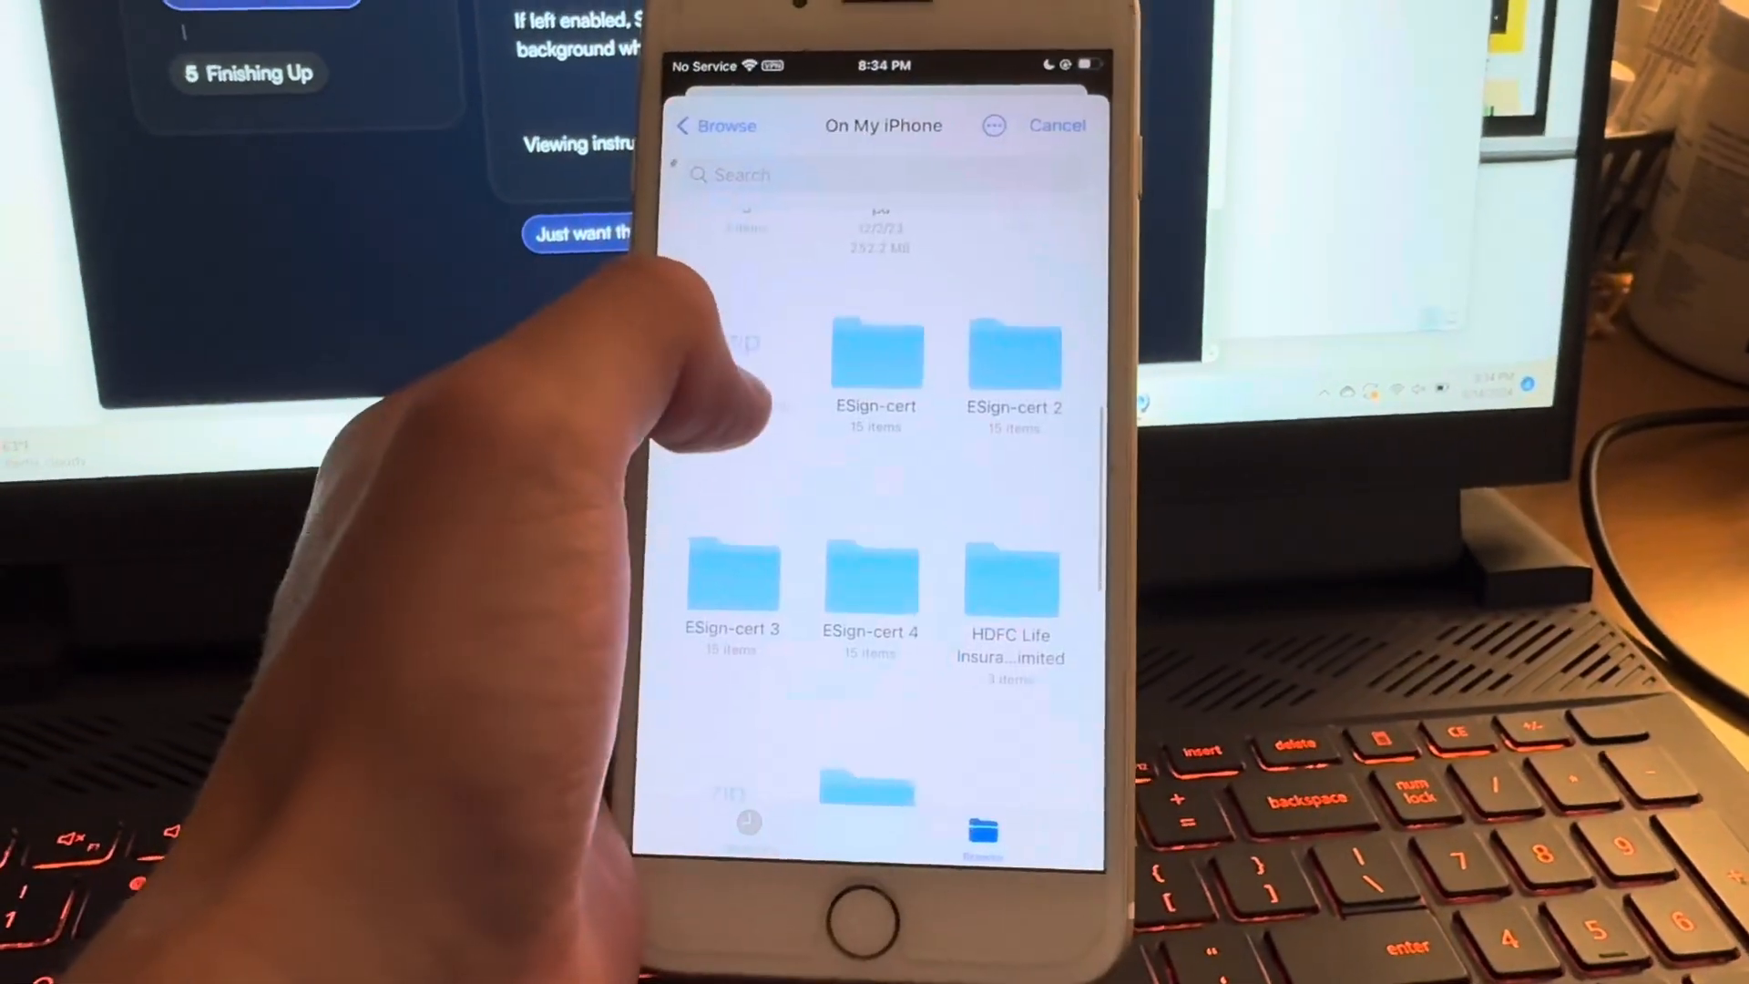
scroll(down, 3)
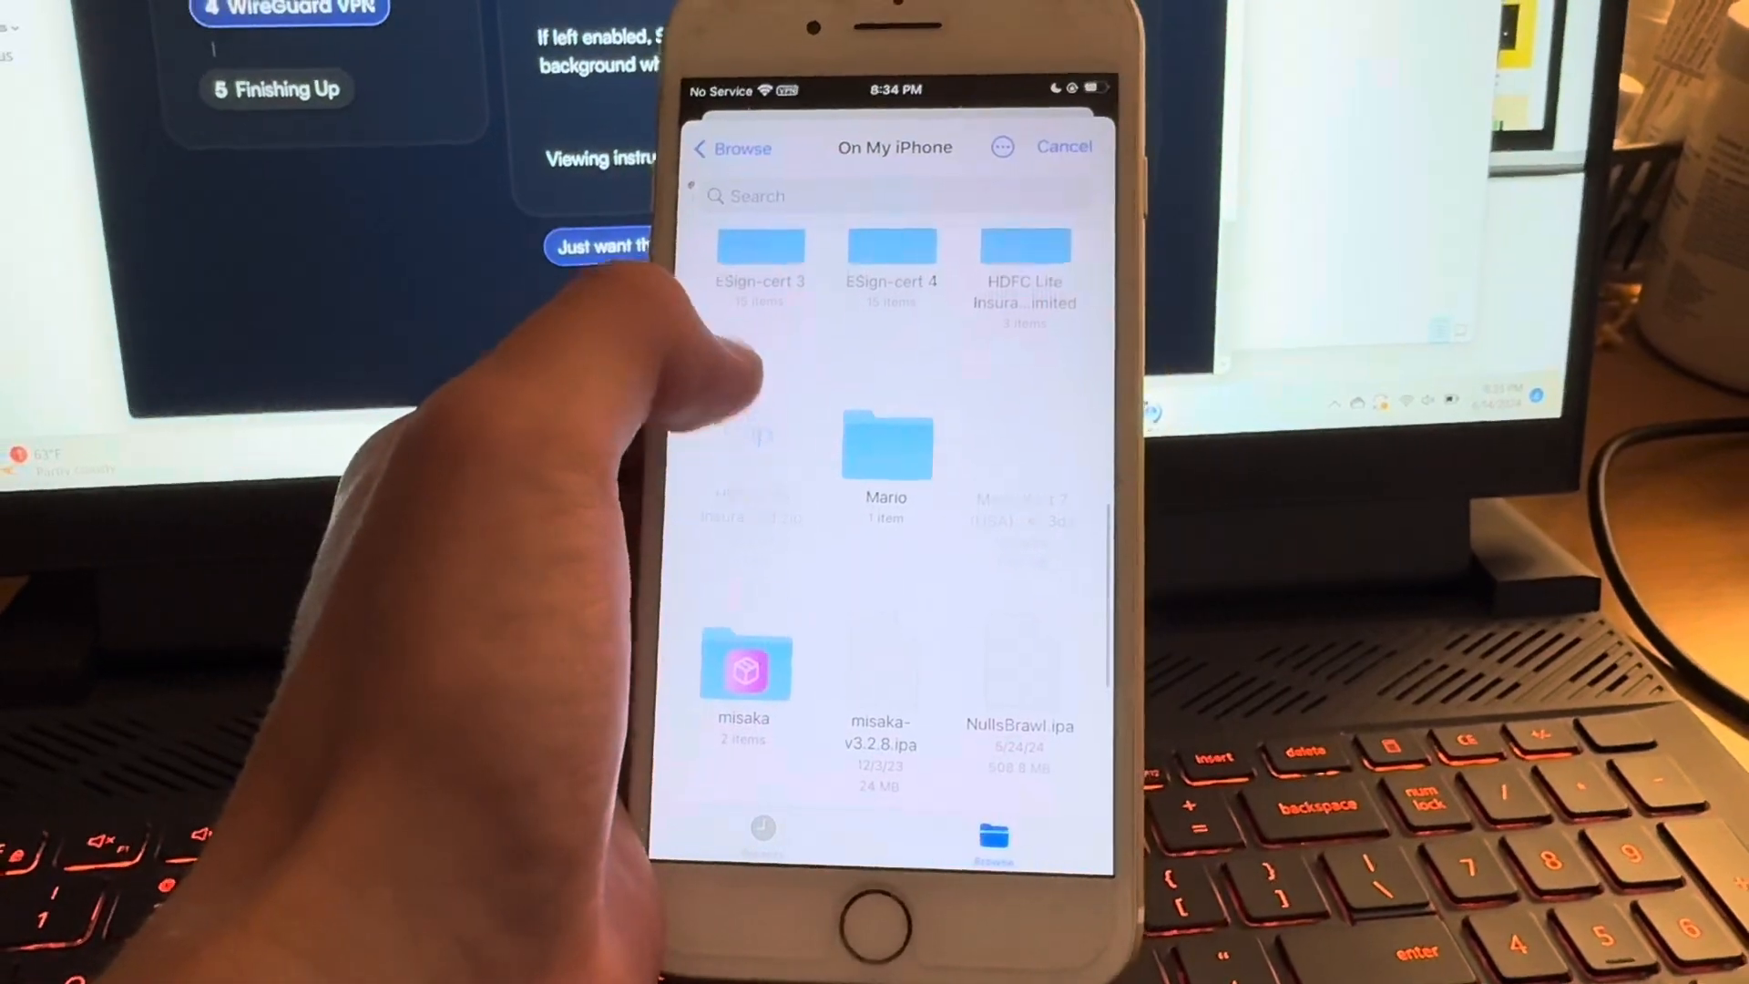
scroll(down, 3)
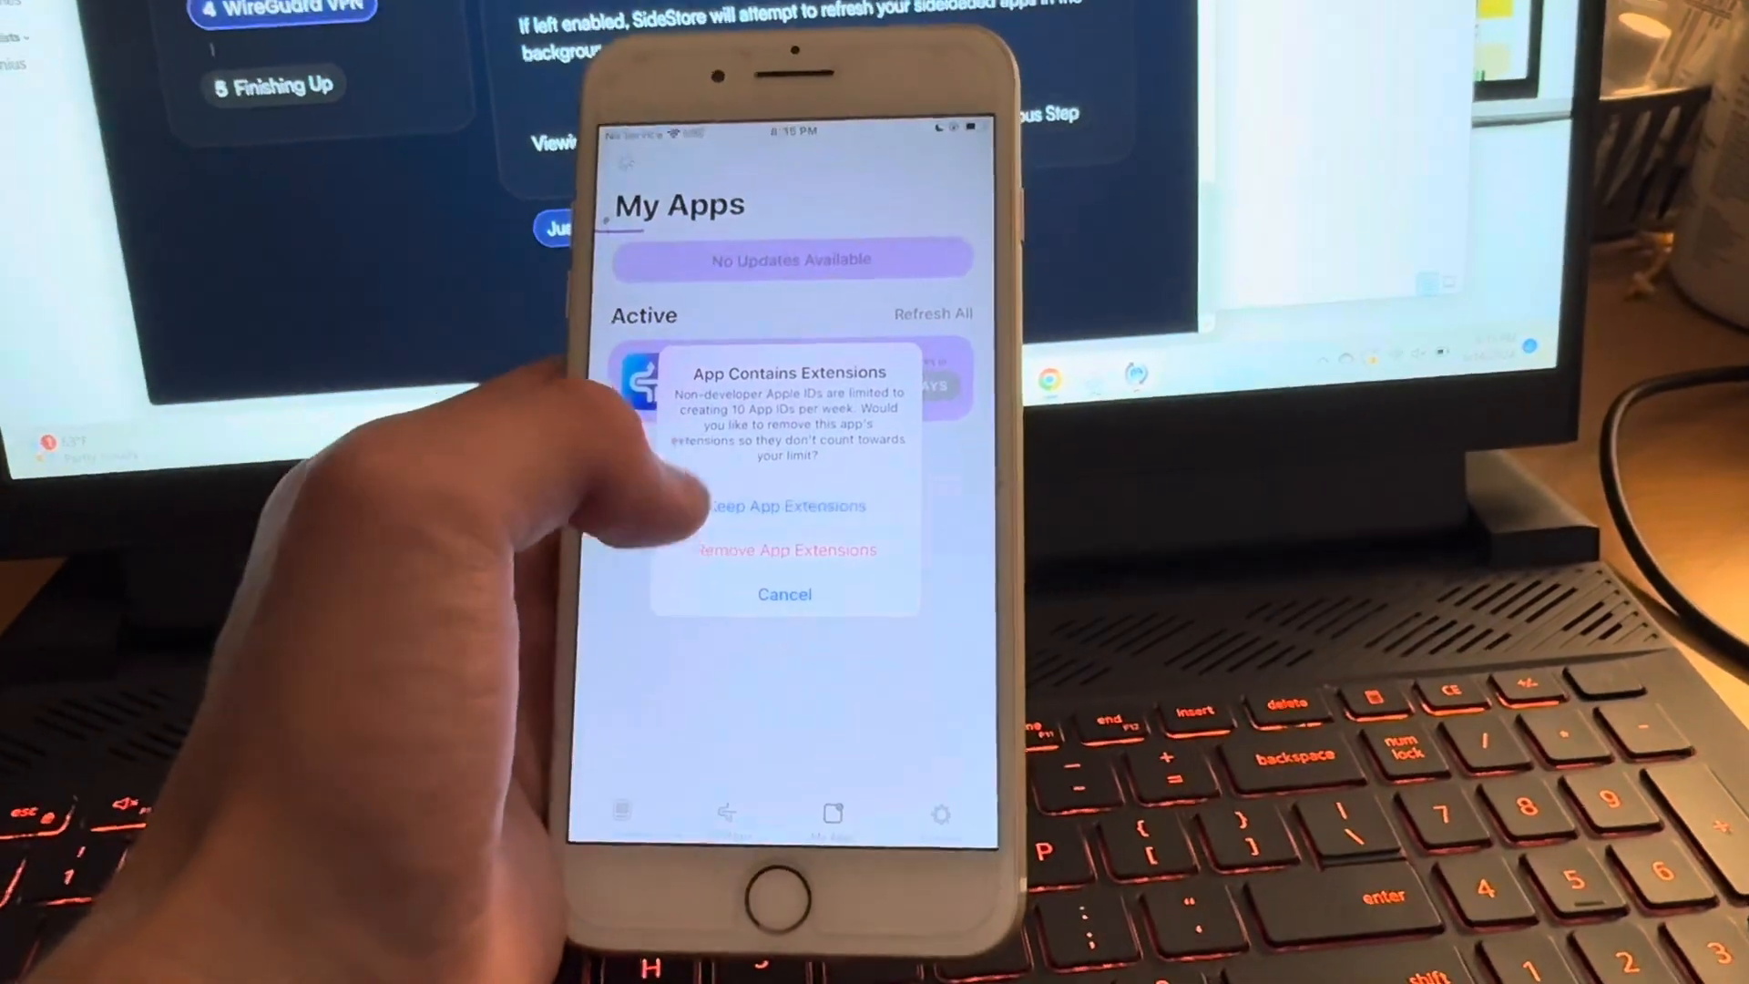
click(787, 505)
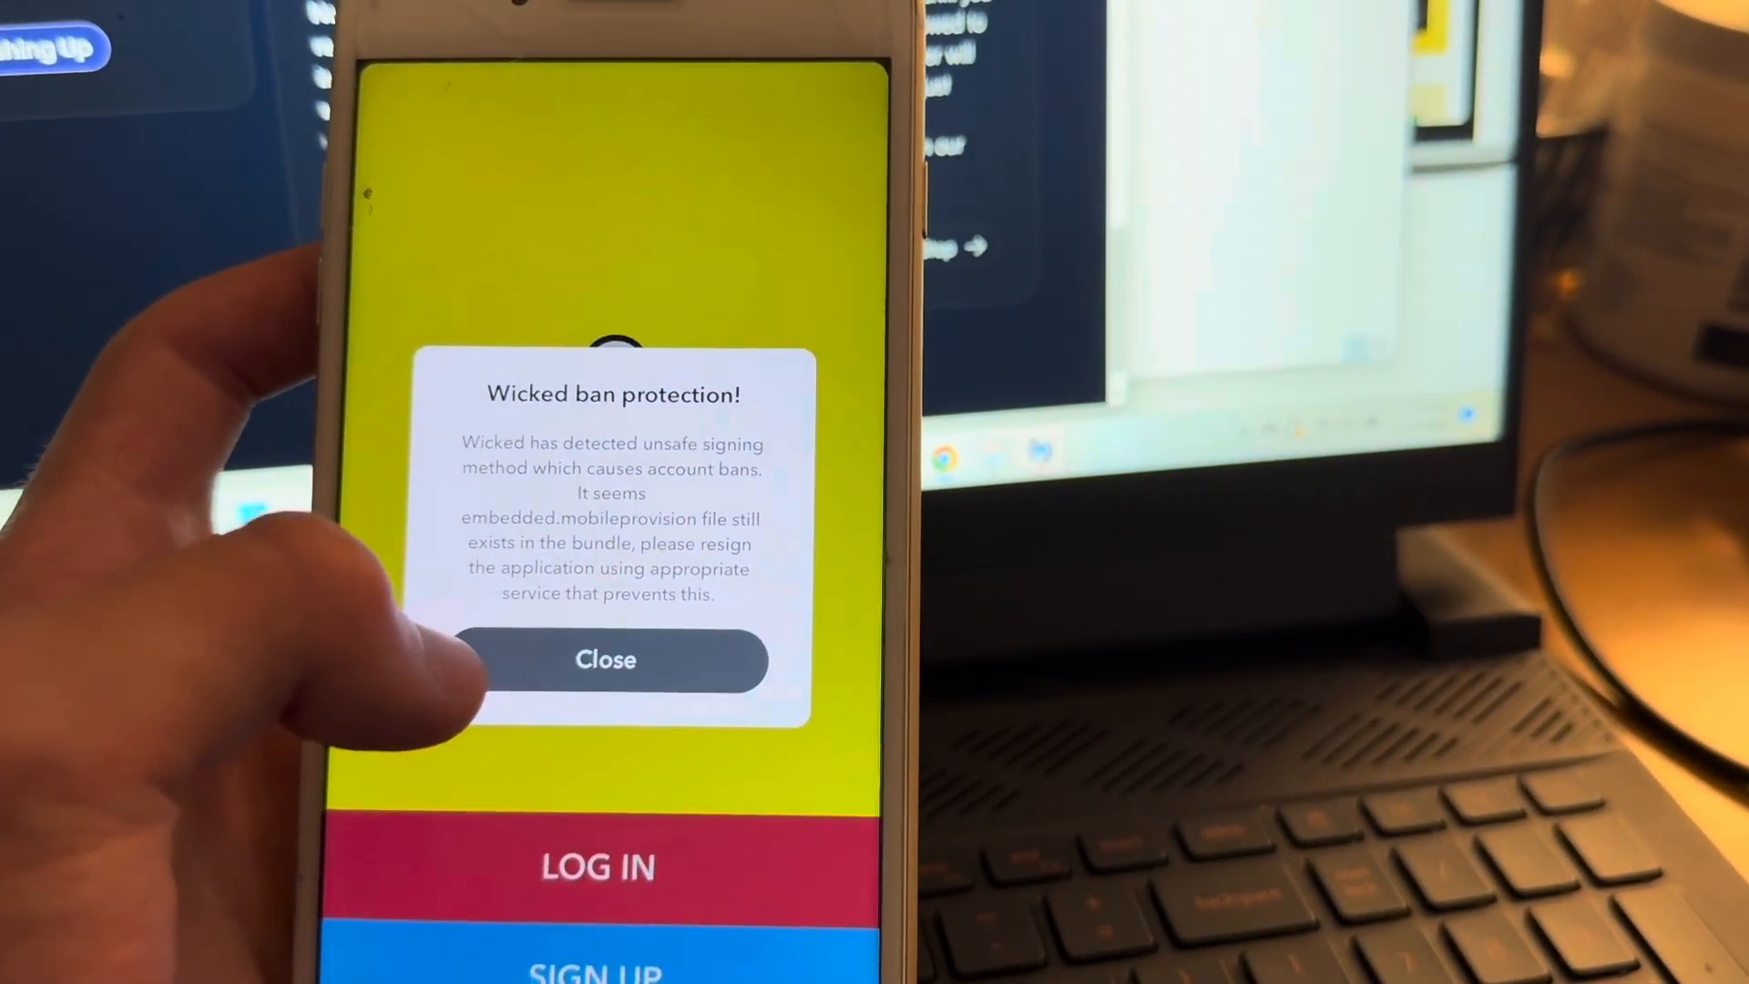
- Dismiss Snapchat's ban warning and check My Apps lists Snapchat Active with 7 days left
click(604, 659)
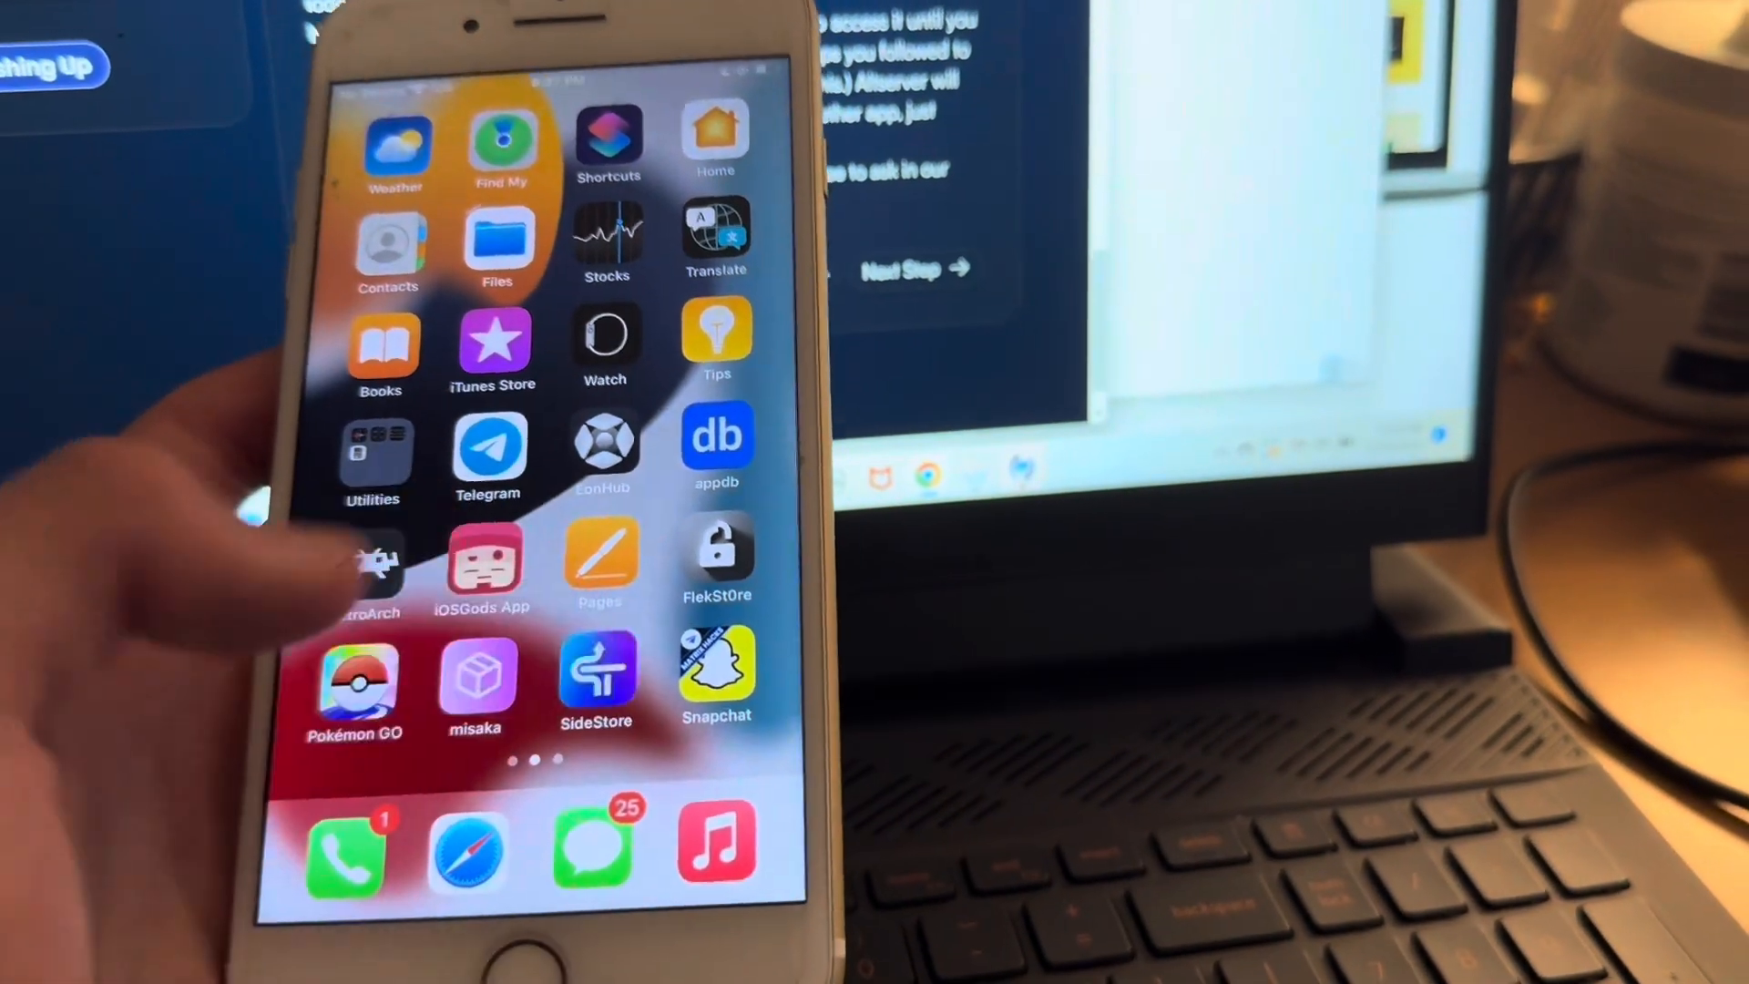
click(594, 679)
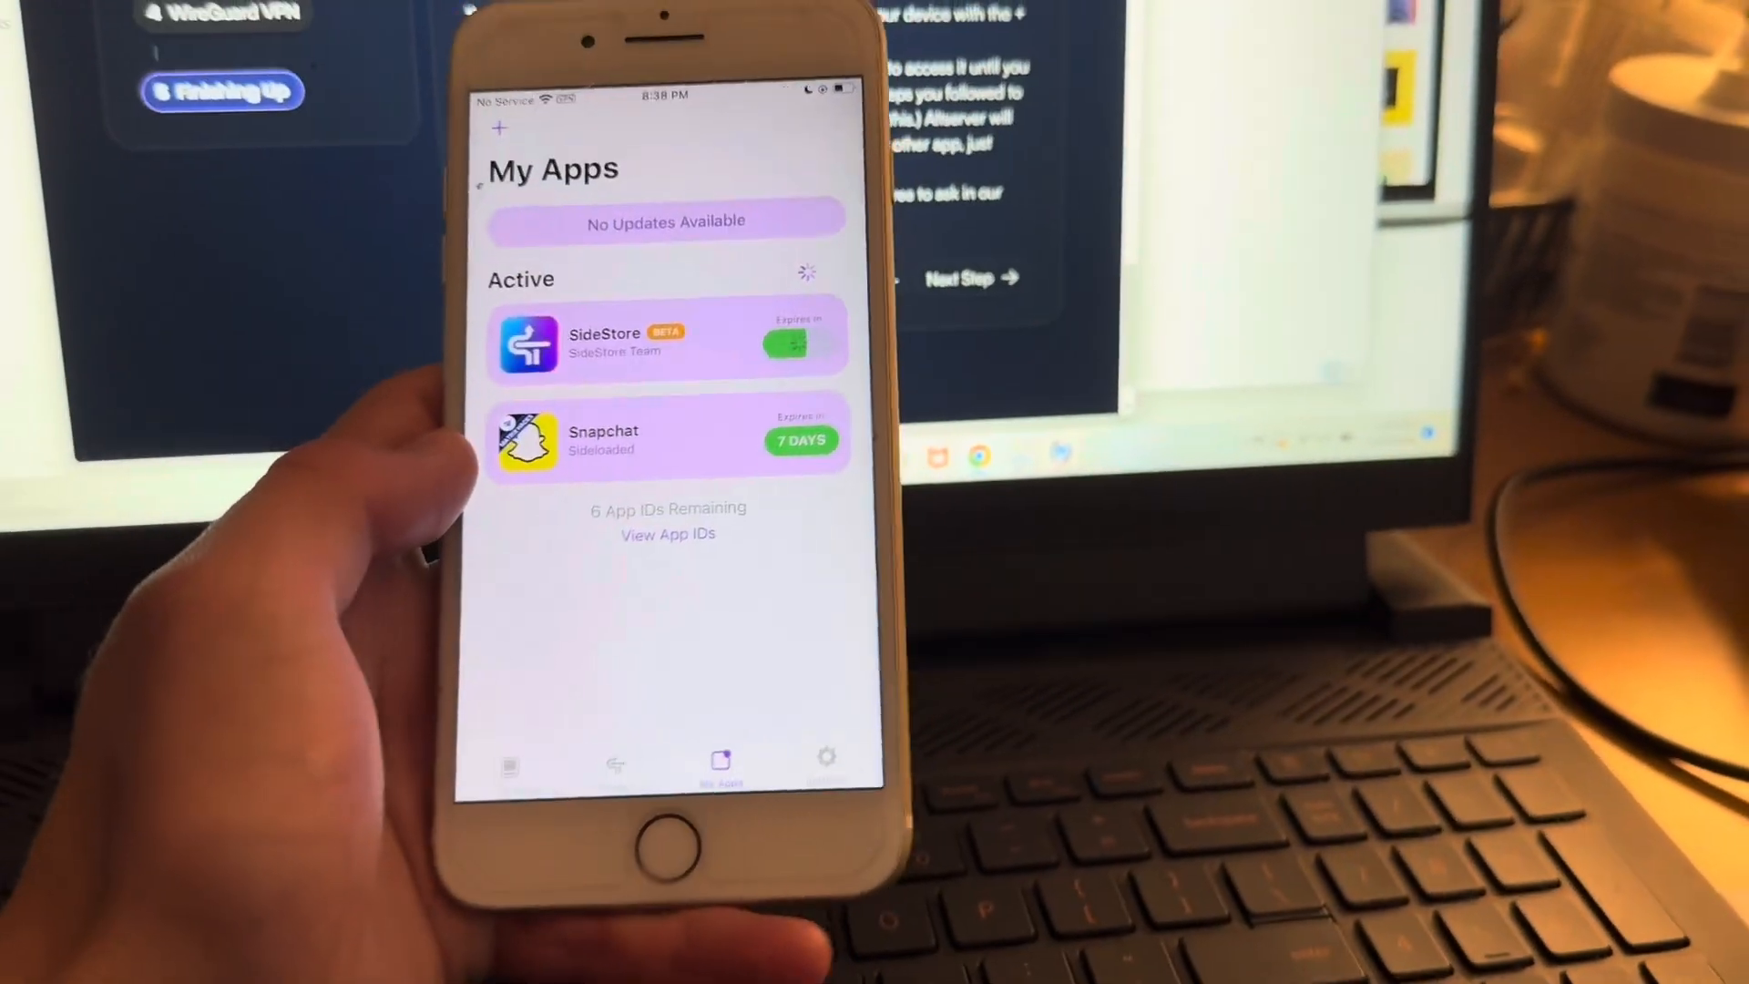
key(home)
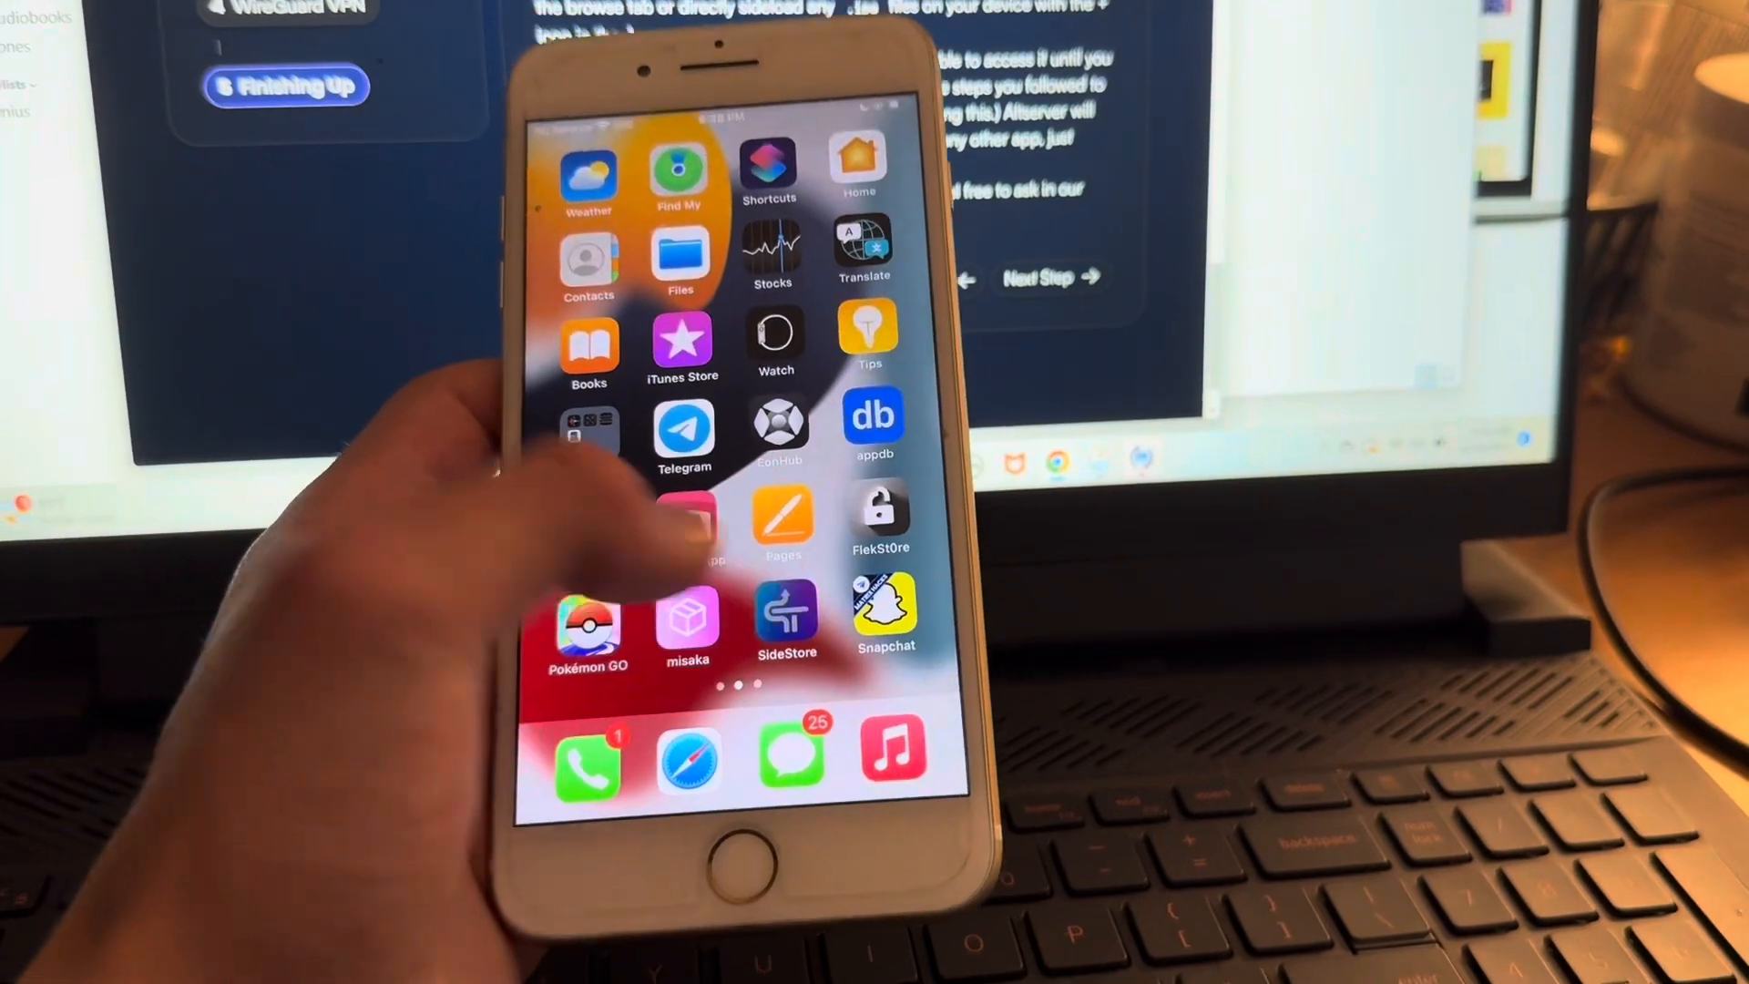
click(785, 621)
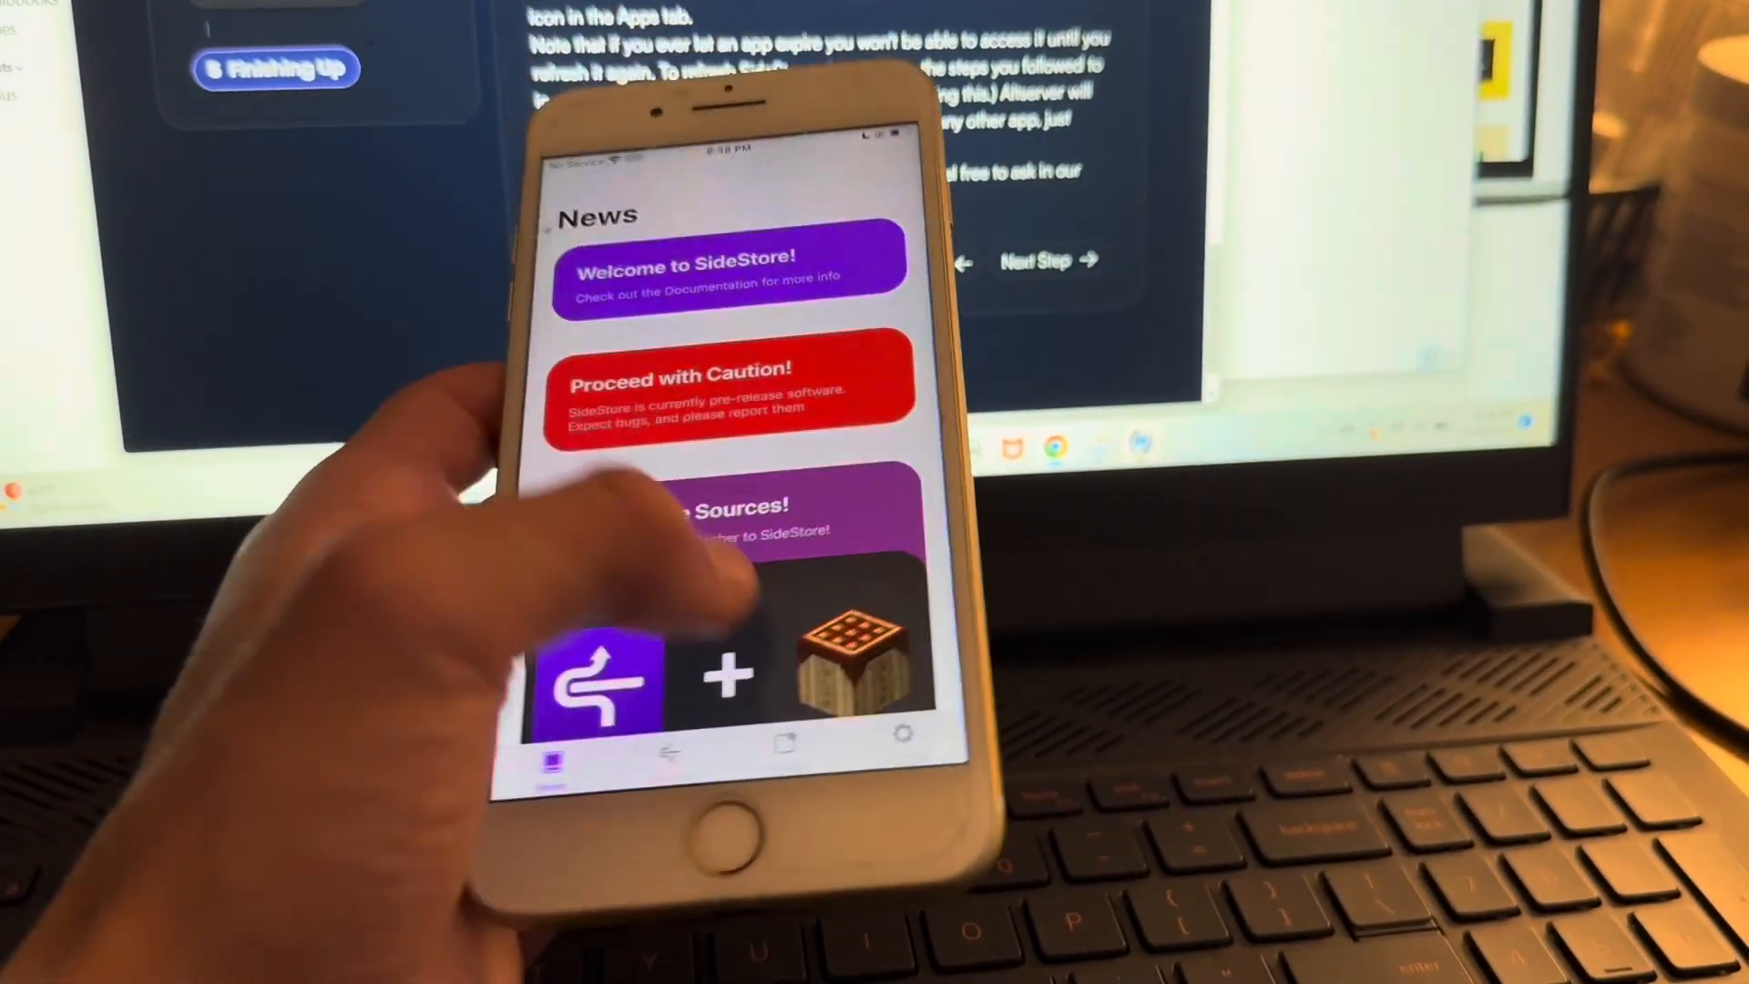